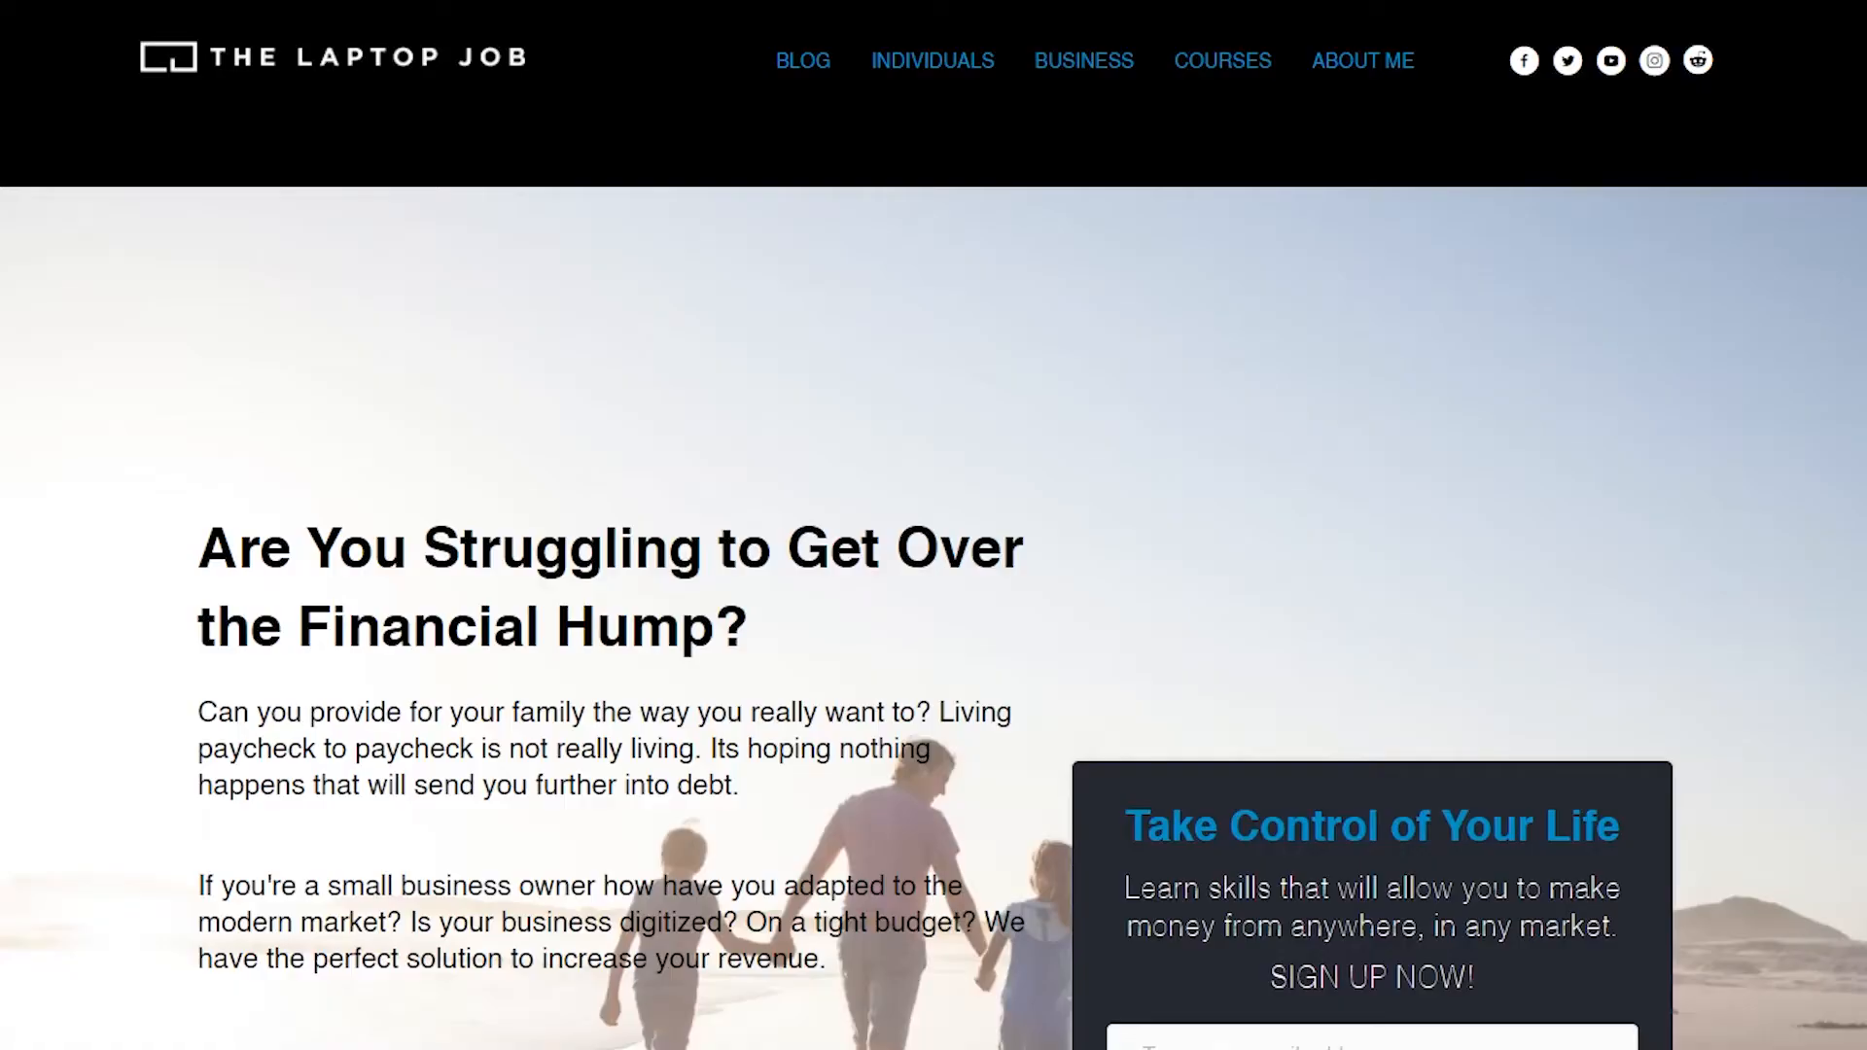
# Search Pexels for 'fitness' photos.
pyautogui.scroll(-3)
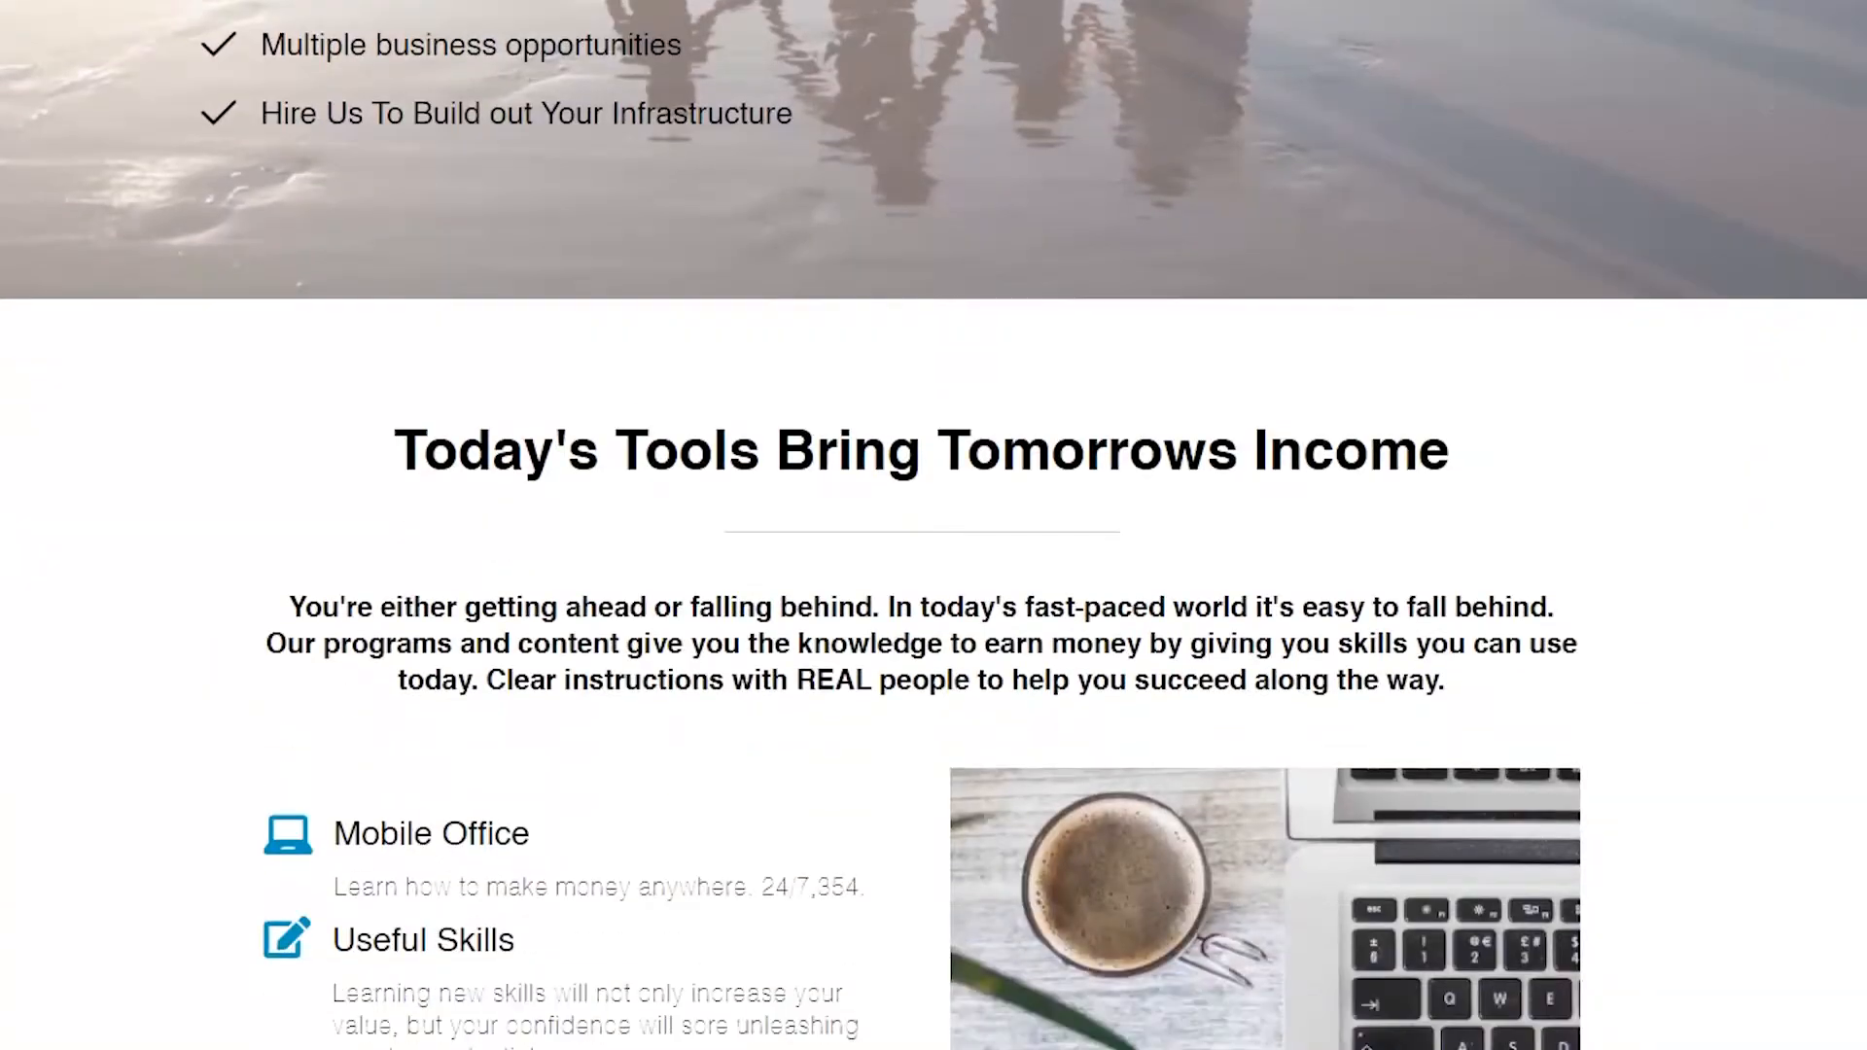
pyautogui.scroll(-3)
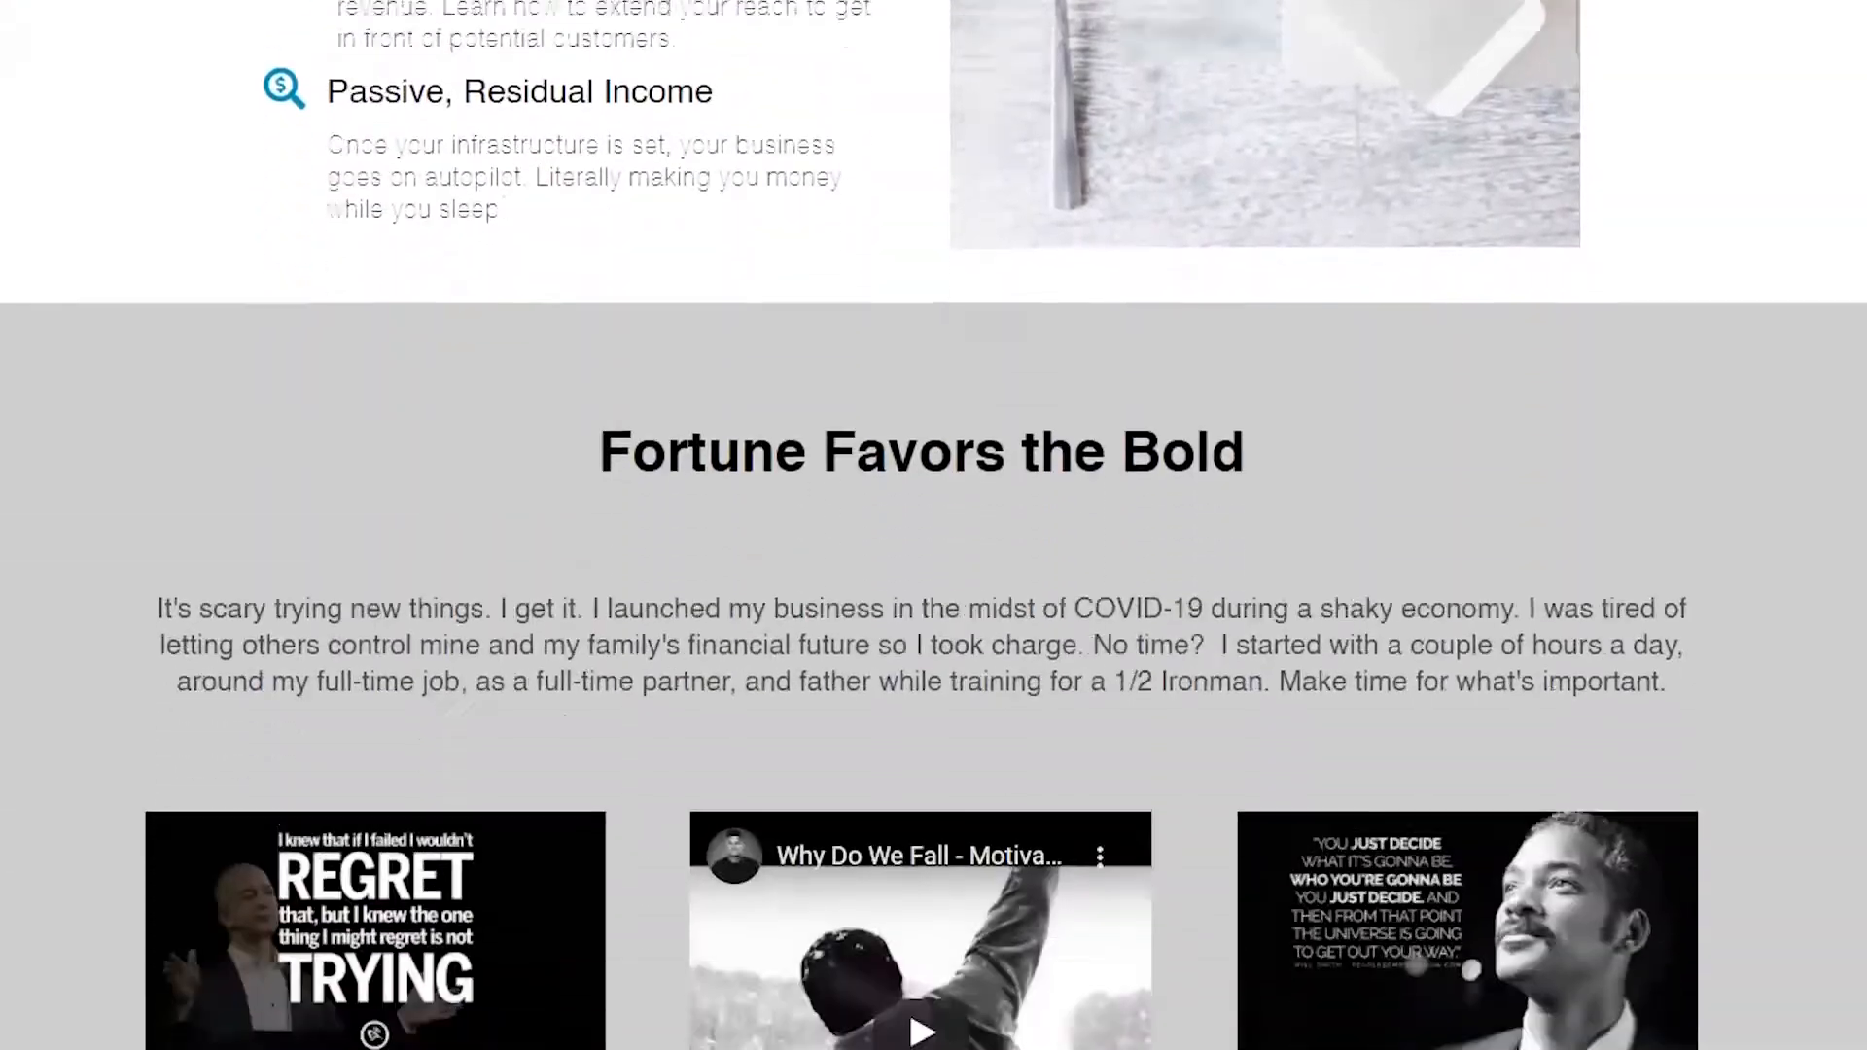
pyautogui.scroll(-3)
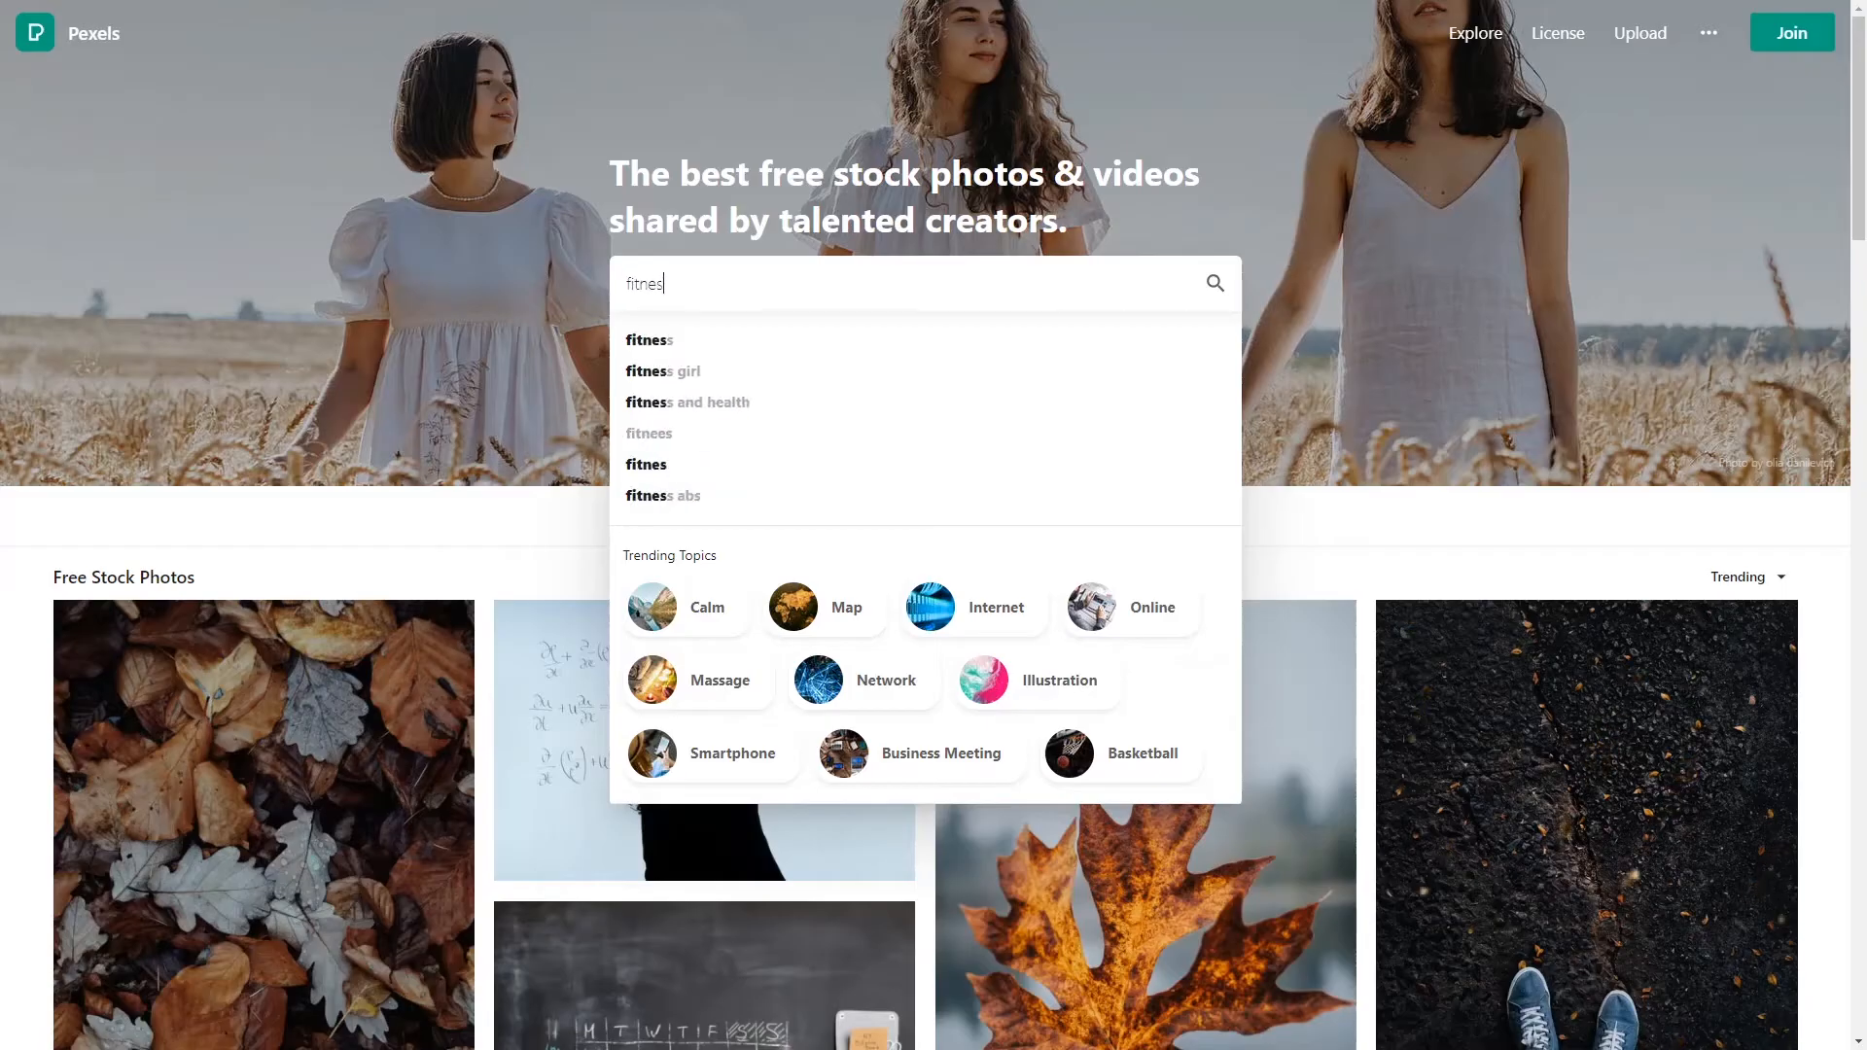
pyautogui.click(651, 339)
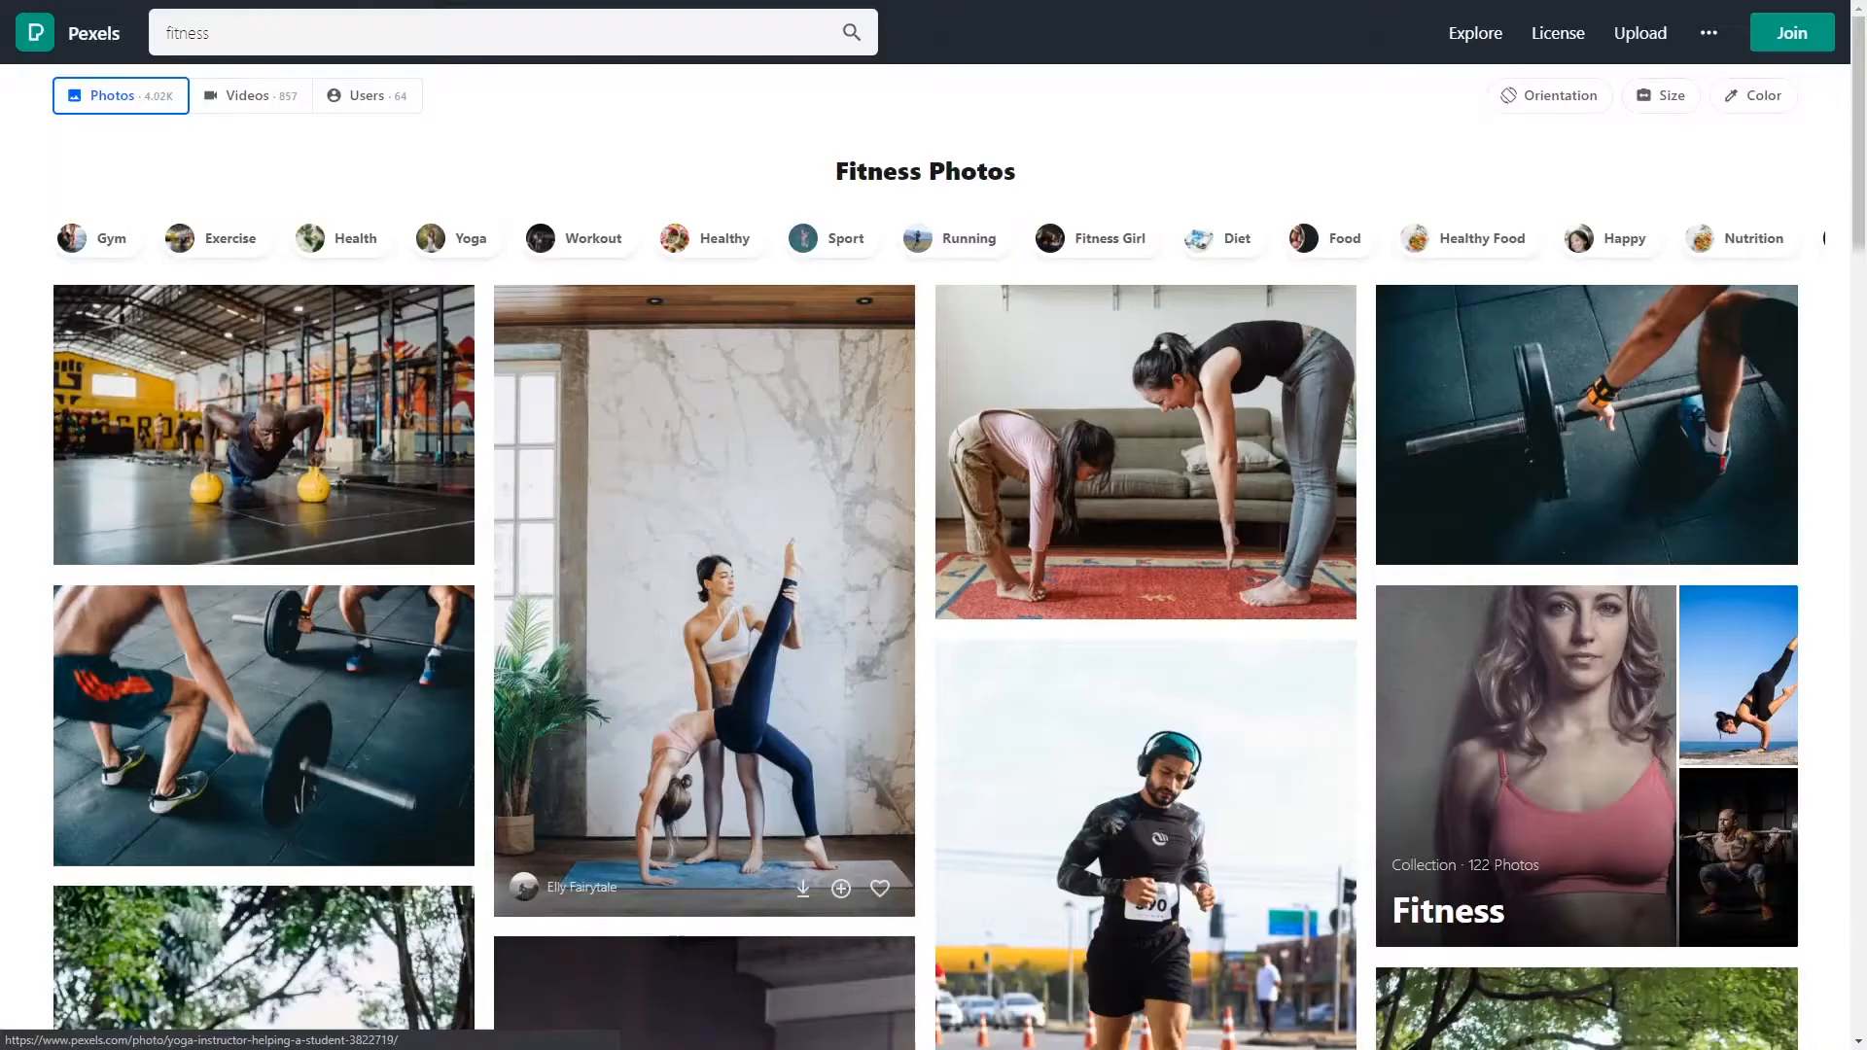
# Browse the fitness results and open the black-and-white barbell-curl portrait.
pyautogui.scroll(-3)
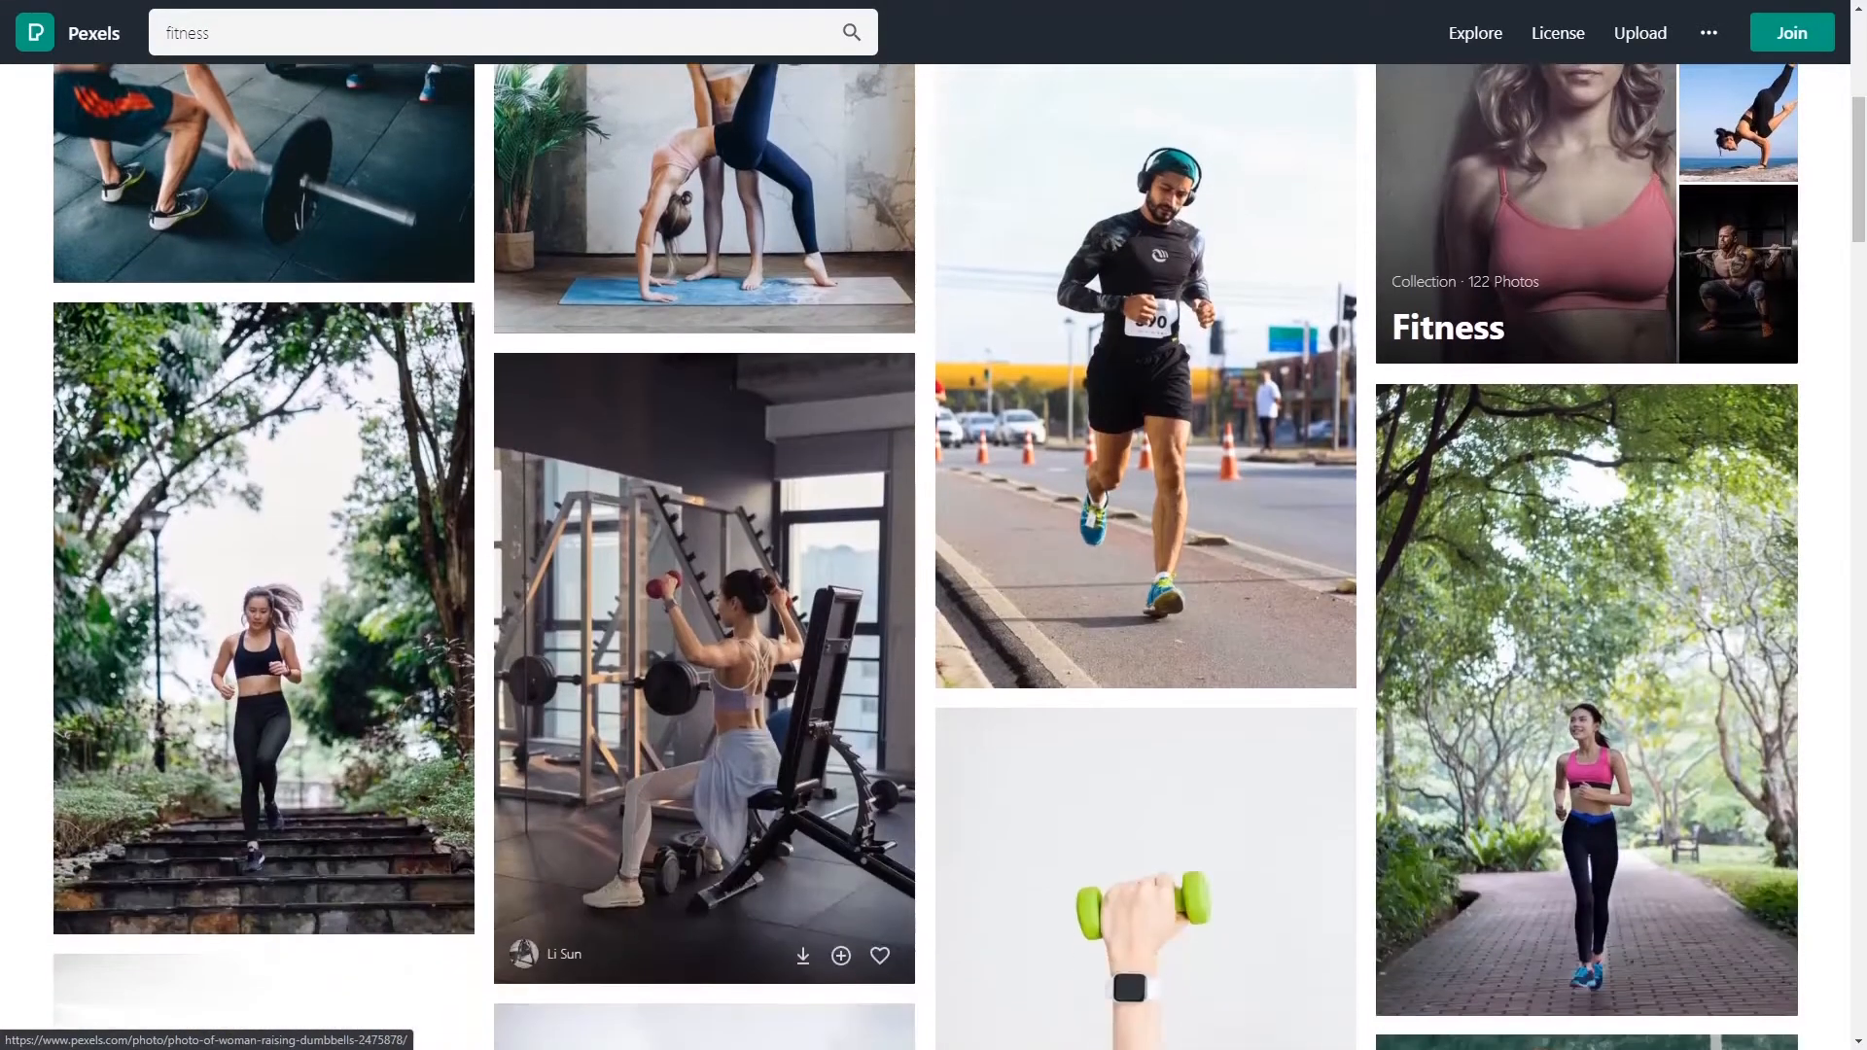
pyautogui.scroll(-3)
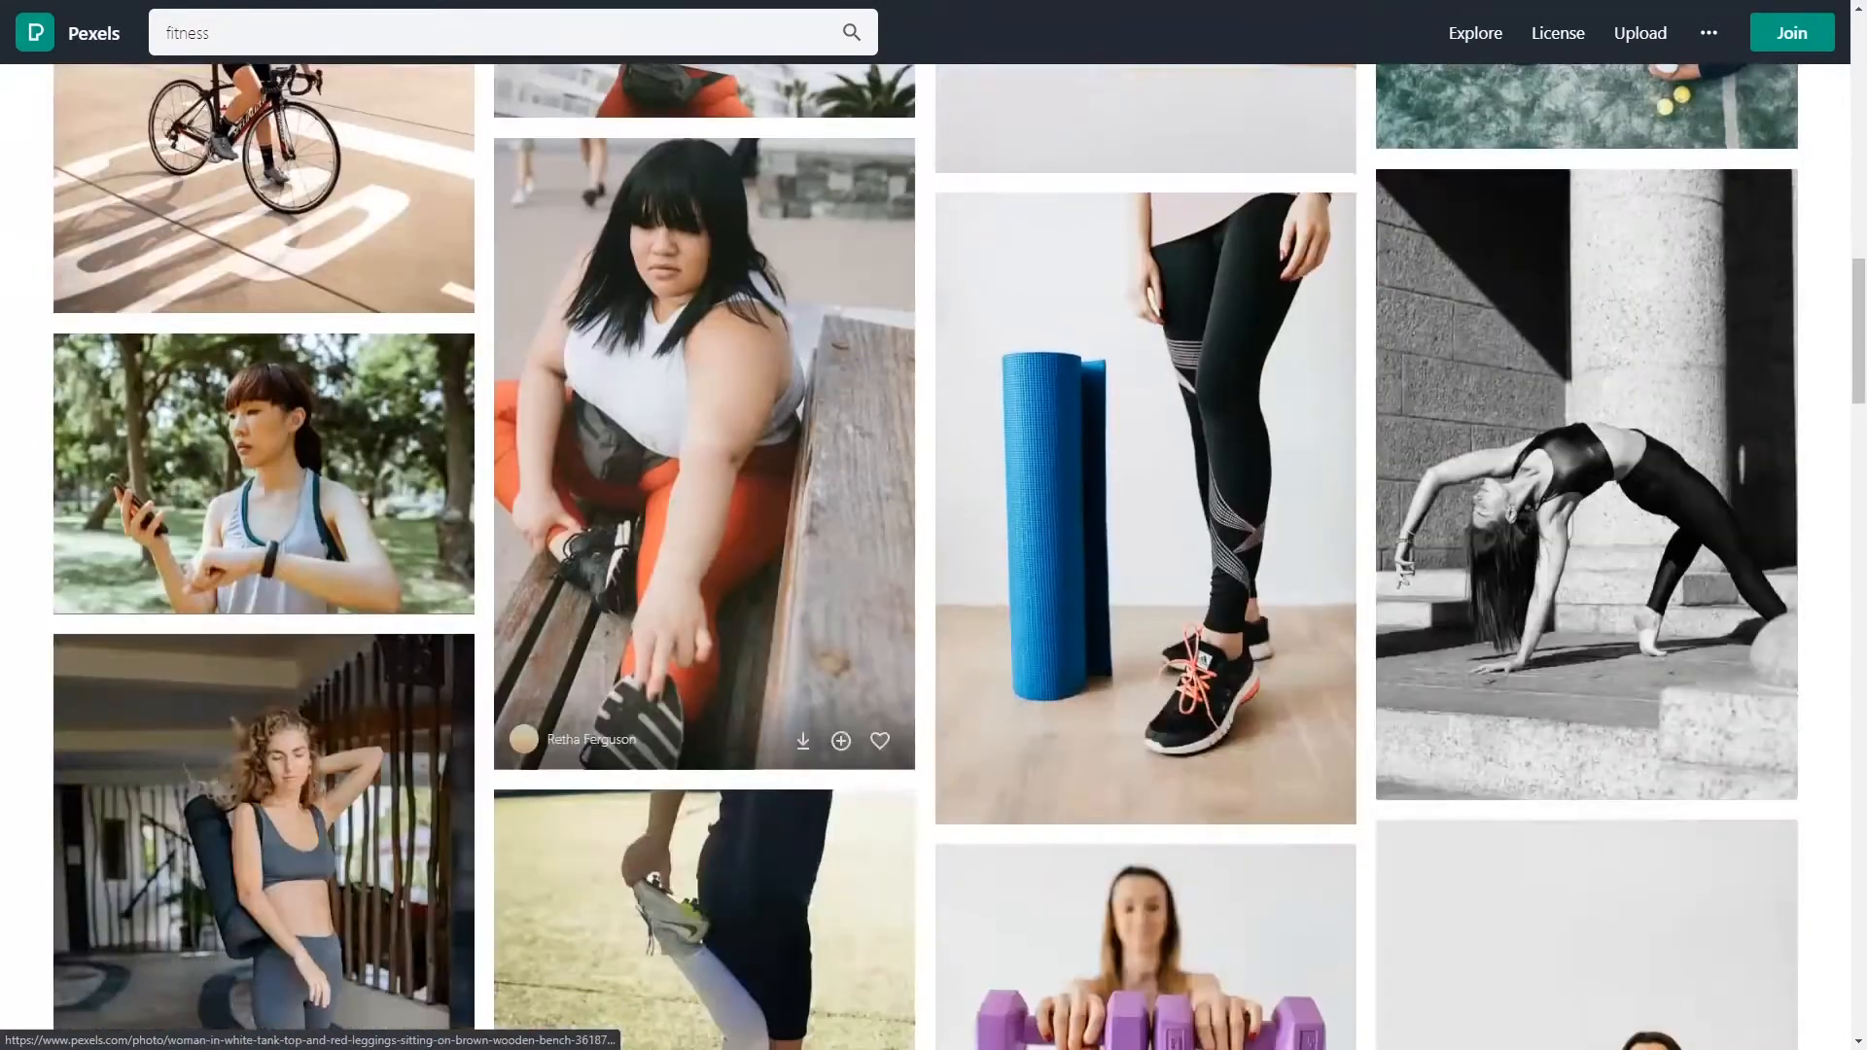
pyautogui.scroll(-3)
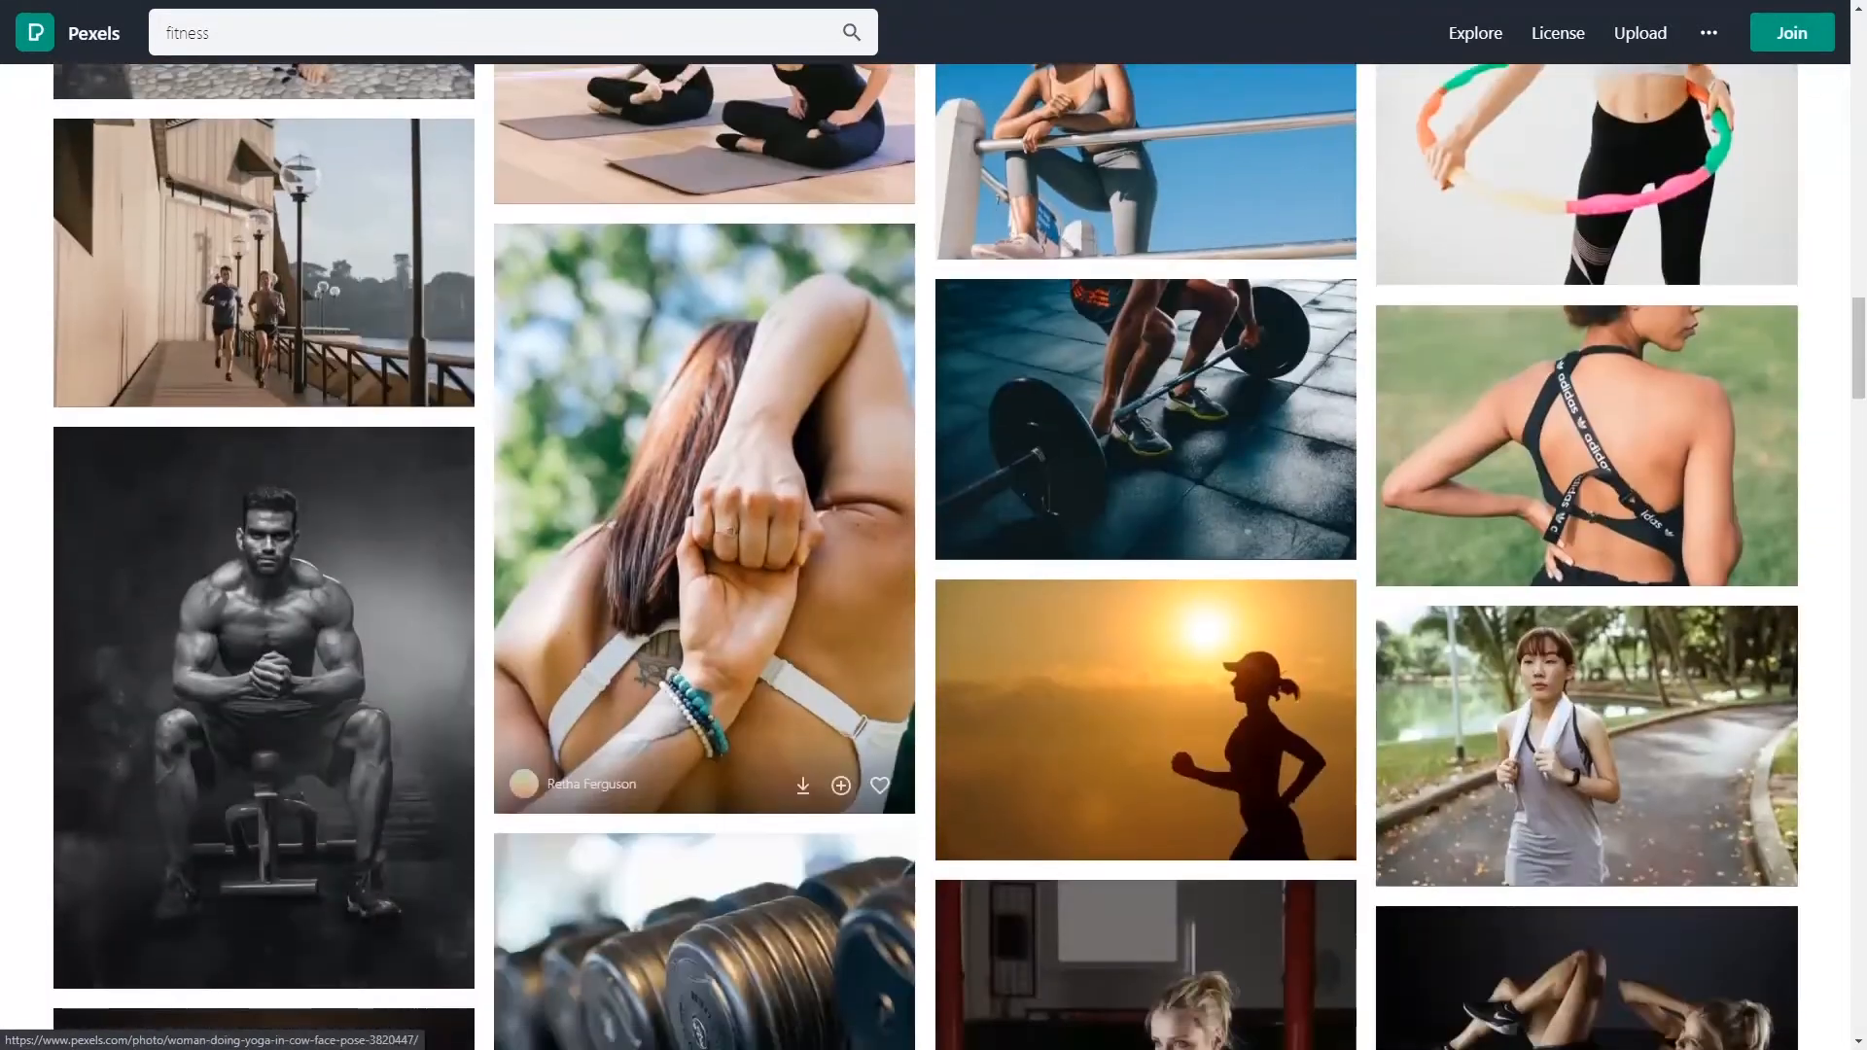
pyautogui.scroll(-3)
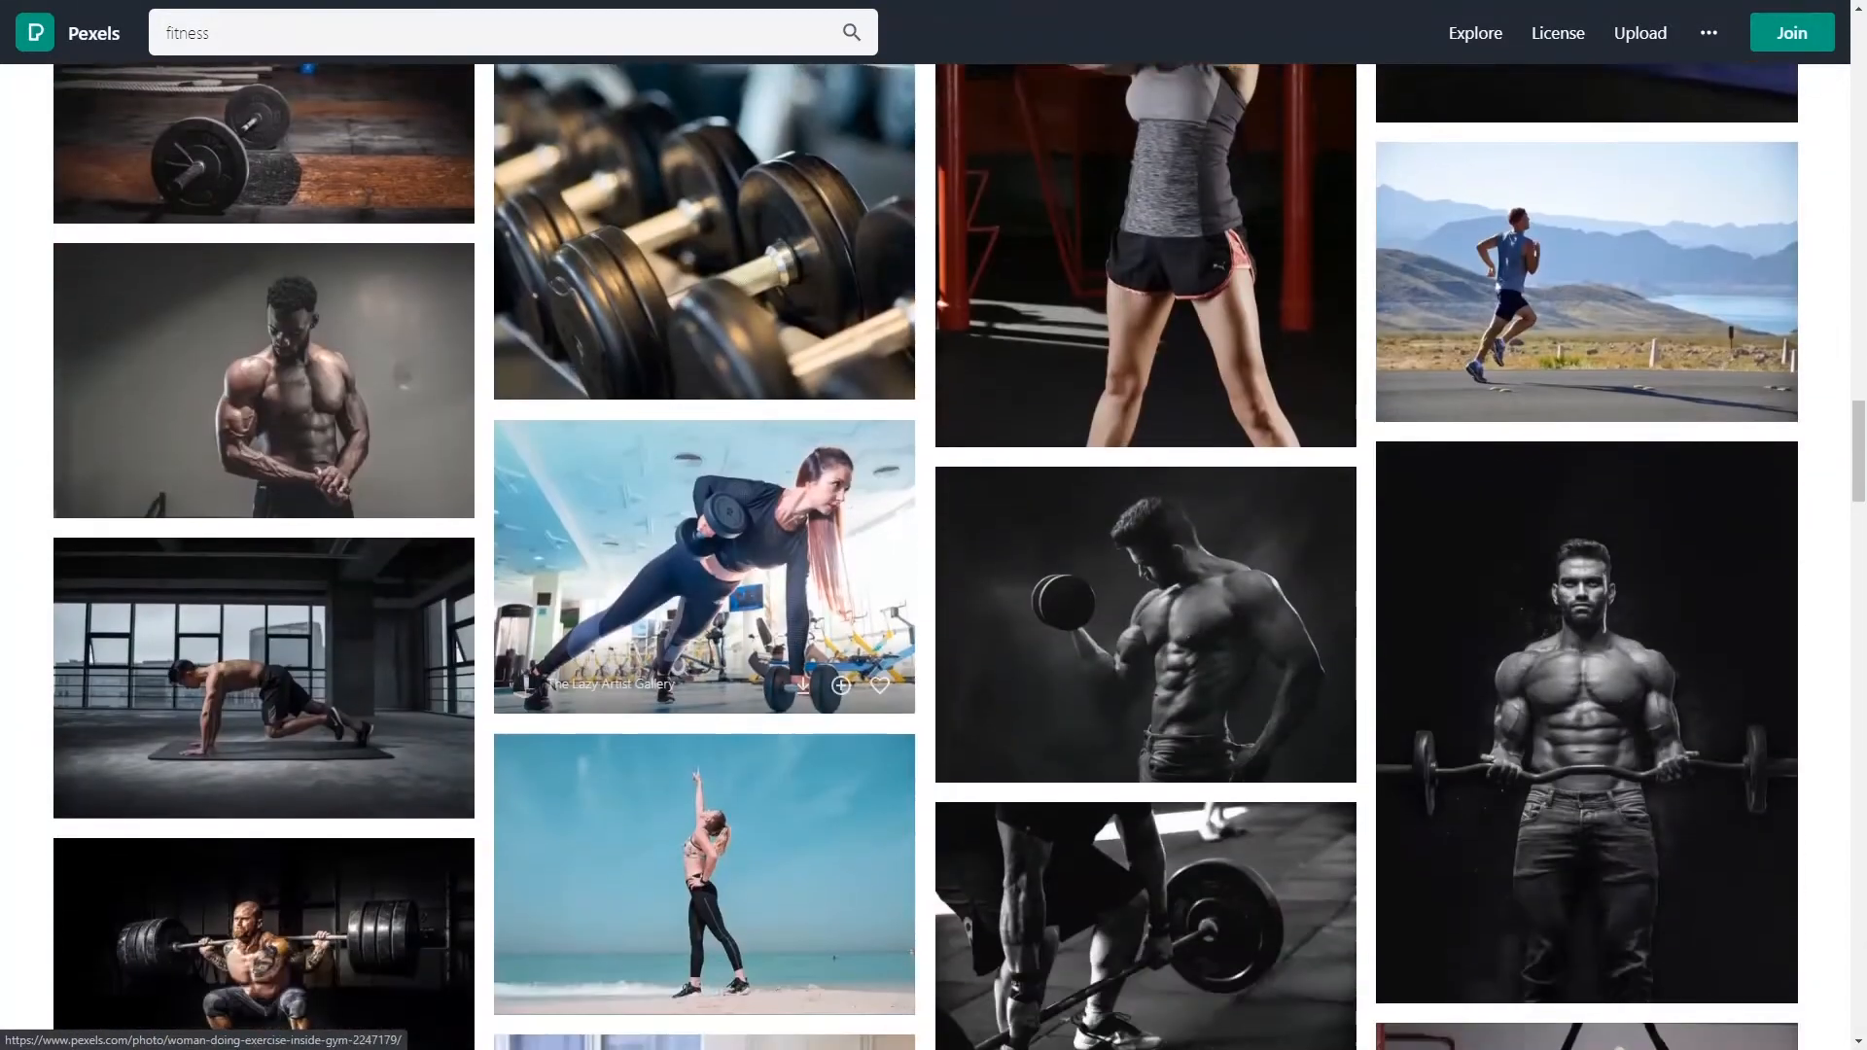
pyautogui.click(1586, 722)
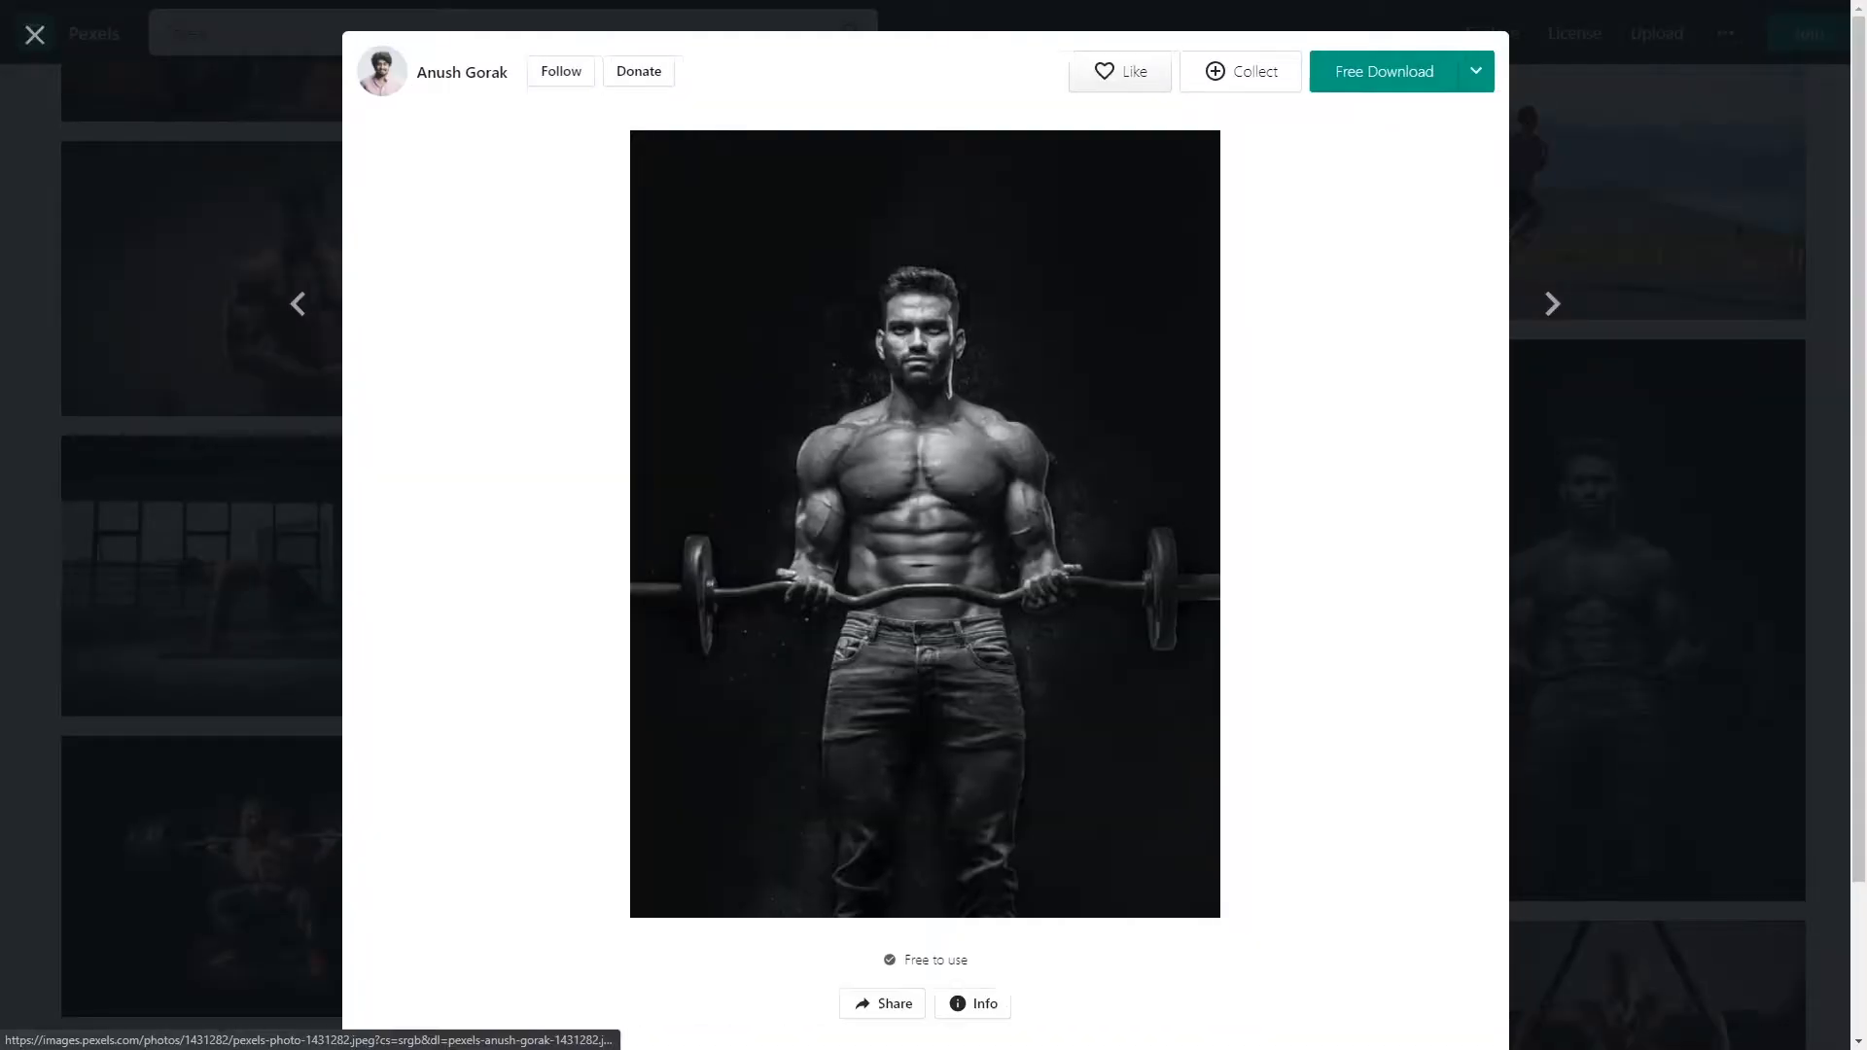
pyautogui.click(1384, 71)
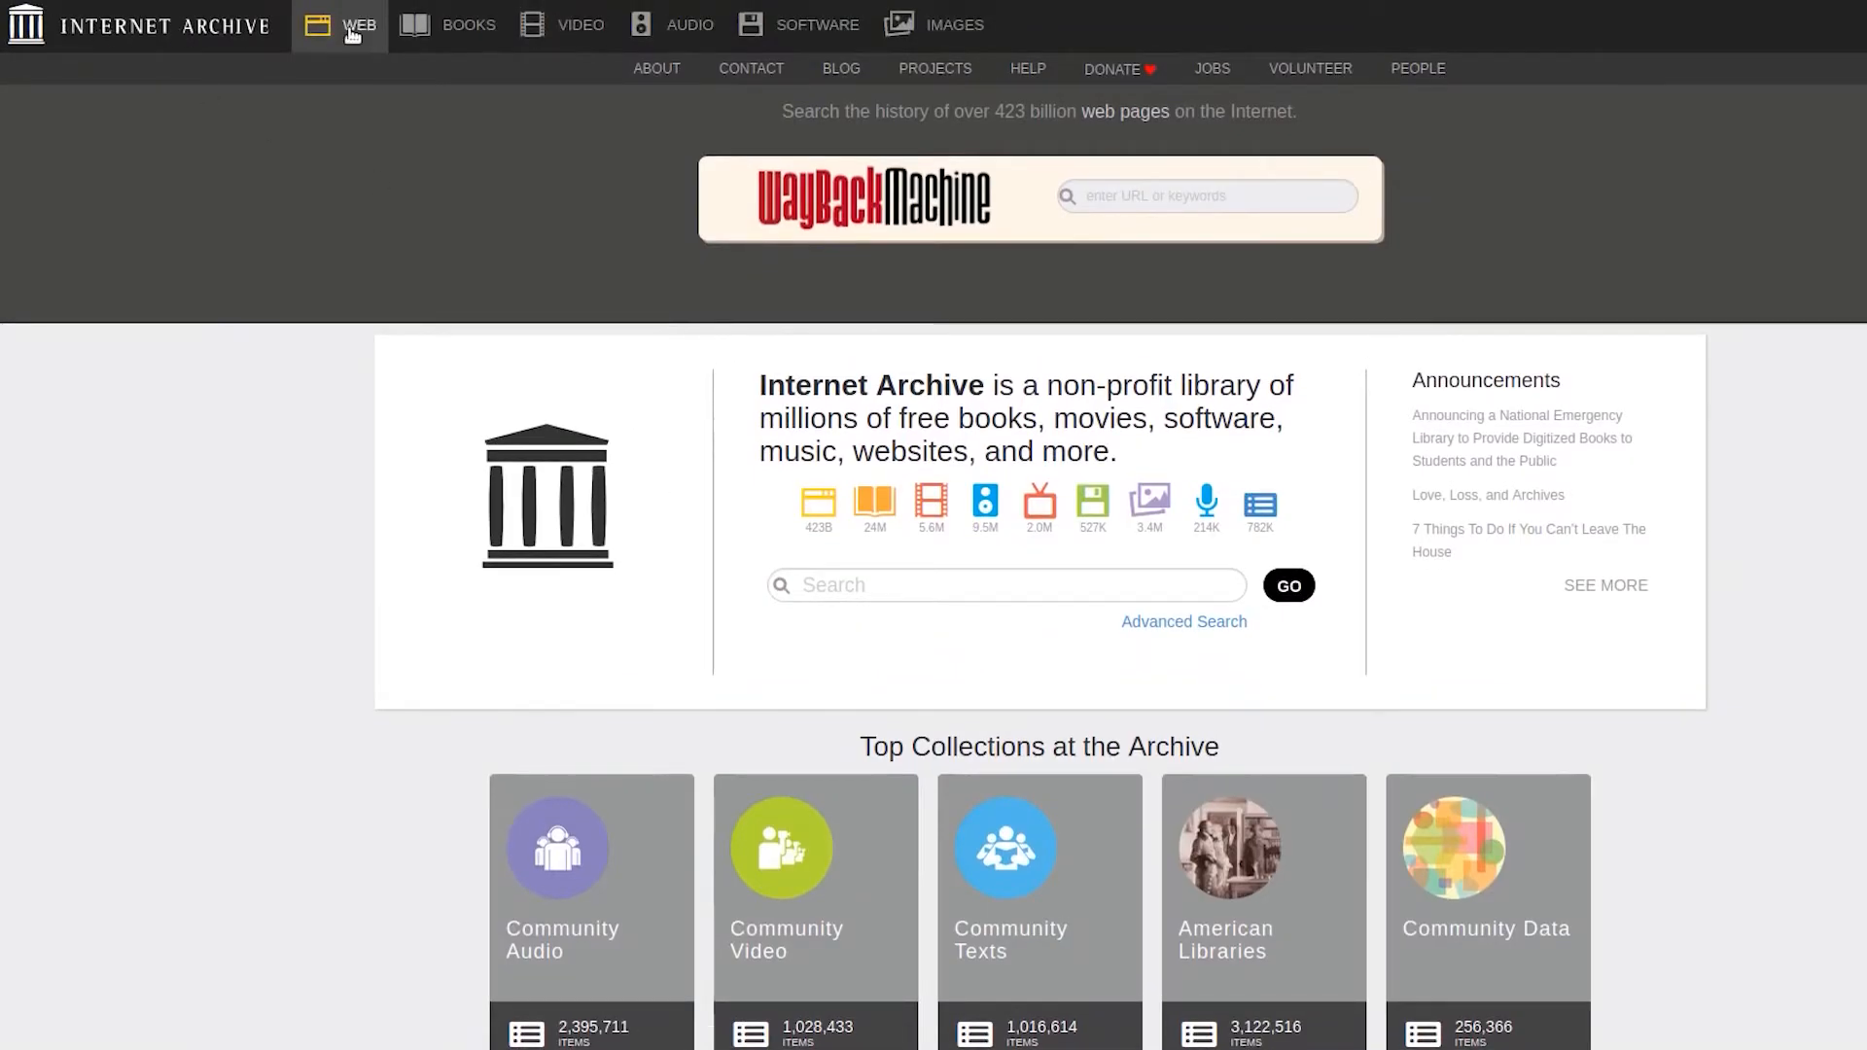
pyautogui.moveTo(517, 45)
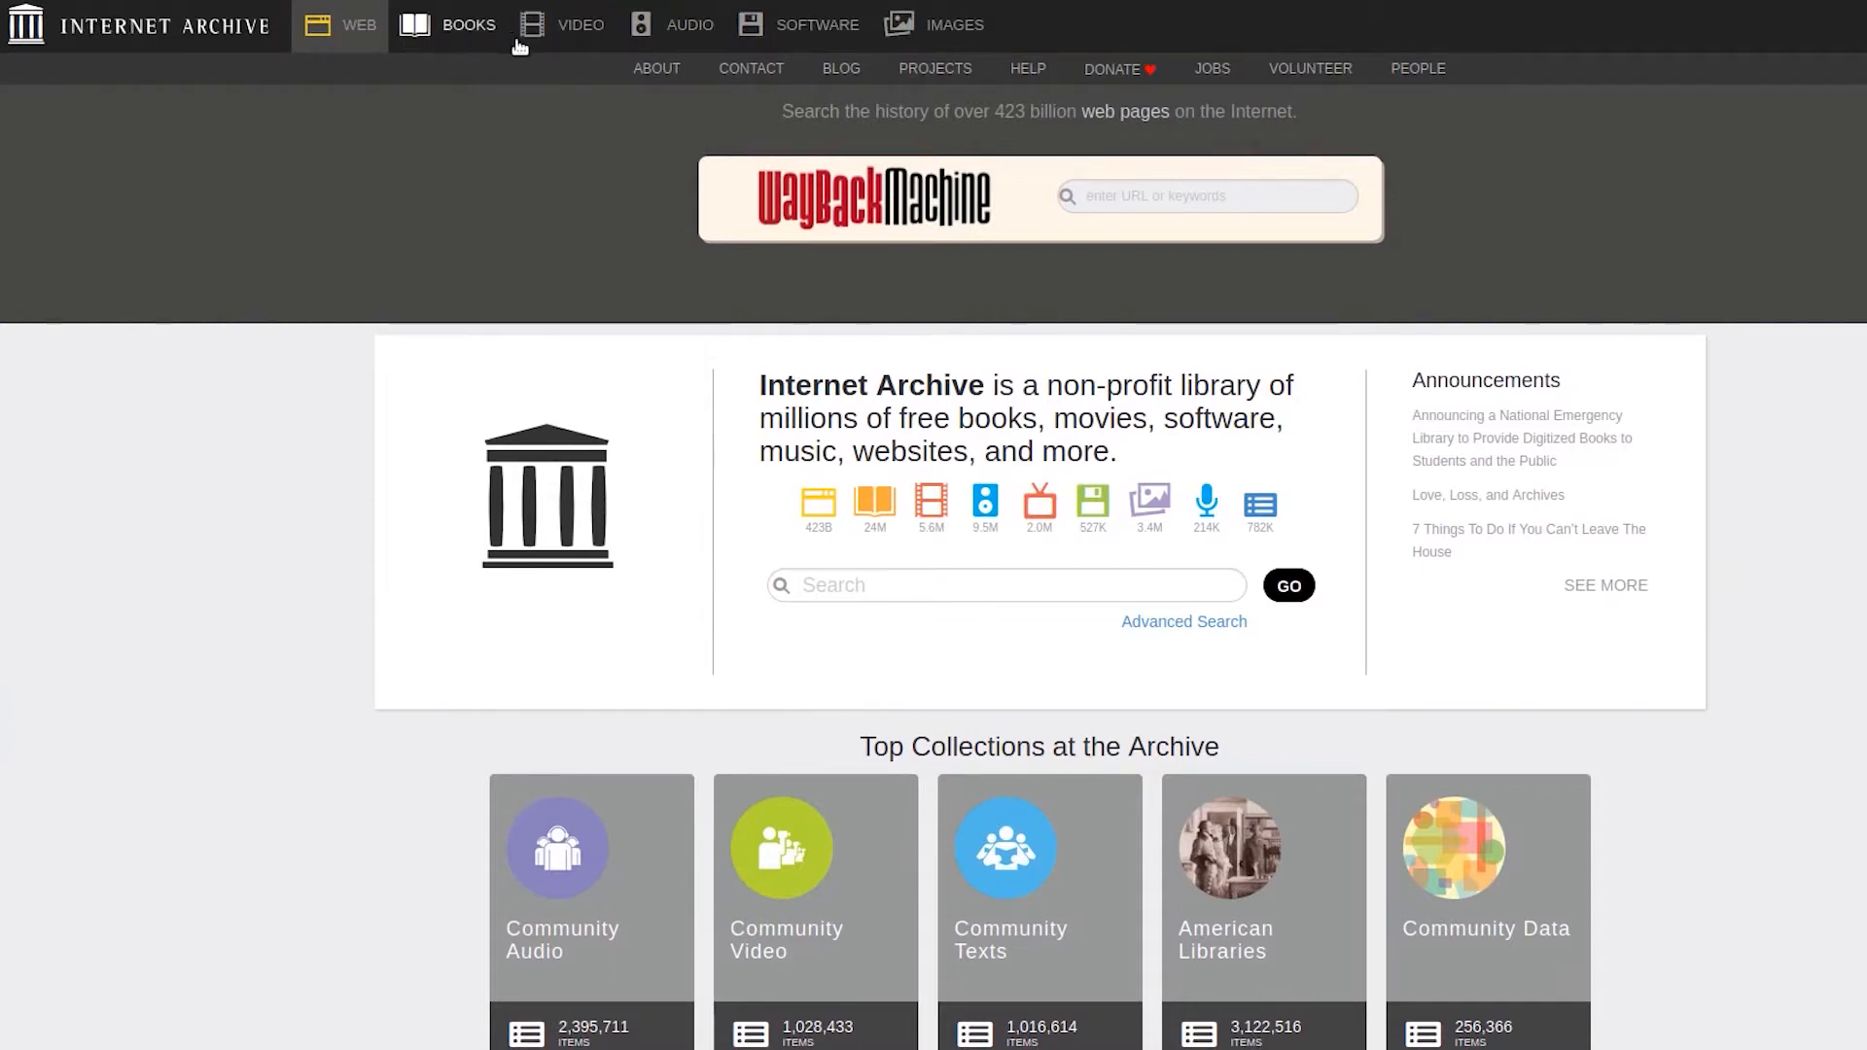
pyautogui.moveTo(688, 23)
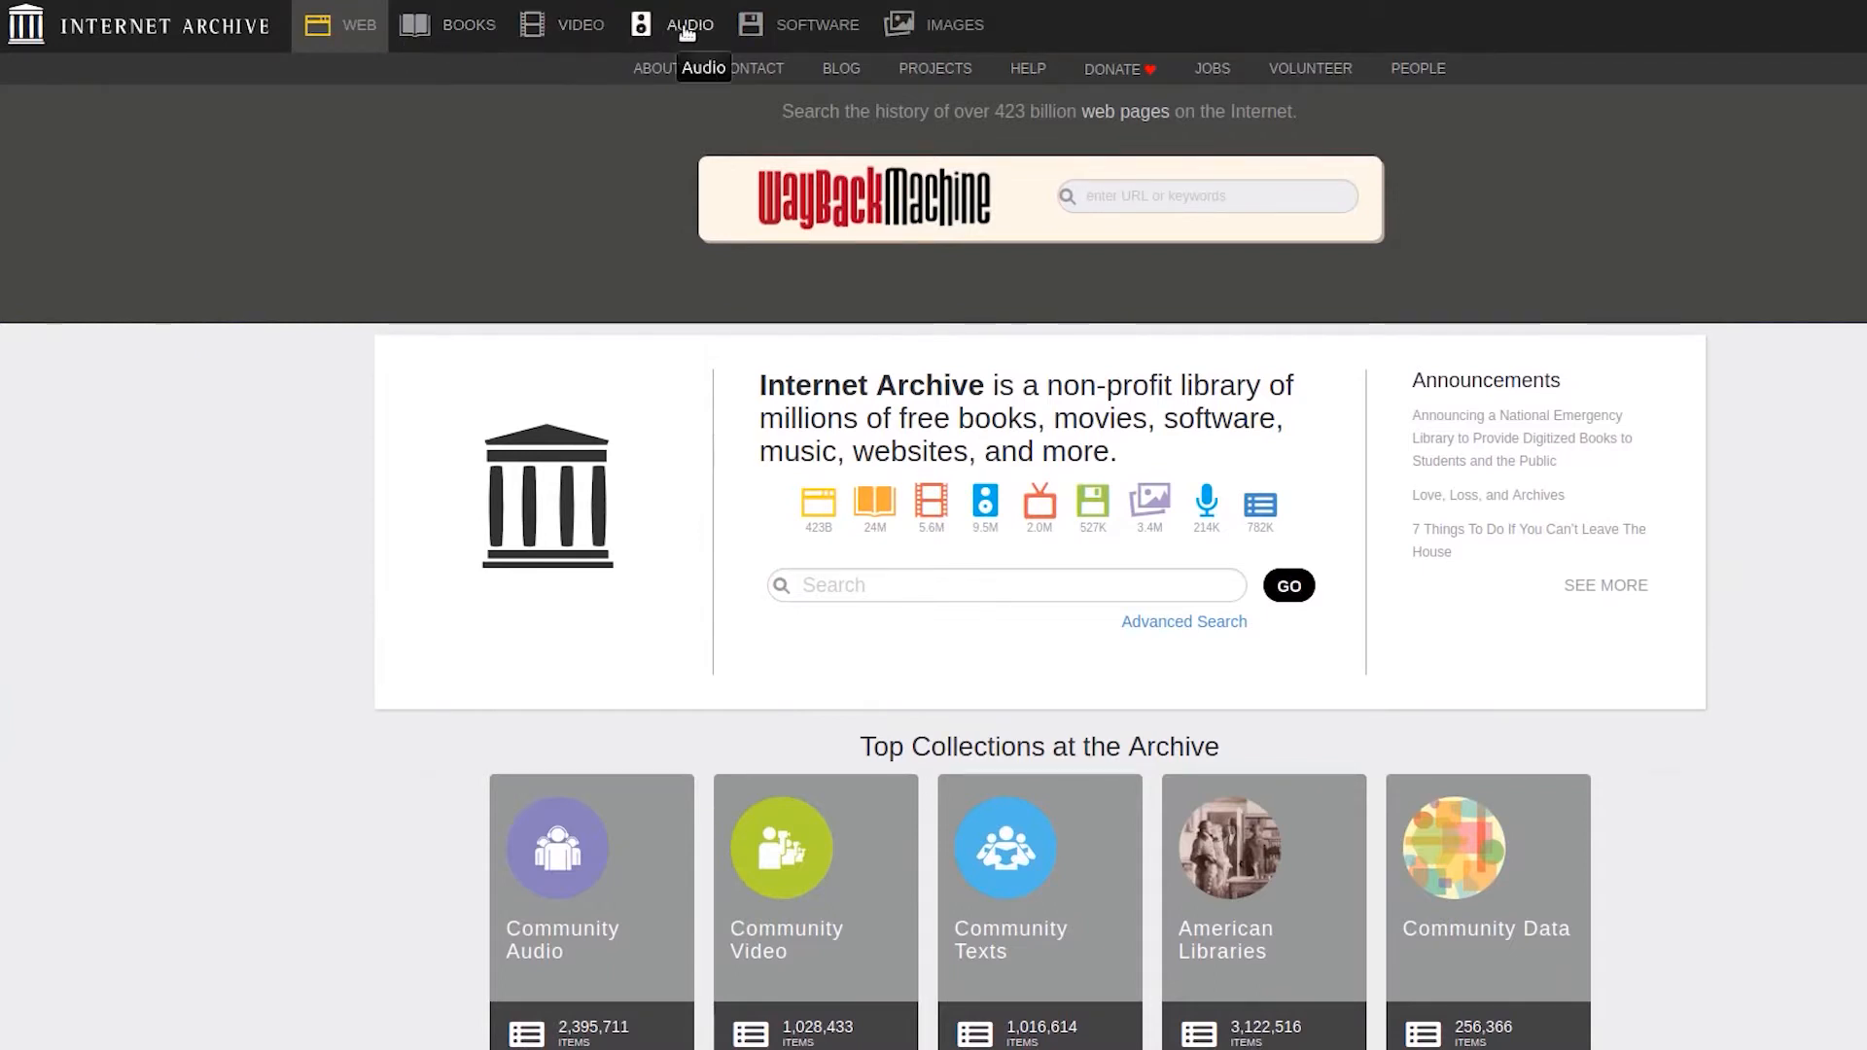
pyautogui.moveTo(935, 38)
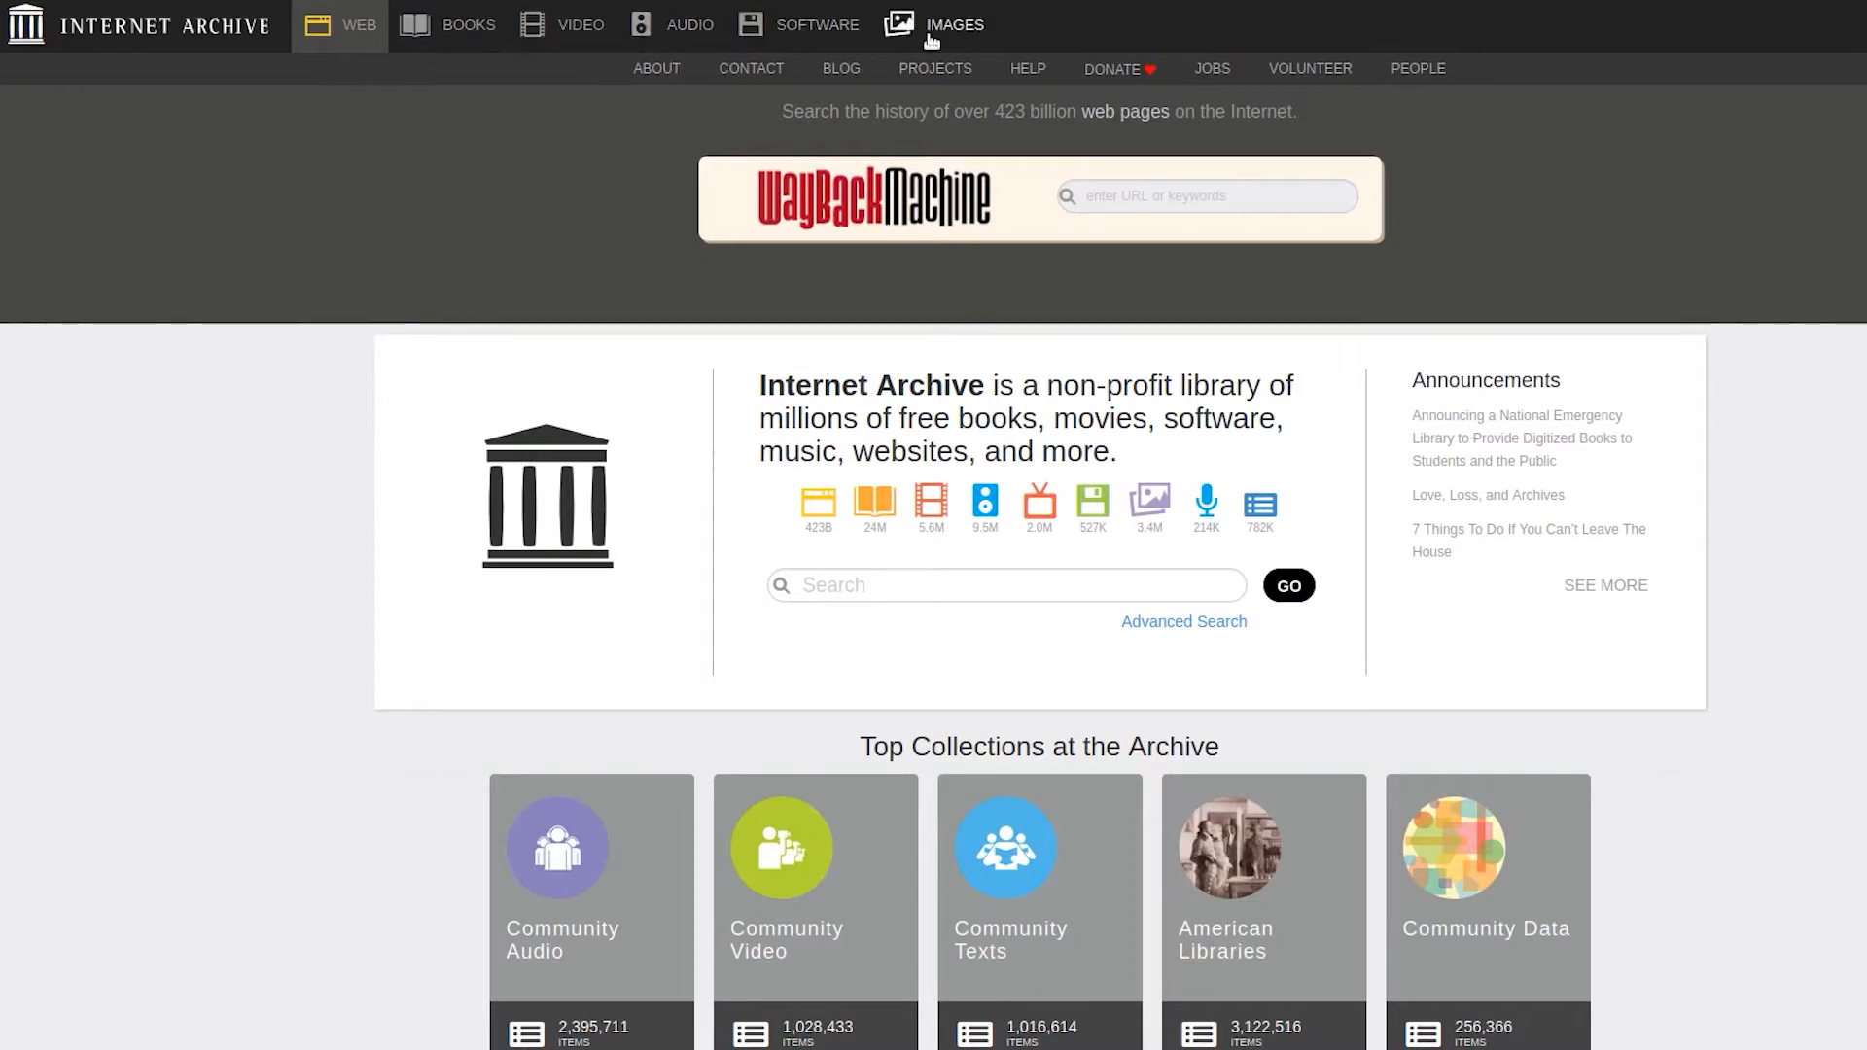
pyautogui.moveTo(953, 23)
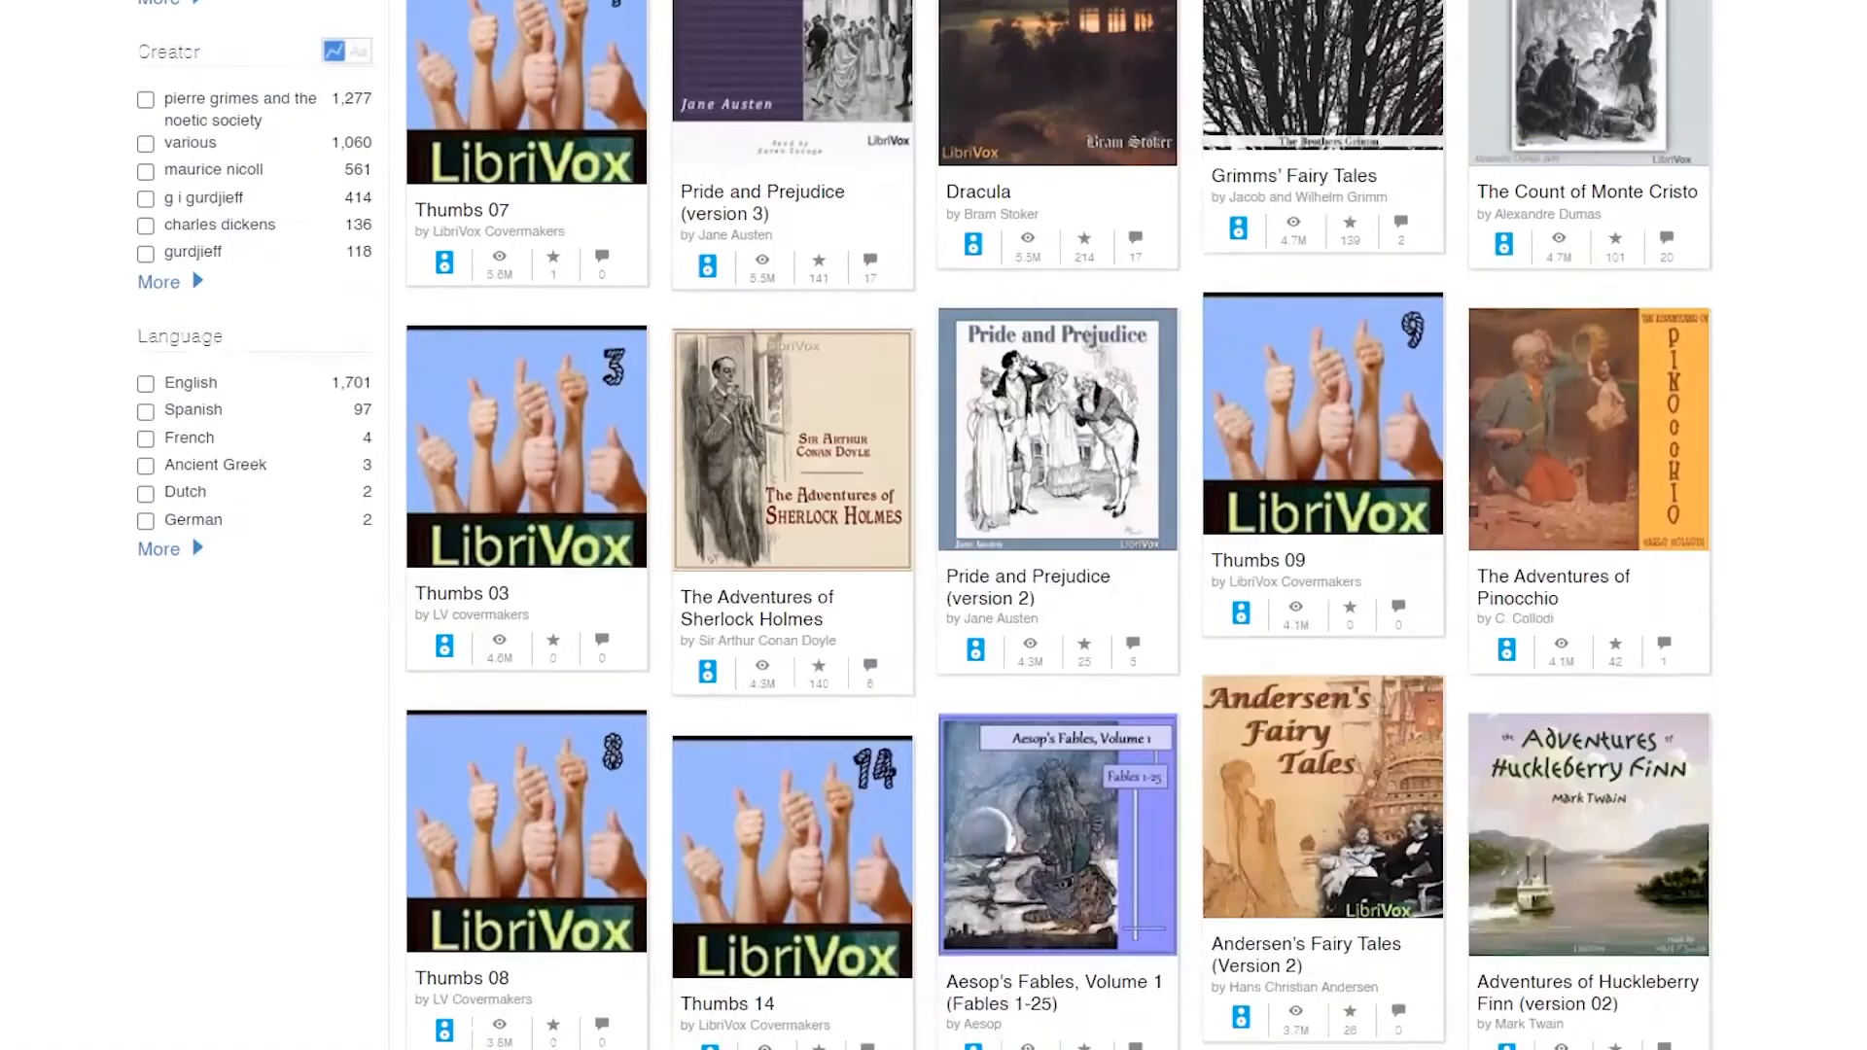
# Scroll through the LibriVox audiobook titles such as Dracula and Emma.
pyautogui.scroll(-3)
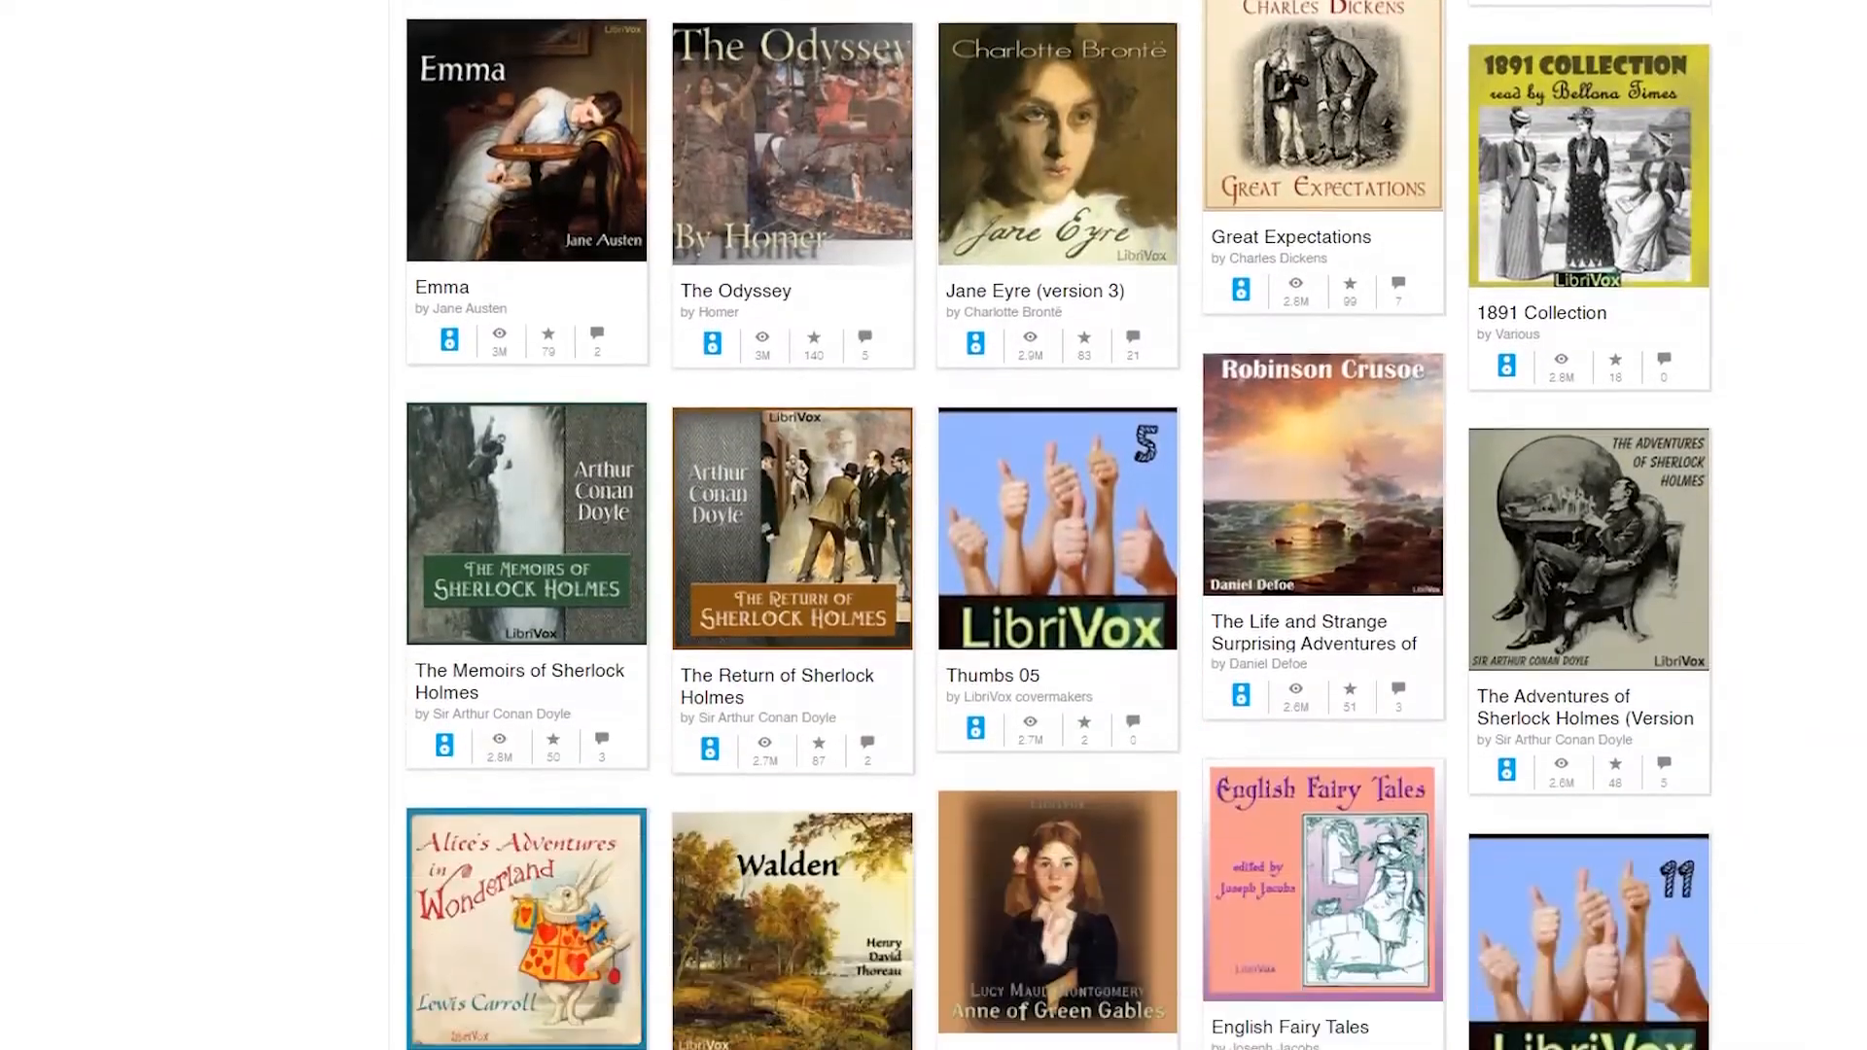
pyautogui.scroll(-3)
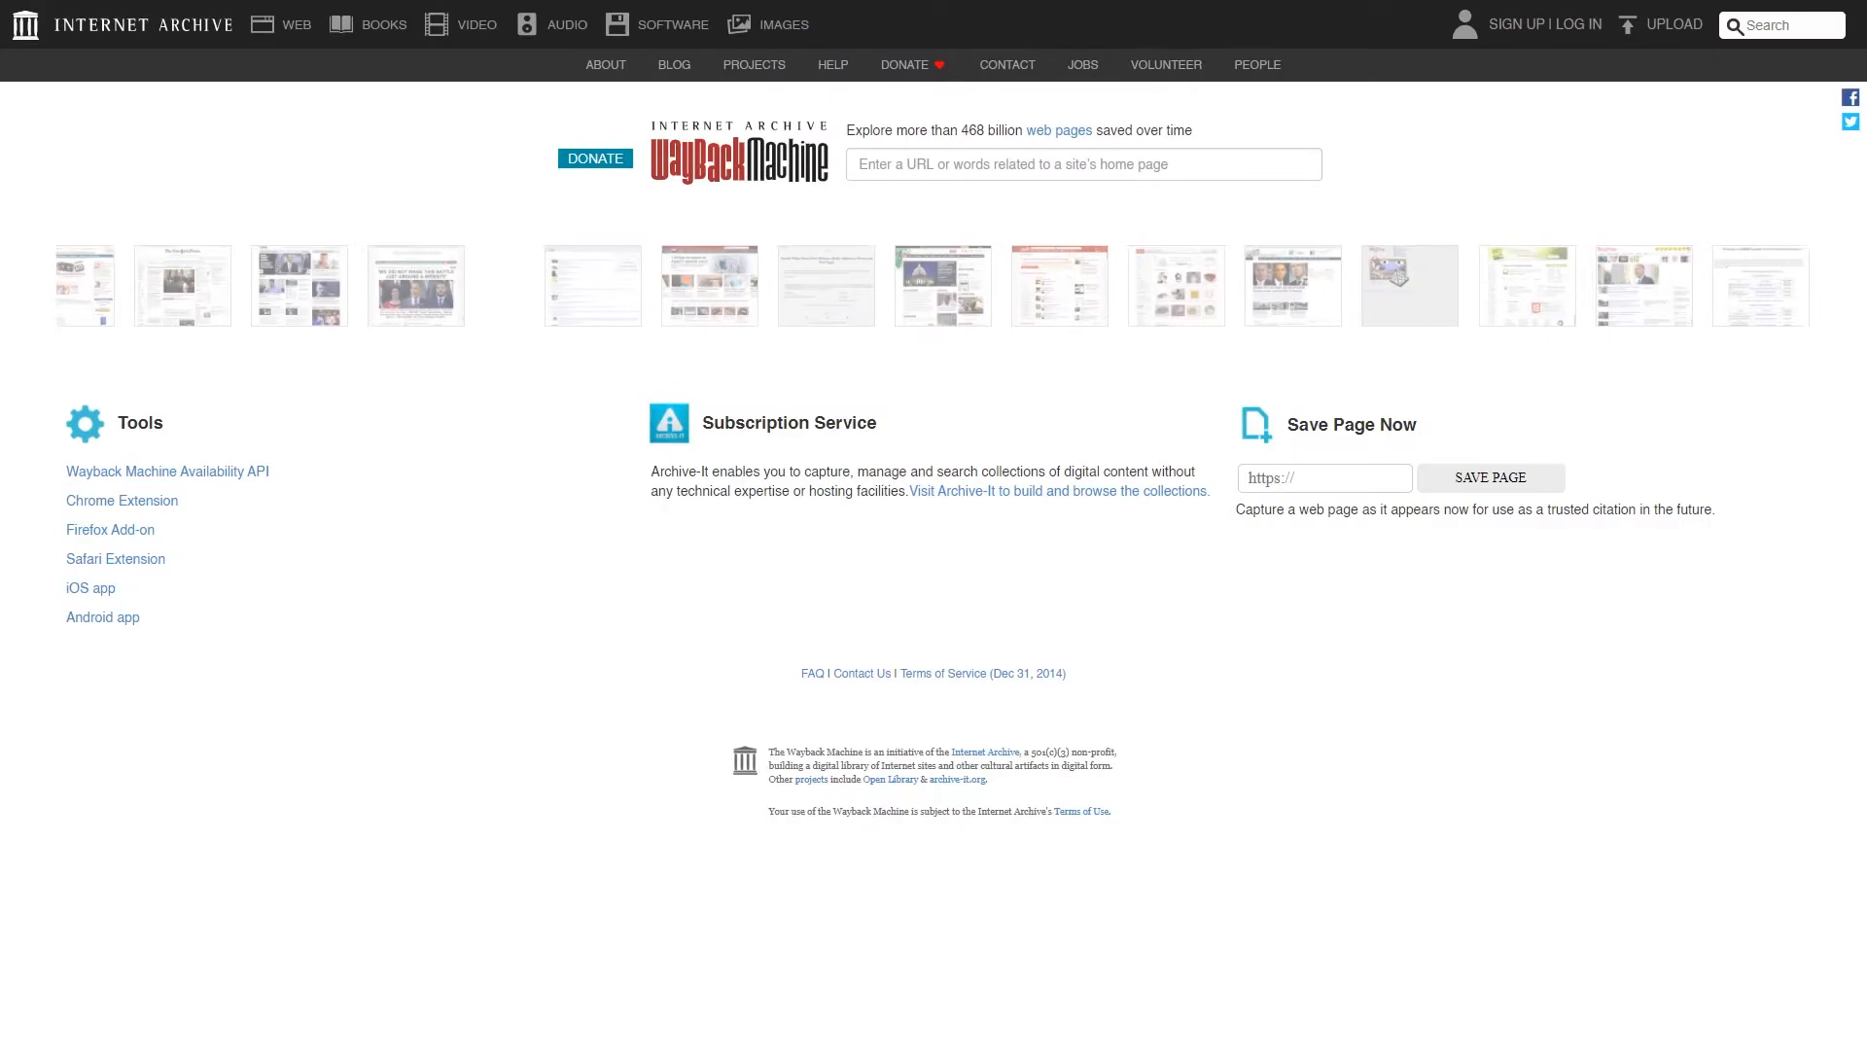
# Open Audio Books & Poetry from the AUDIO menu and scroll its title grid.
pyautogui.click(552, 24)
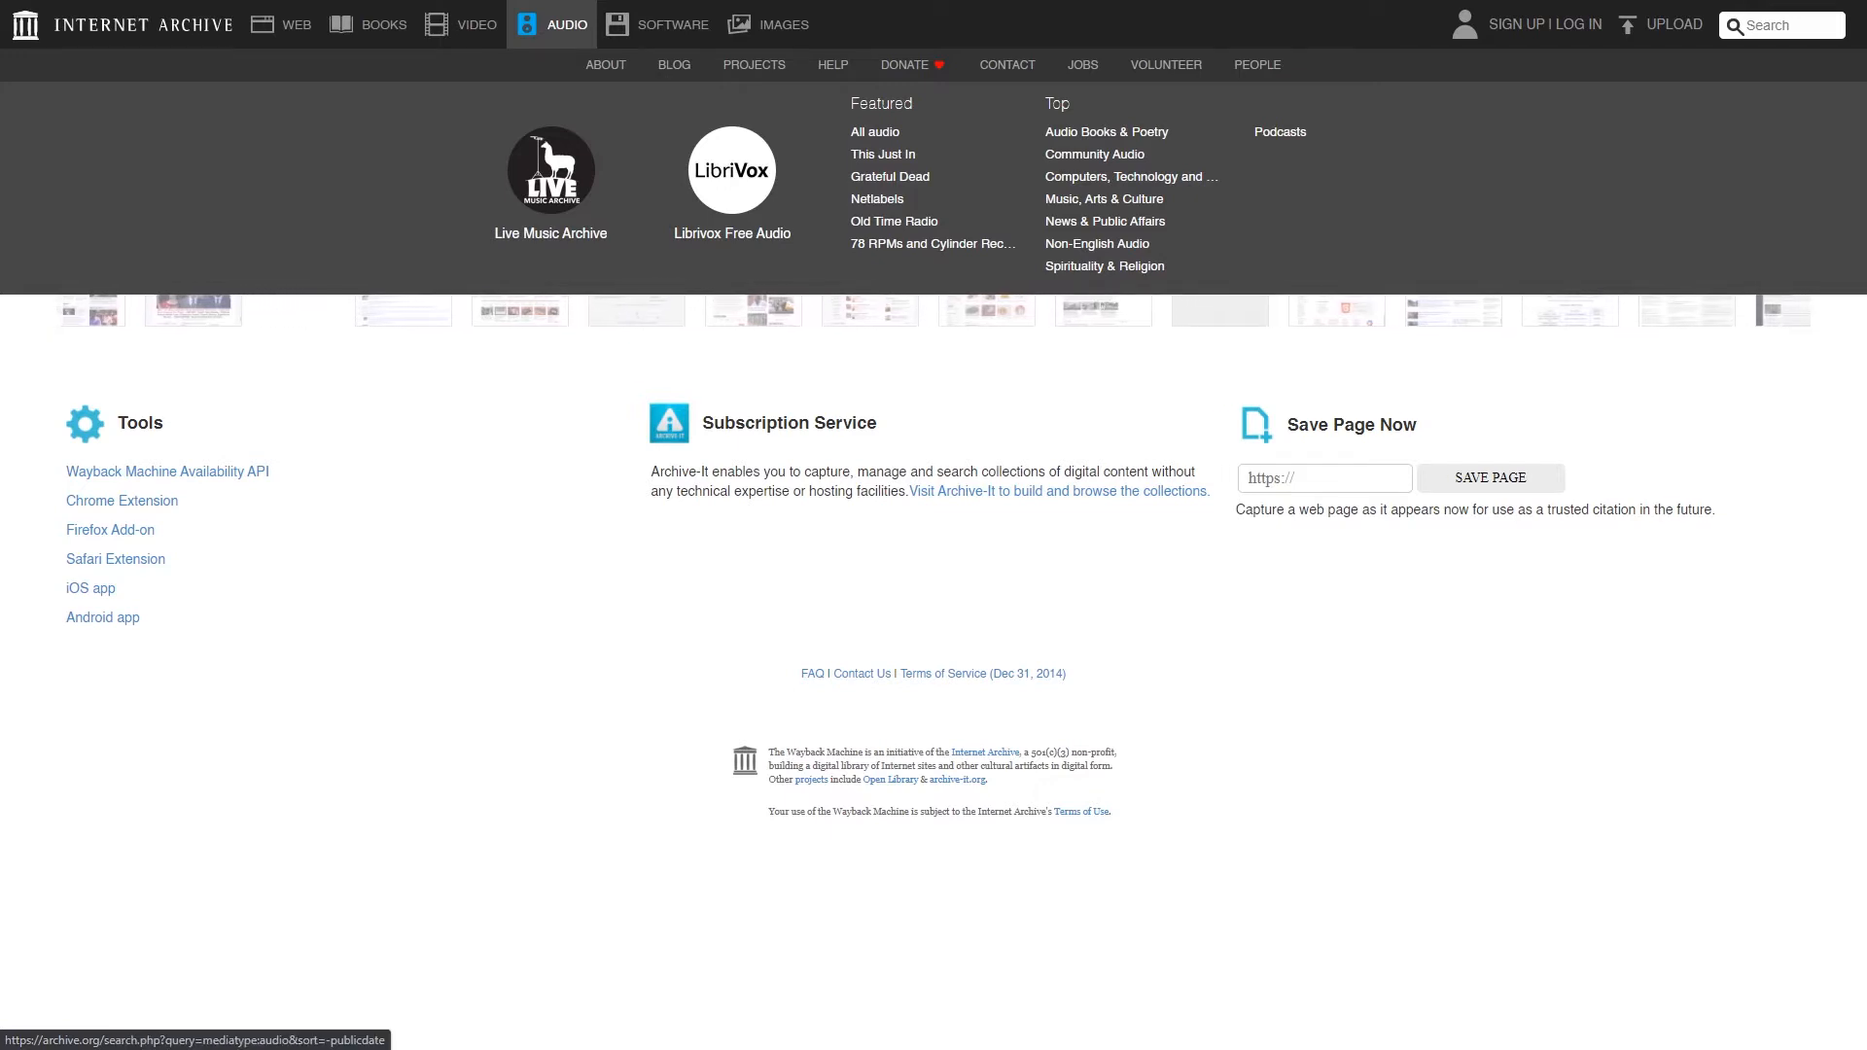
pyautogui.hscroll(-3)
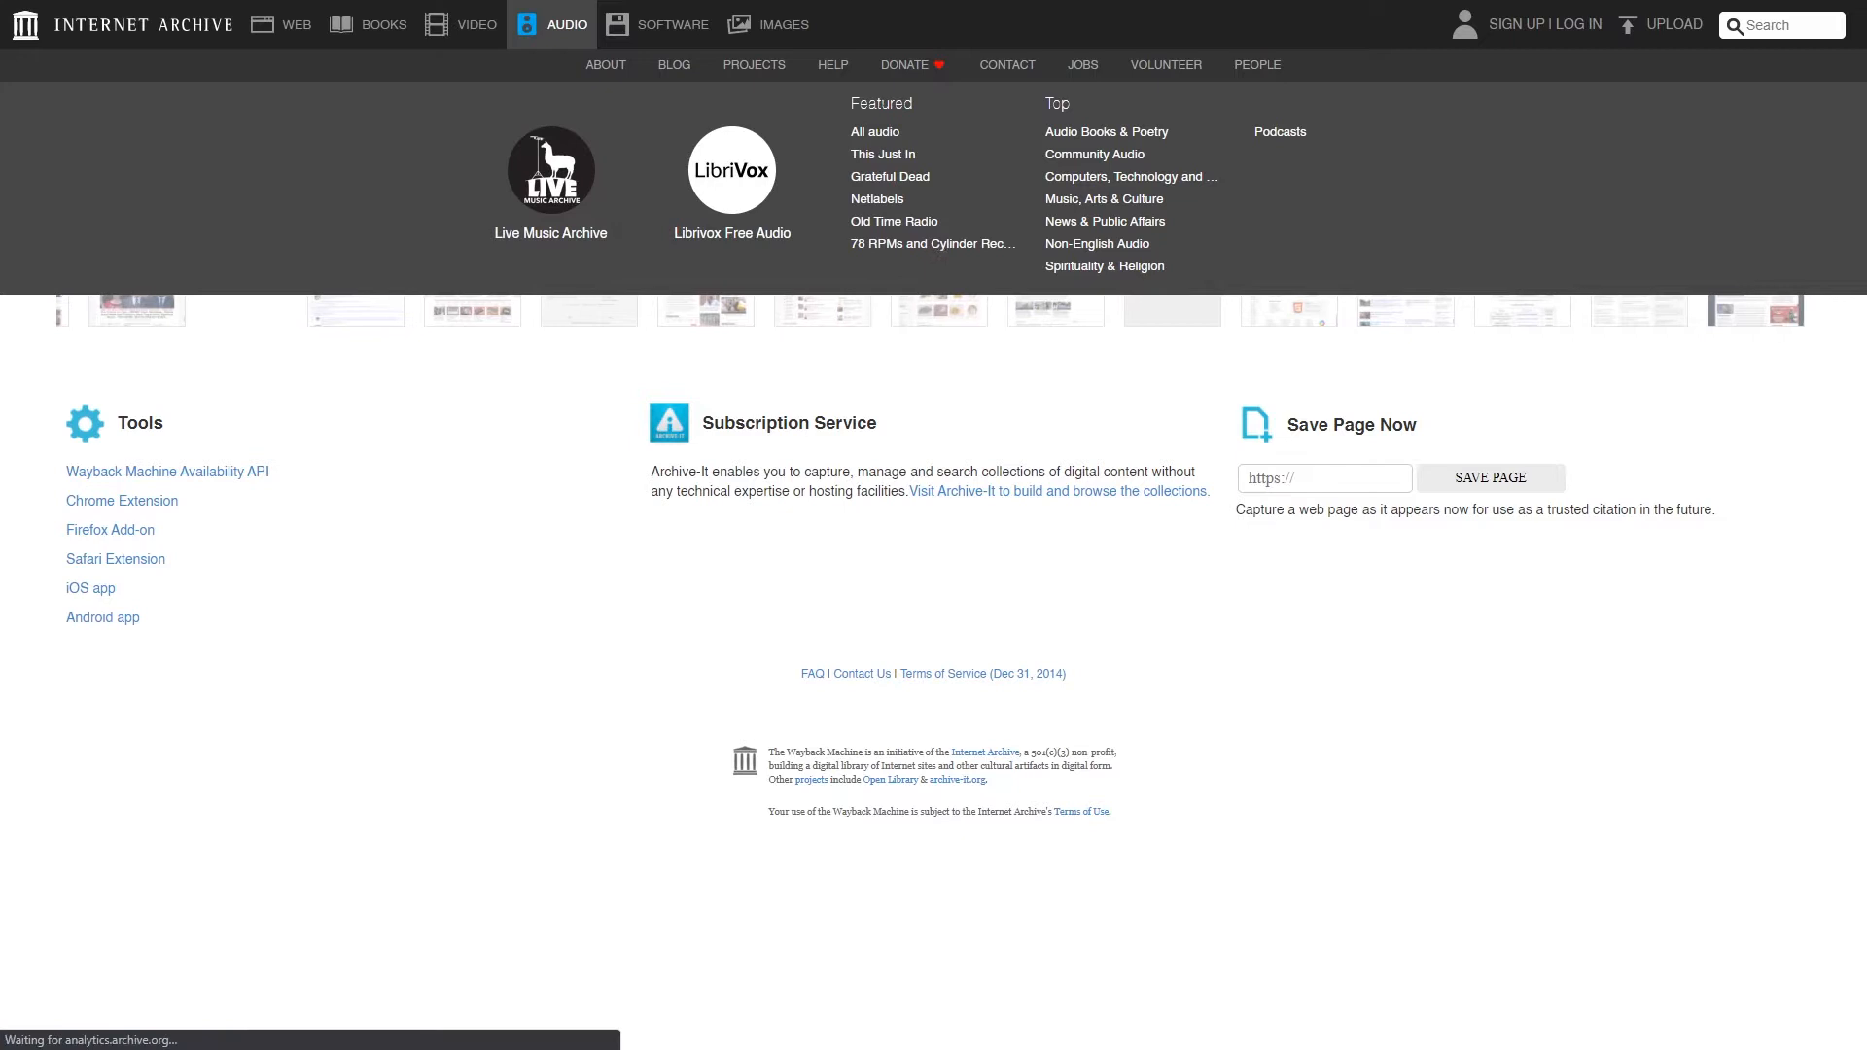
pyautogui.click(1105, 133)
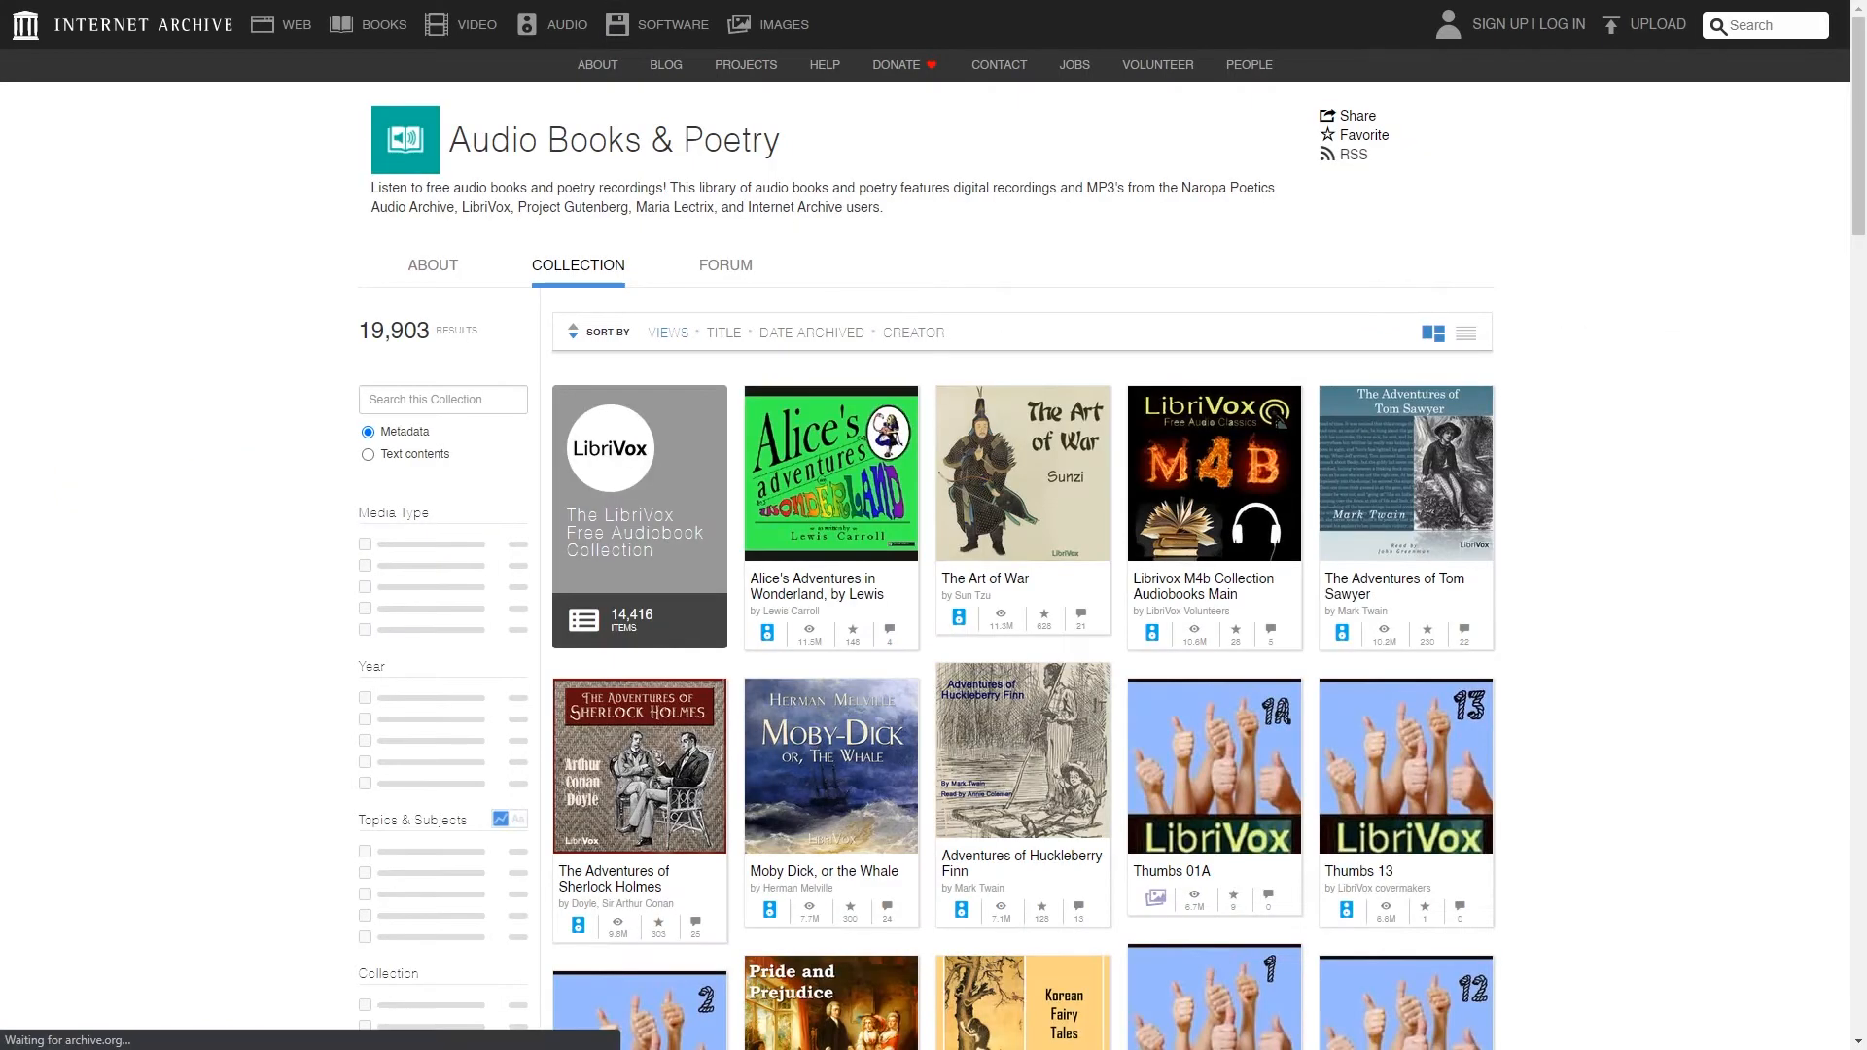
pyautogui.scroll(-3)
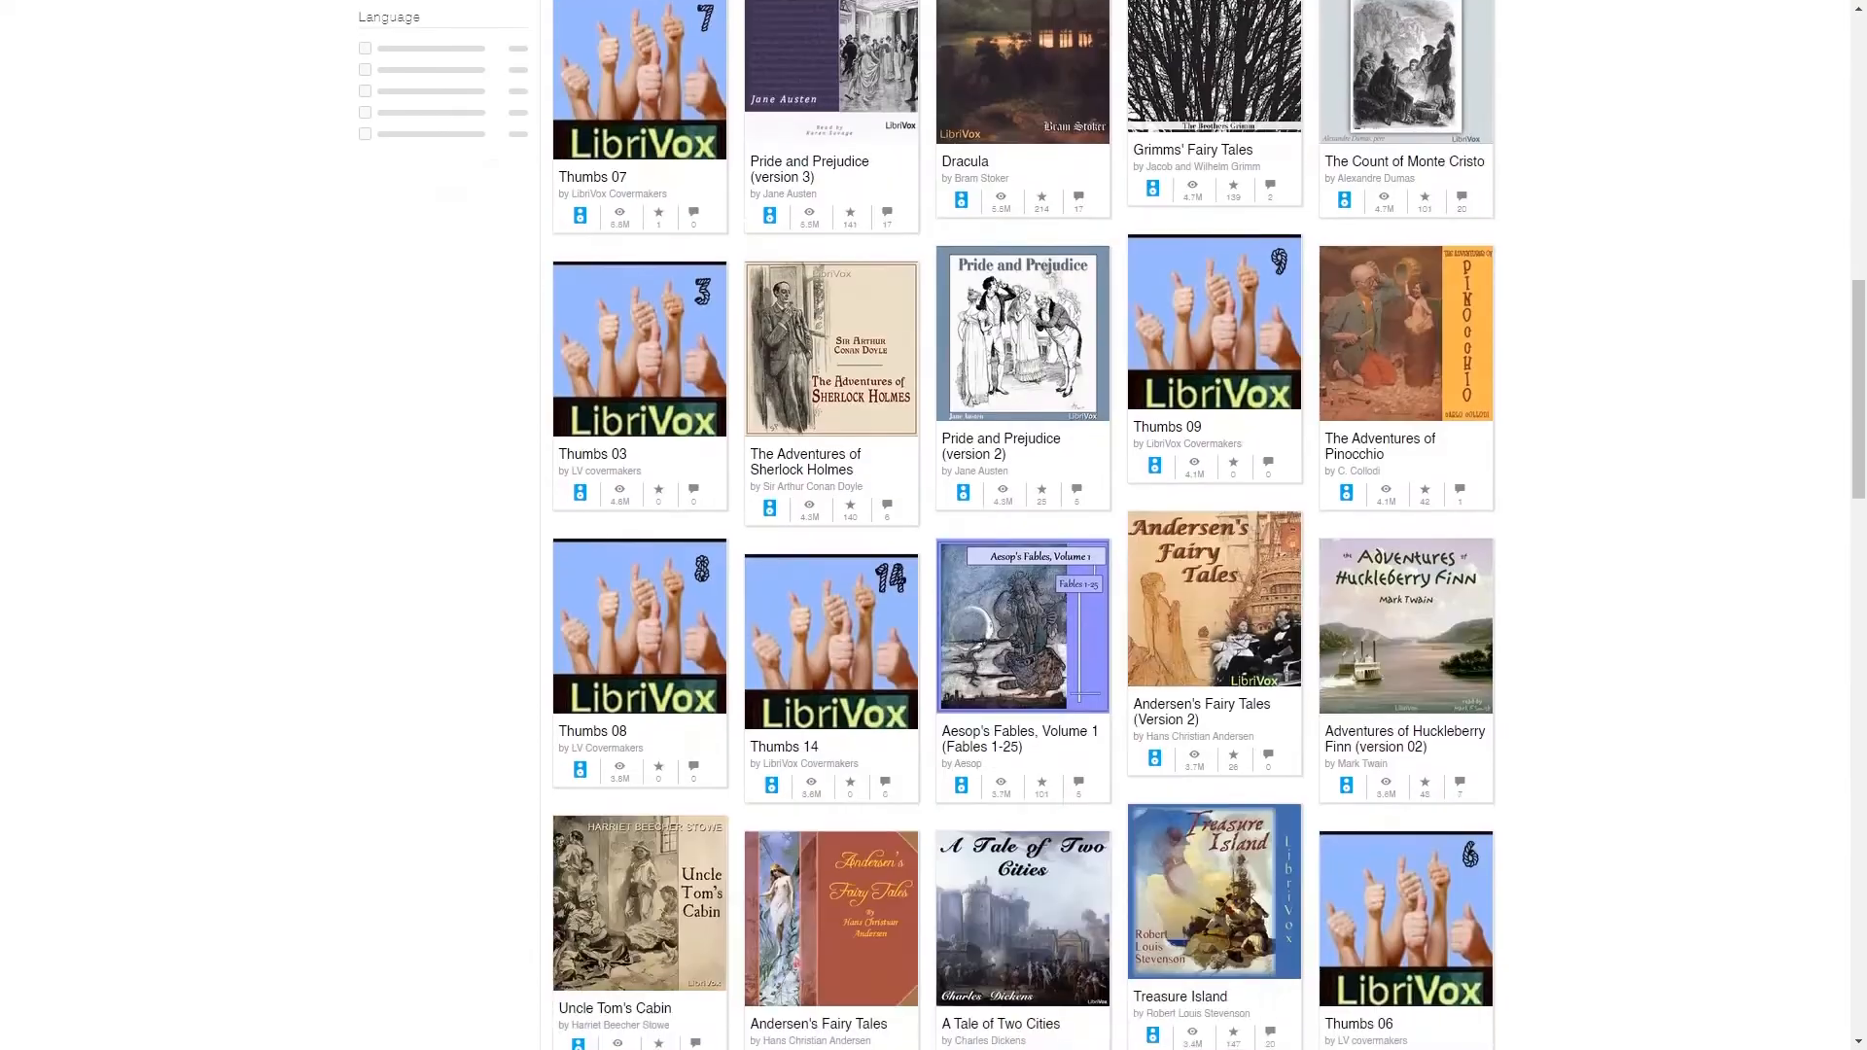
pyautogui.scroll(-3)
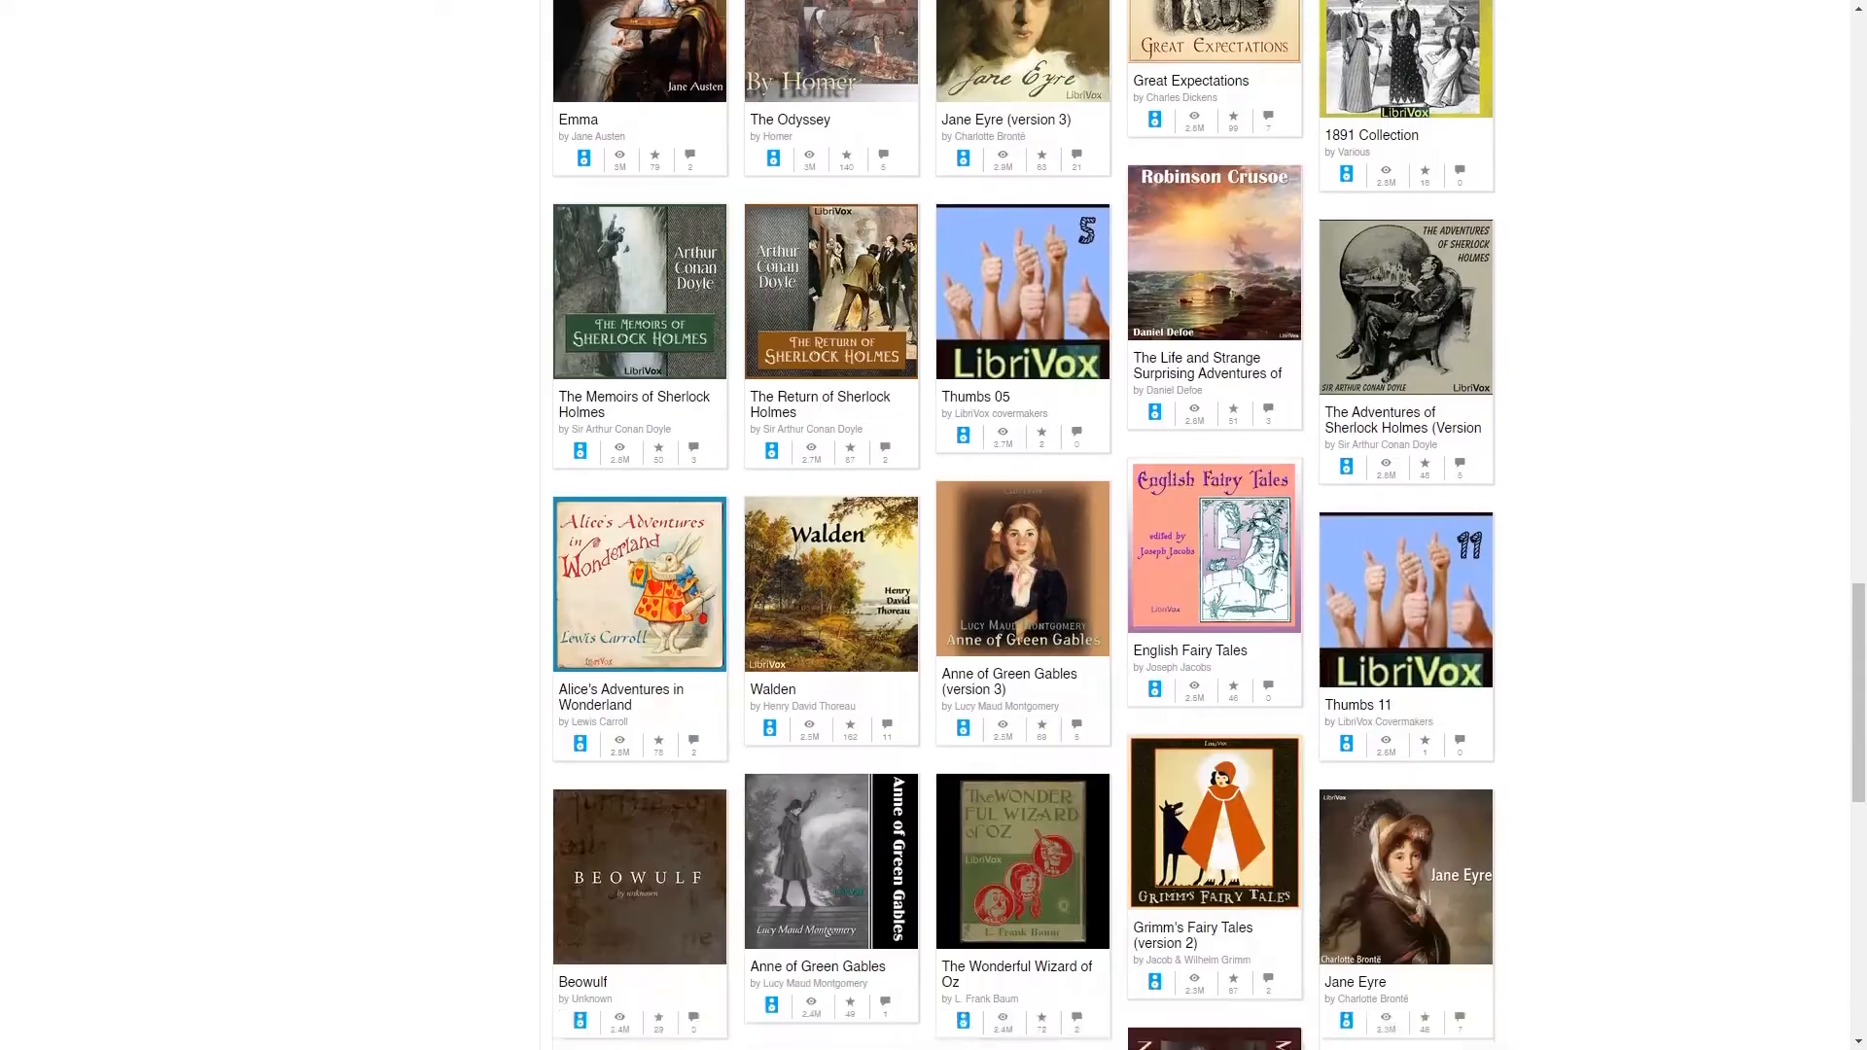
pyautogui.scroll(-3)
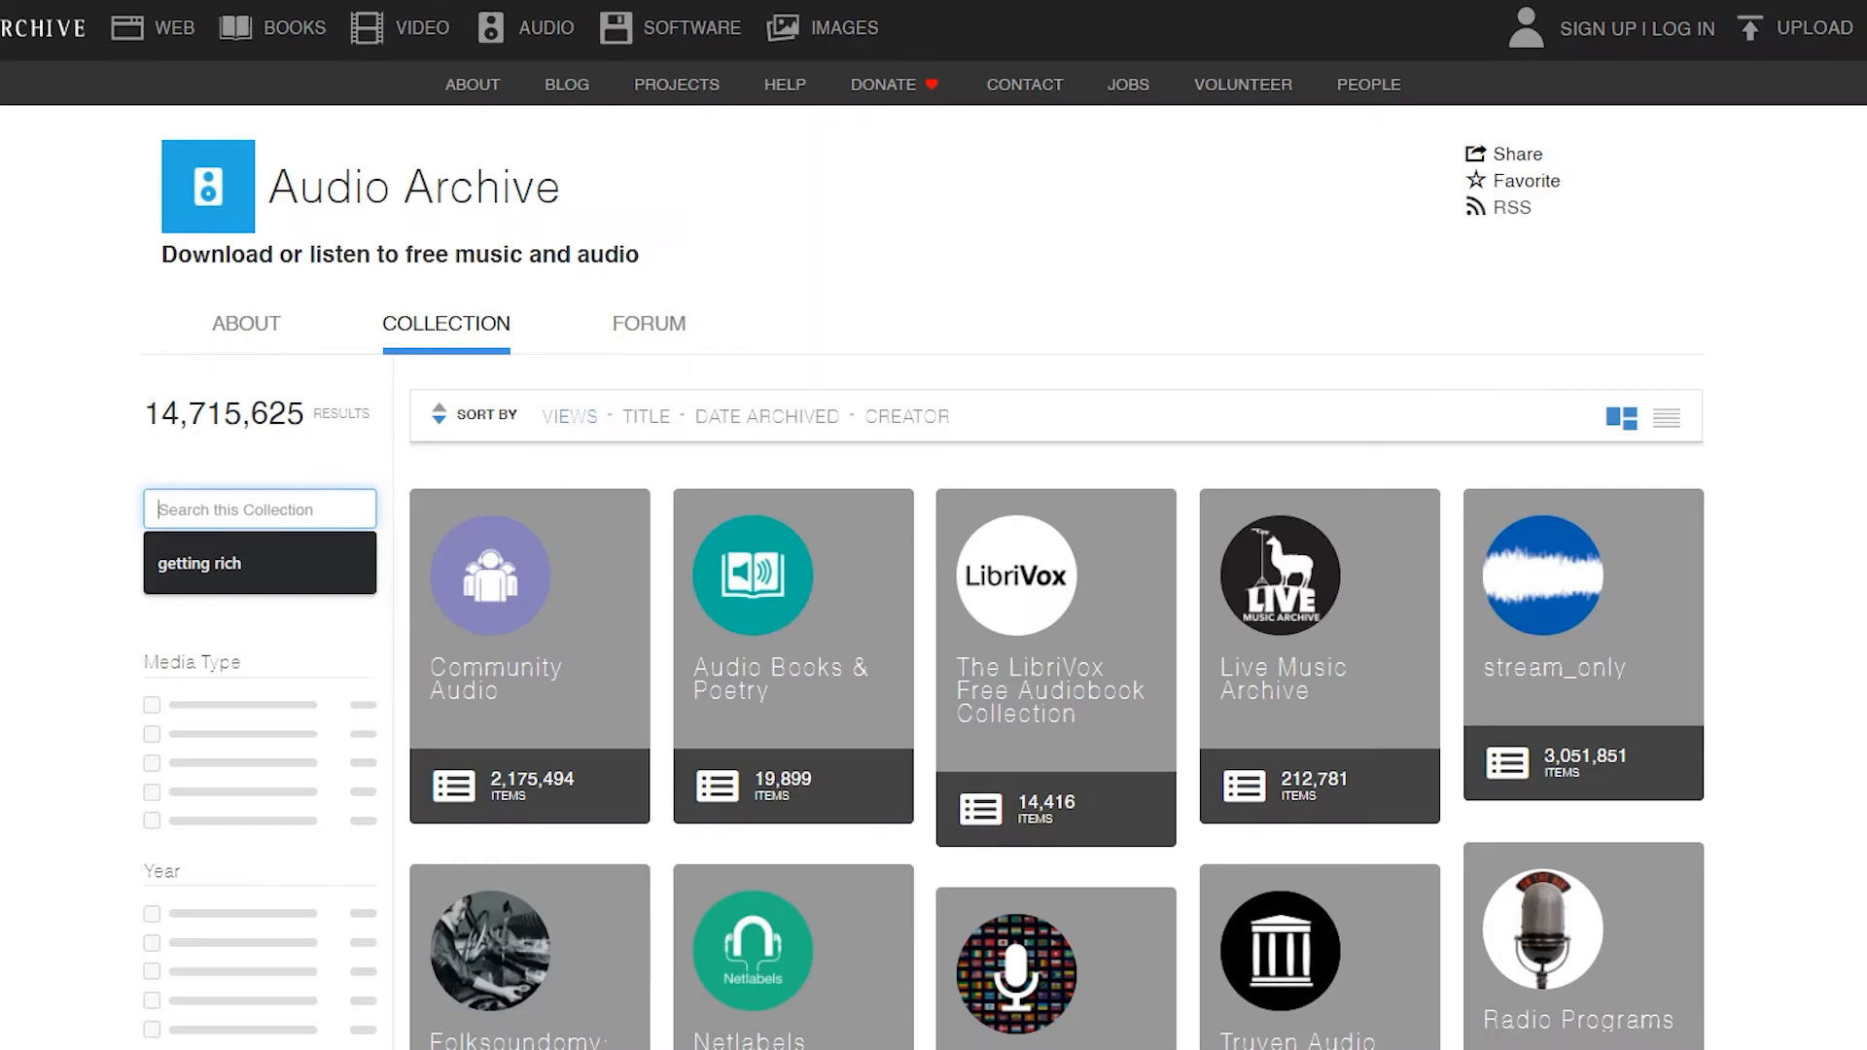
pyautogui.write('Getting rich')
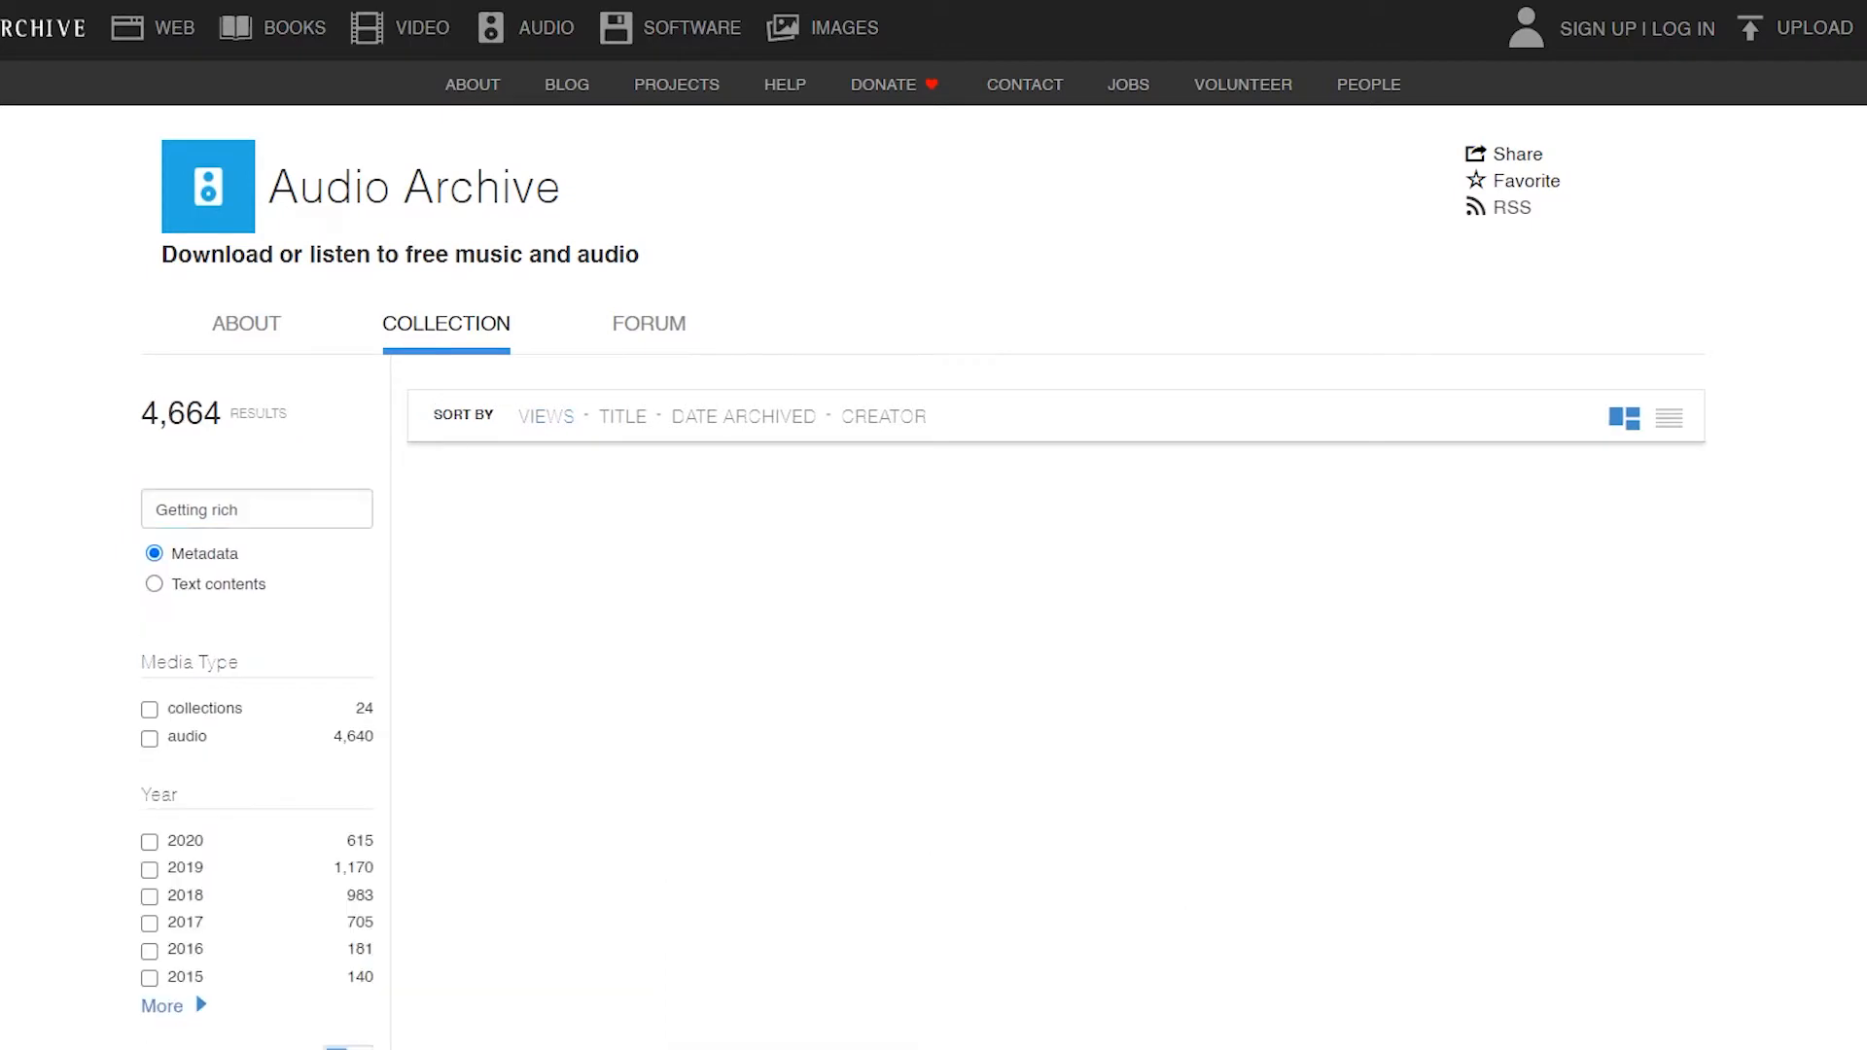
pyautogui.scroll(-3)
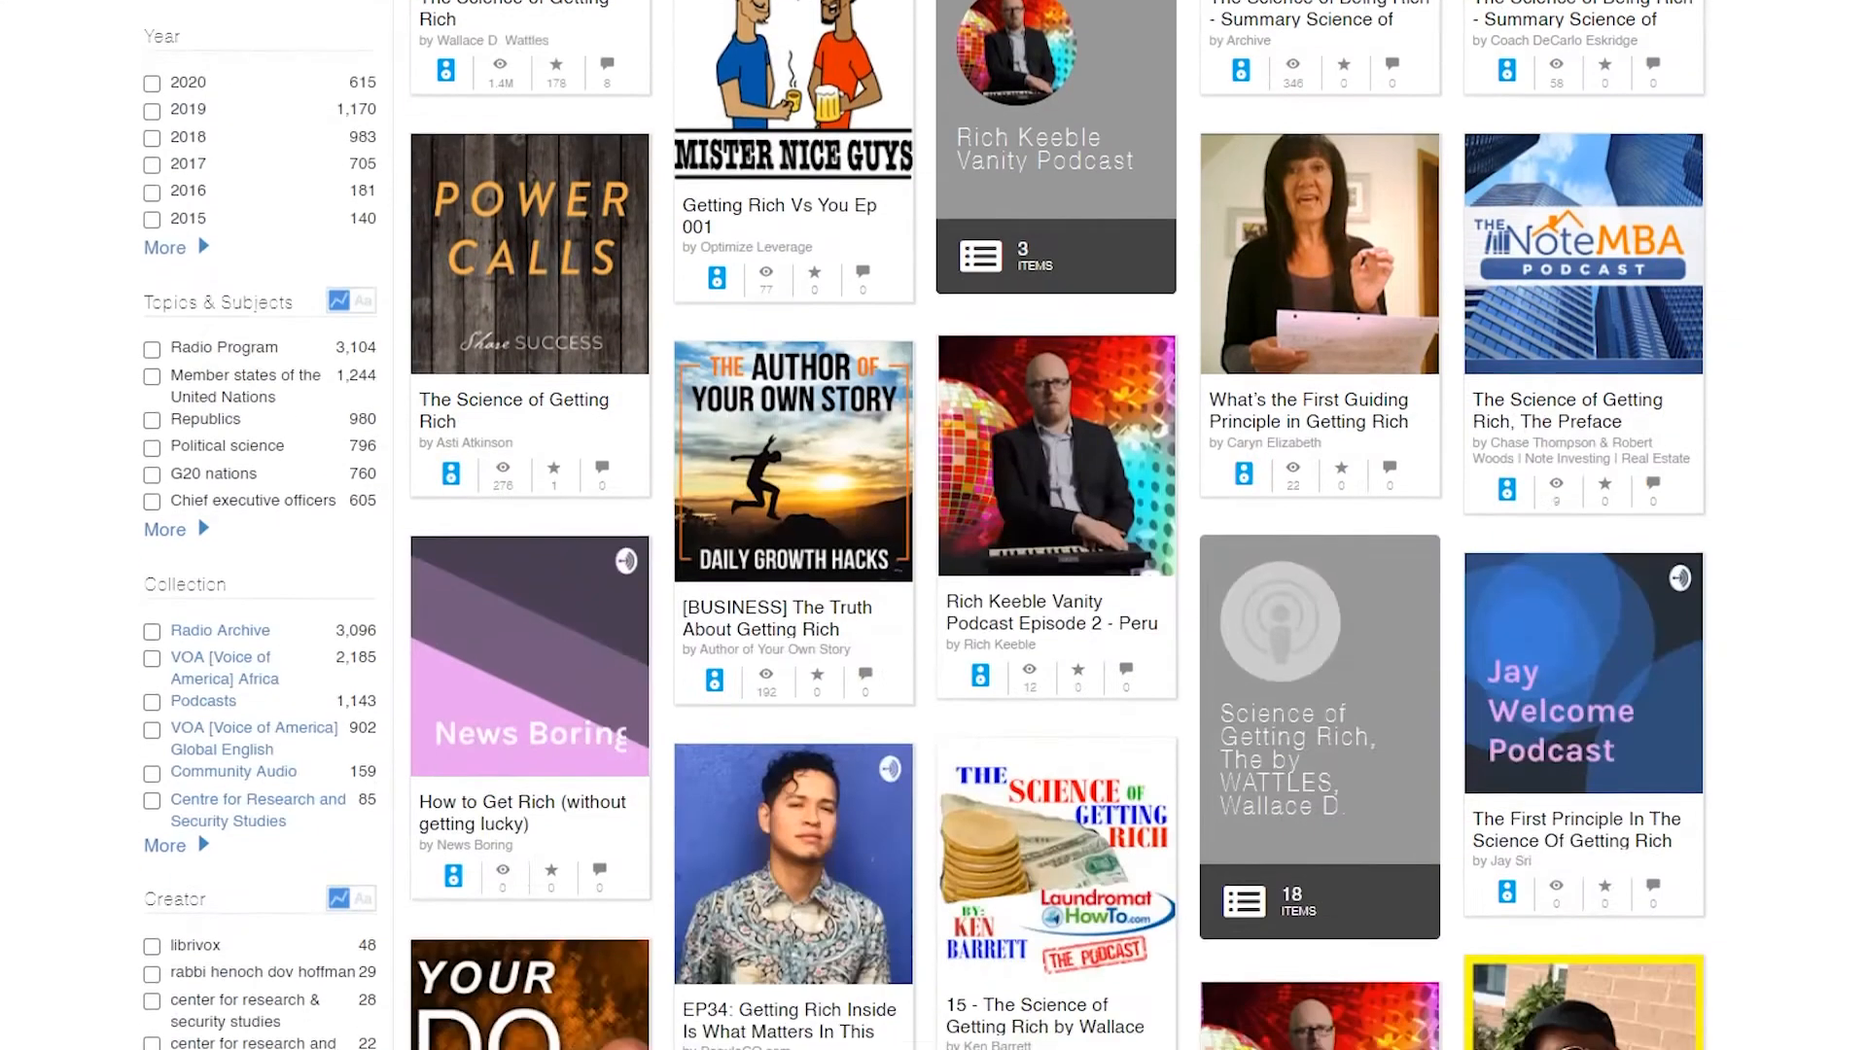
pyautogui.scroll(-3)
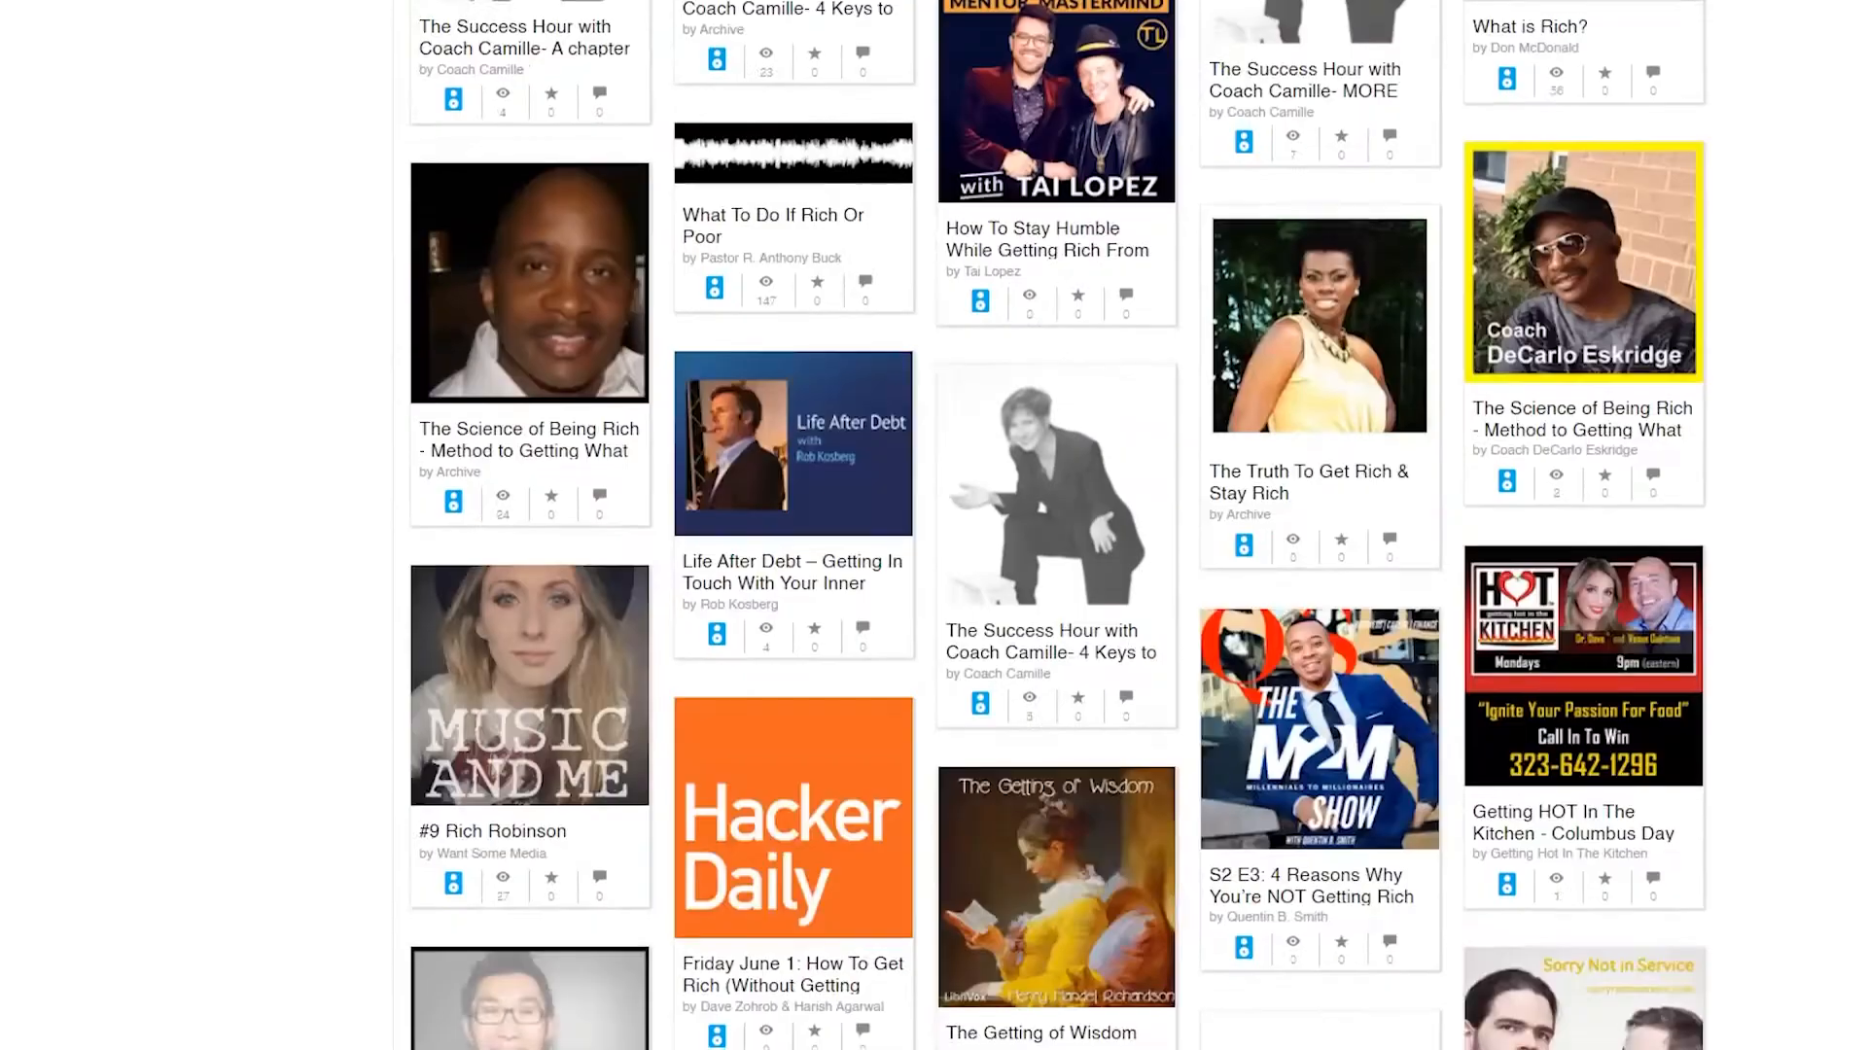
pyautogui.scroll(-3)
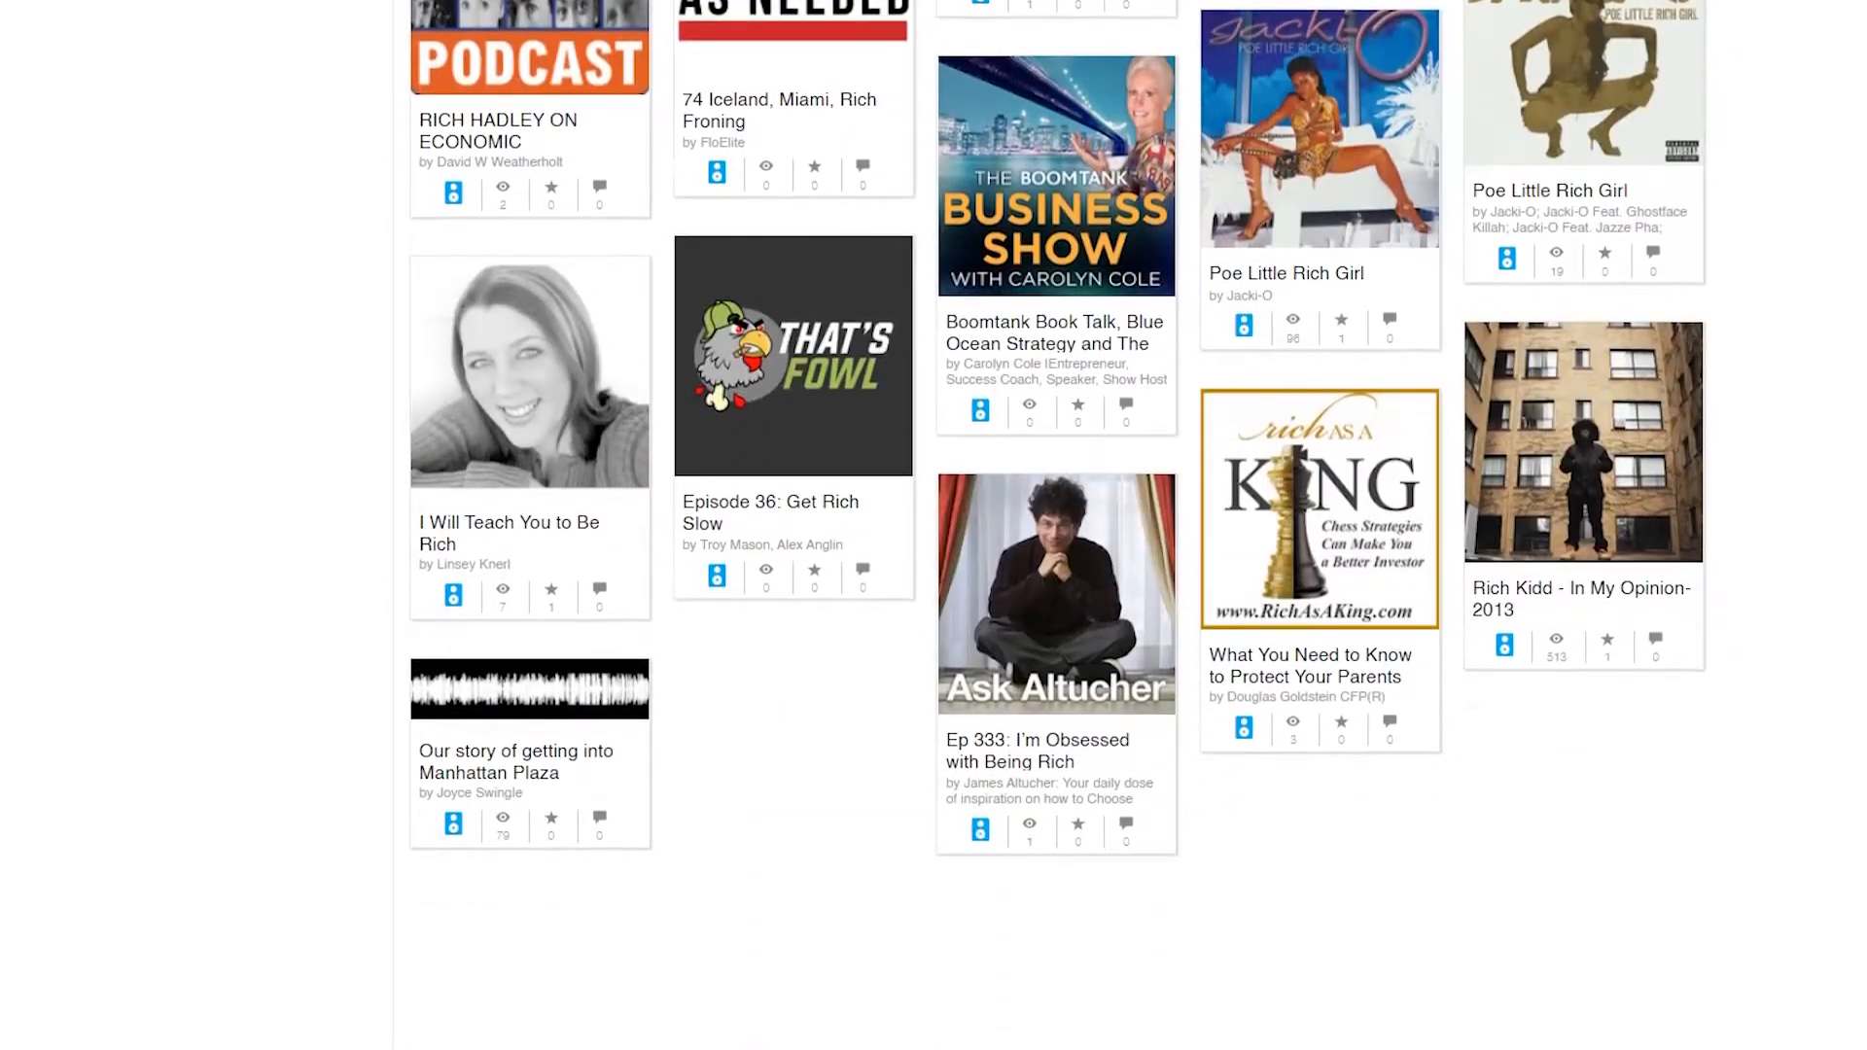
pyautogui.scroll(-3)
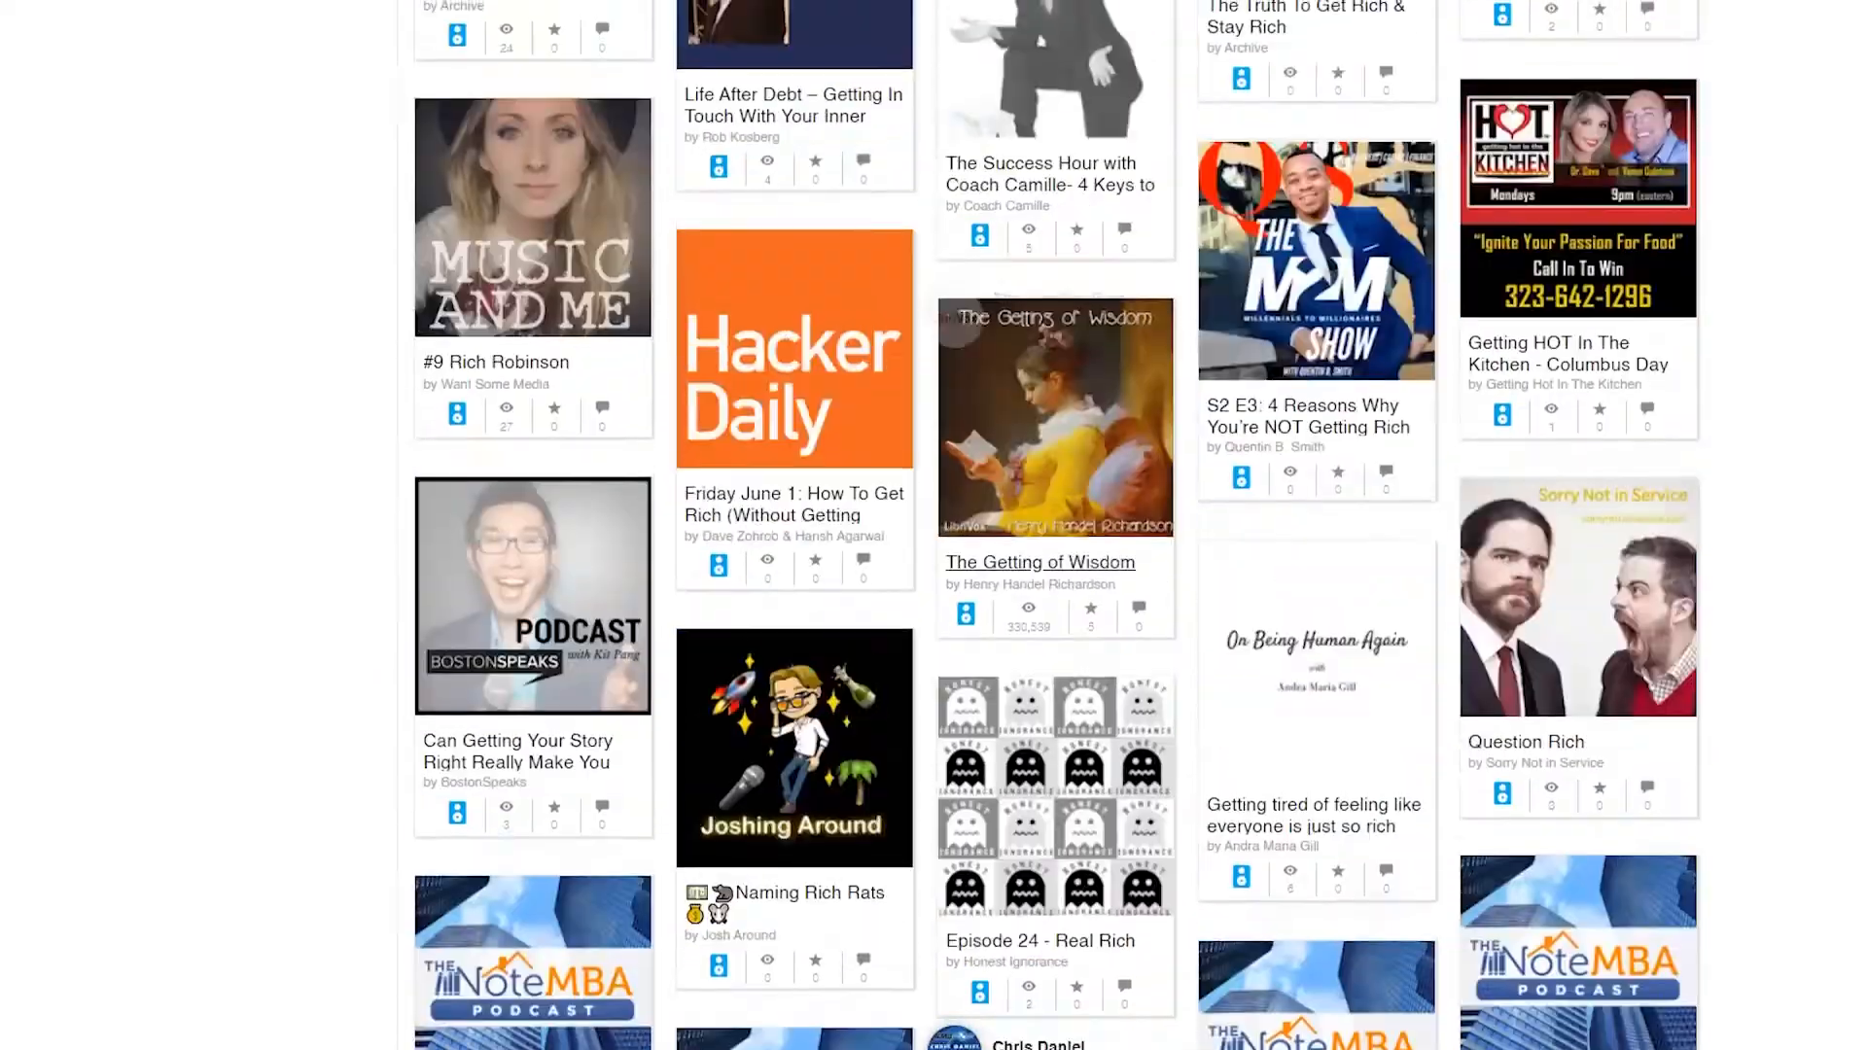
pyautogui.scroll(3)
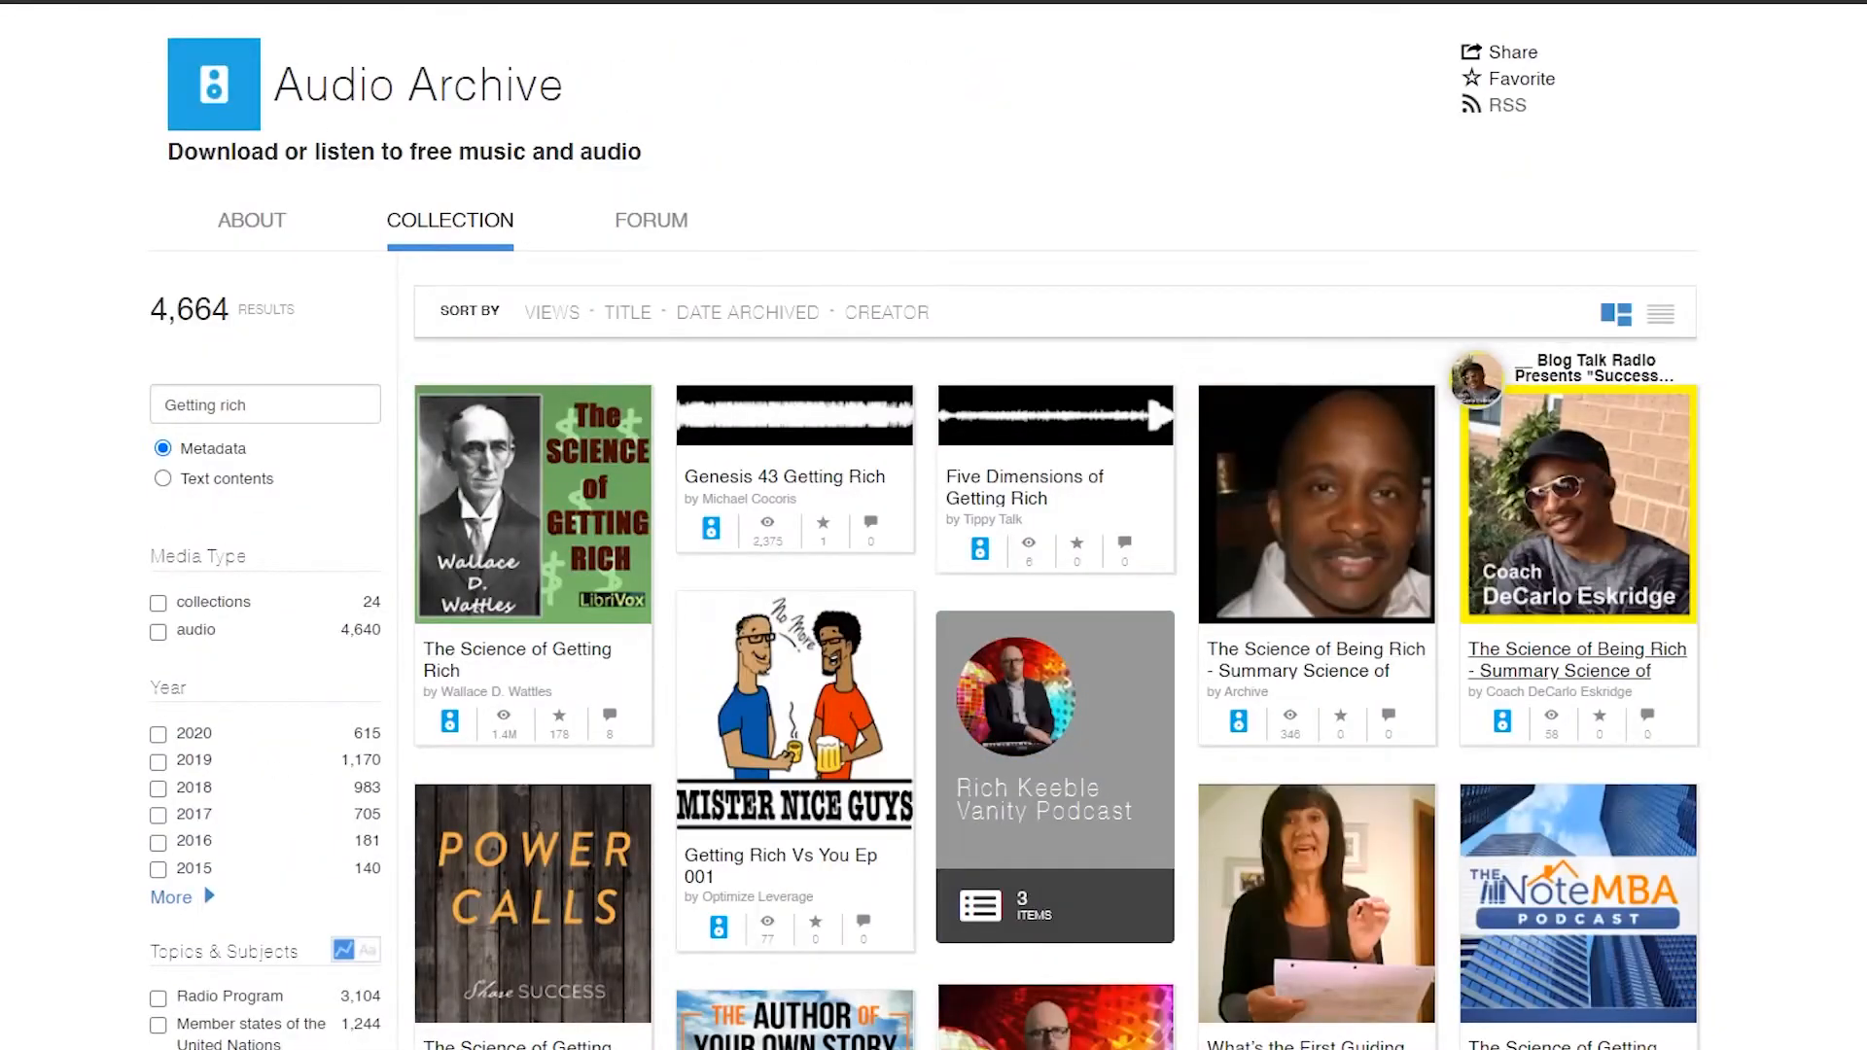
# Open Coach DeCarlo Eskridge's 'The Science of Being Rich' episode and scroll to its Copyright field.
pyautogui.click(1576, 504)
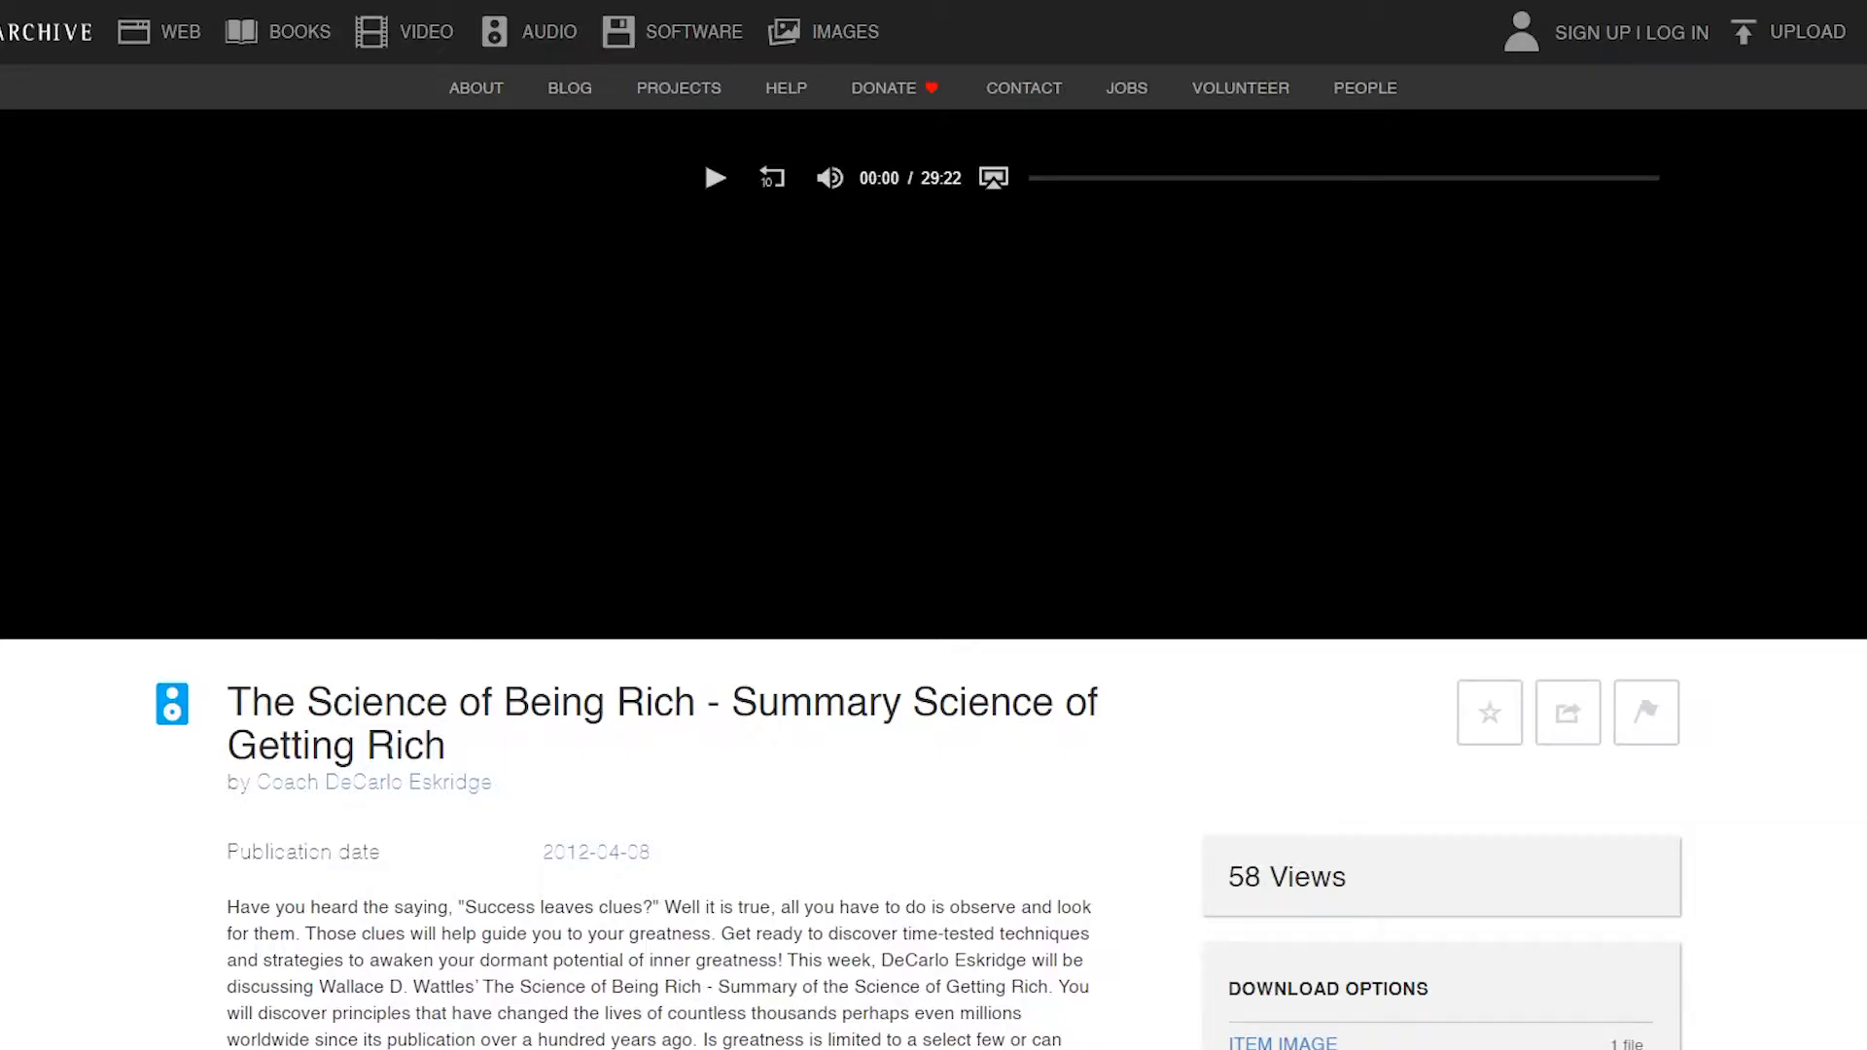
pyautogui.scroll(-3)
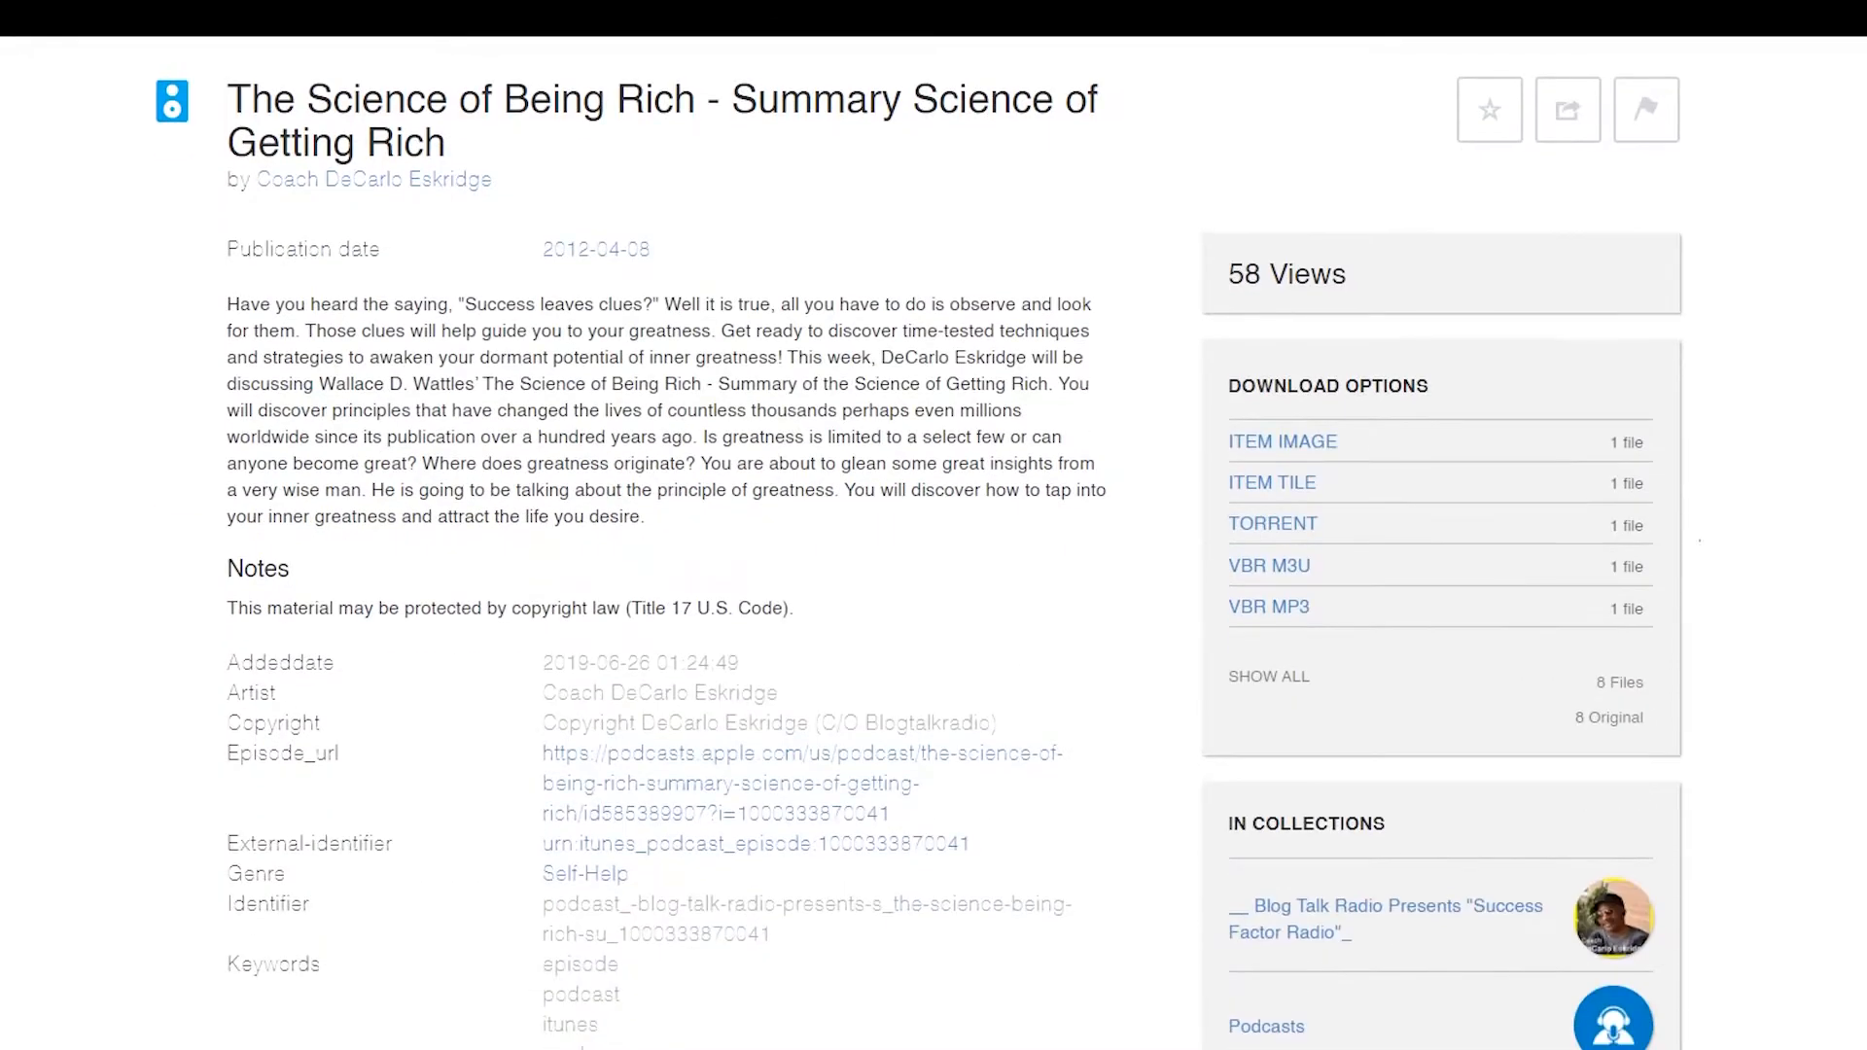
pyautogui.scroll(-3)
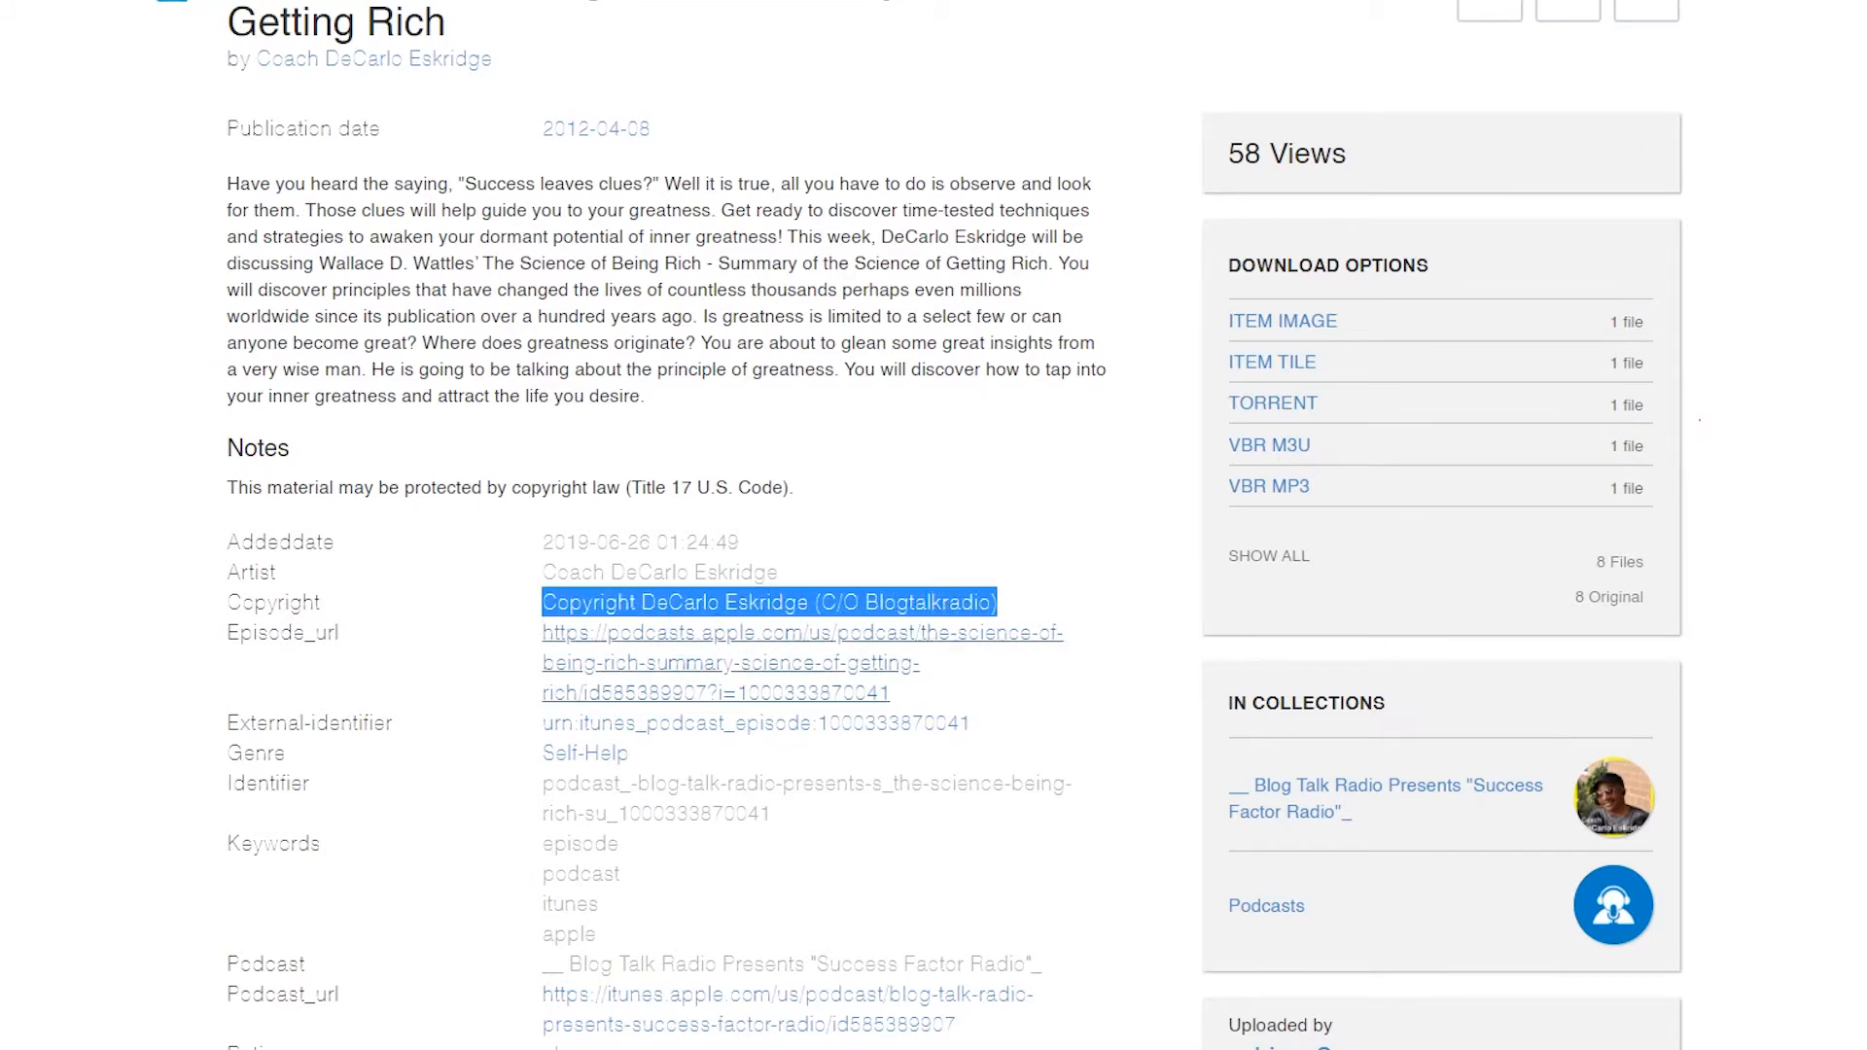
pyautogui.scroll(-3)
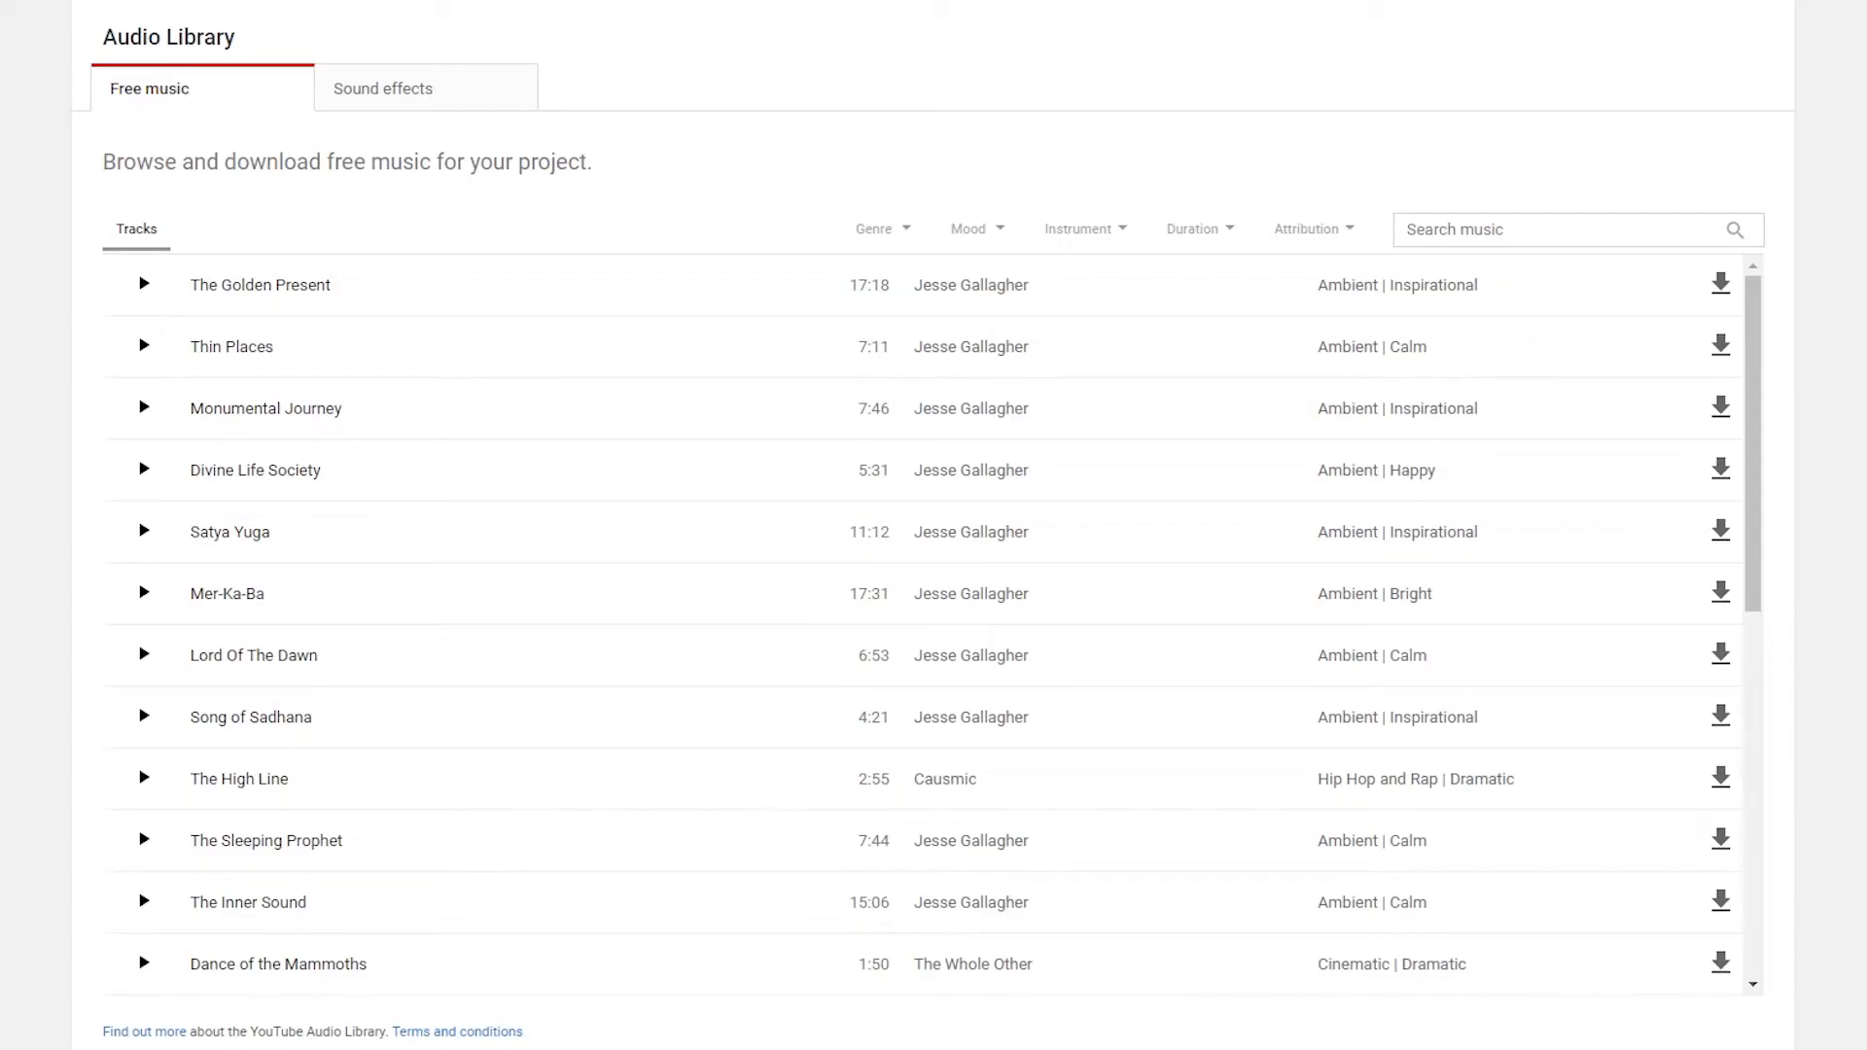
# Filter the free music to genre Ambient, mood Happy and instrument Strings.
pyautogui.click(875, 228)
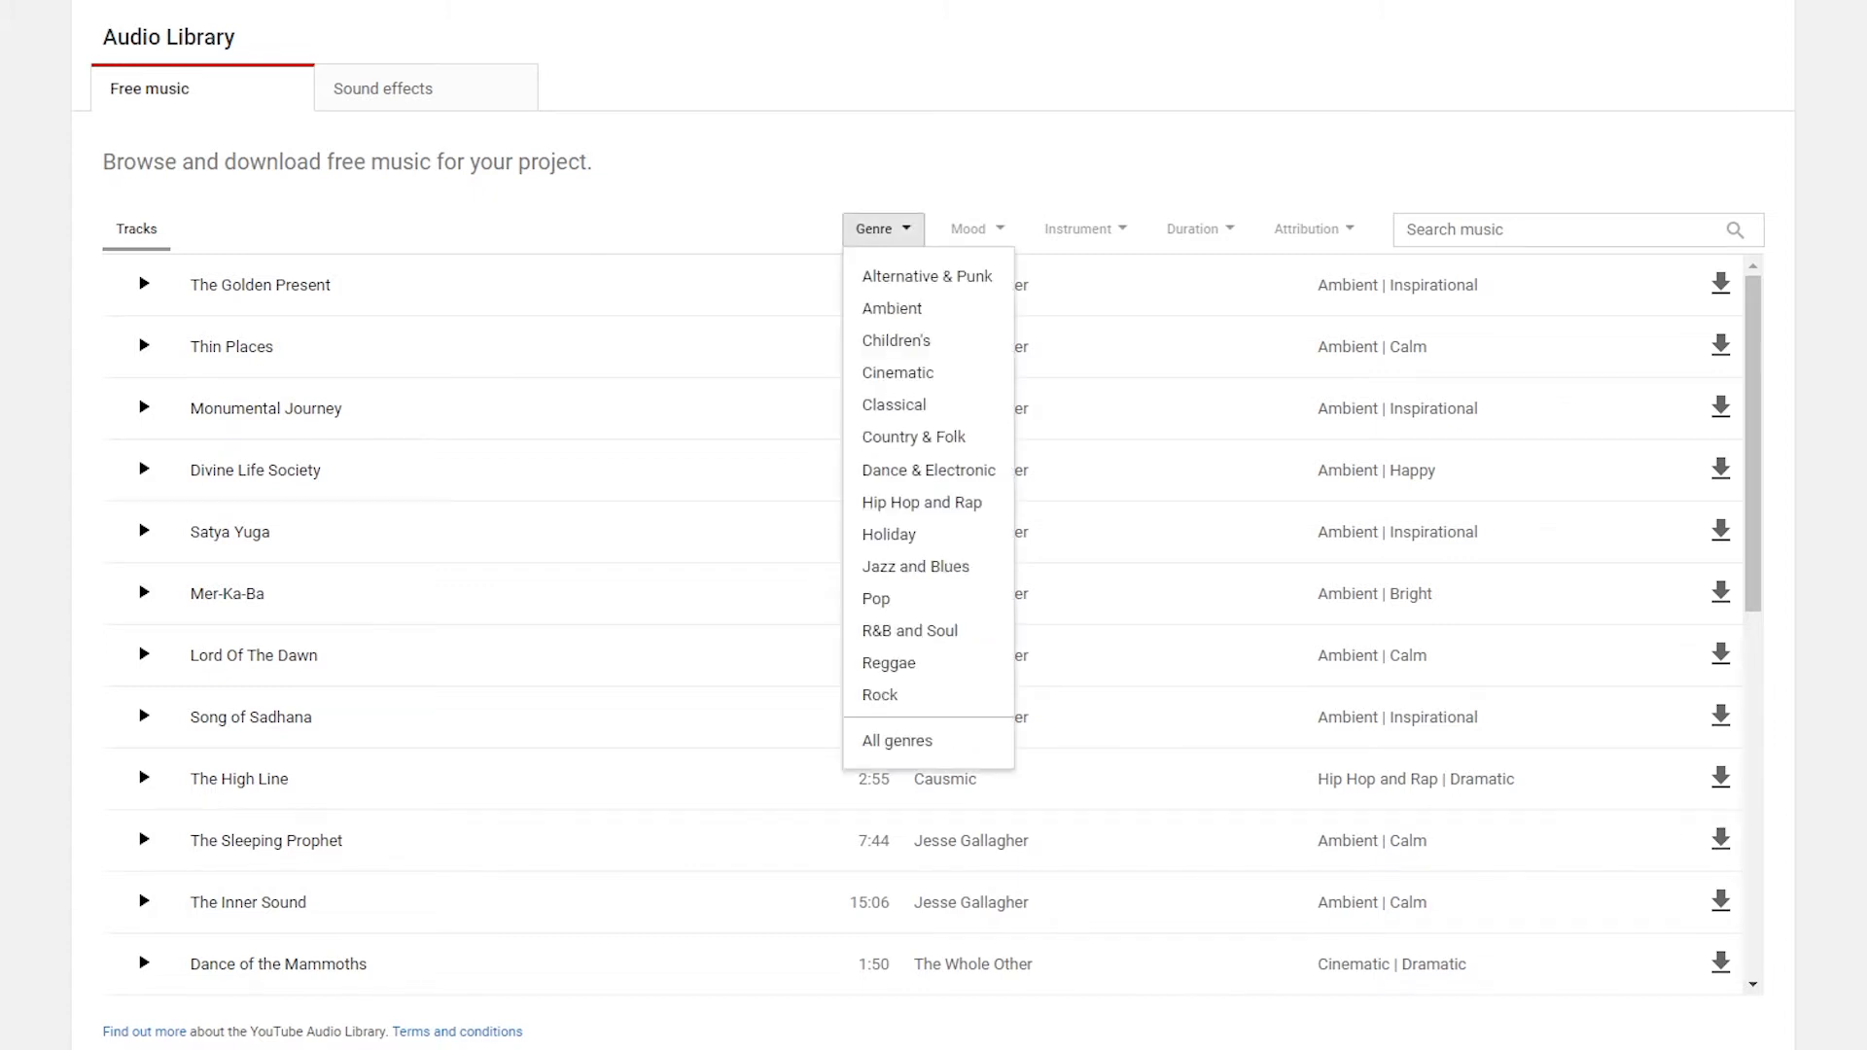
pyautogui.moveTo(896, 340)
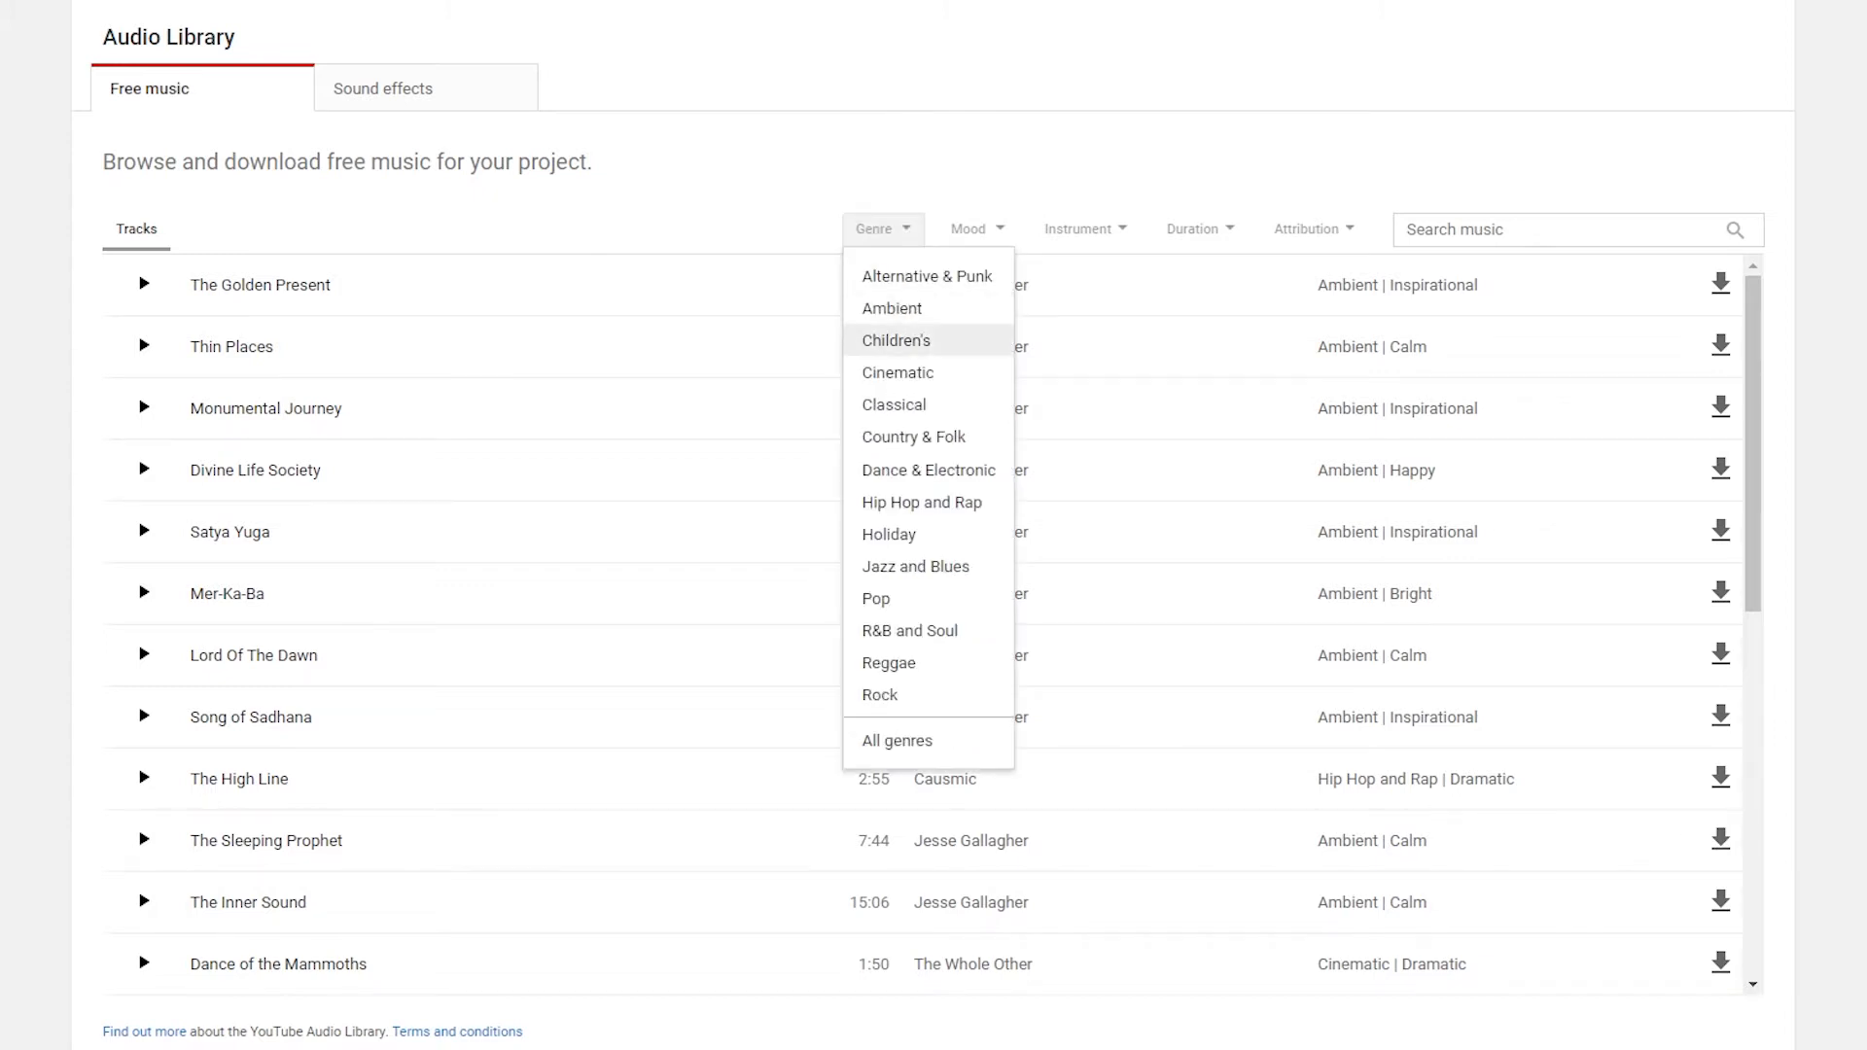
pyautogui.moveTo(912, 435)
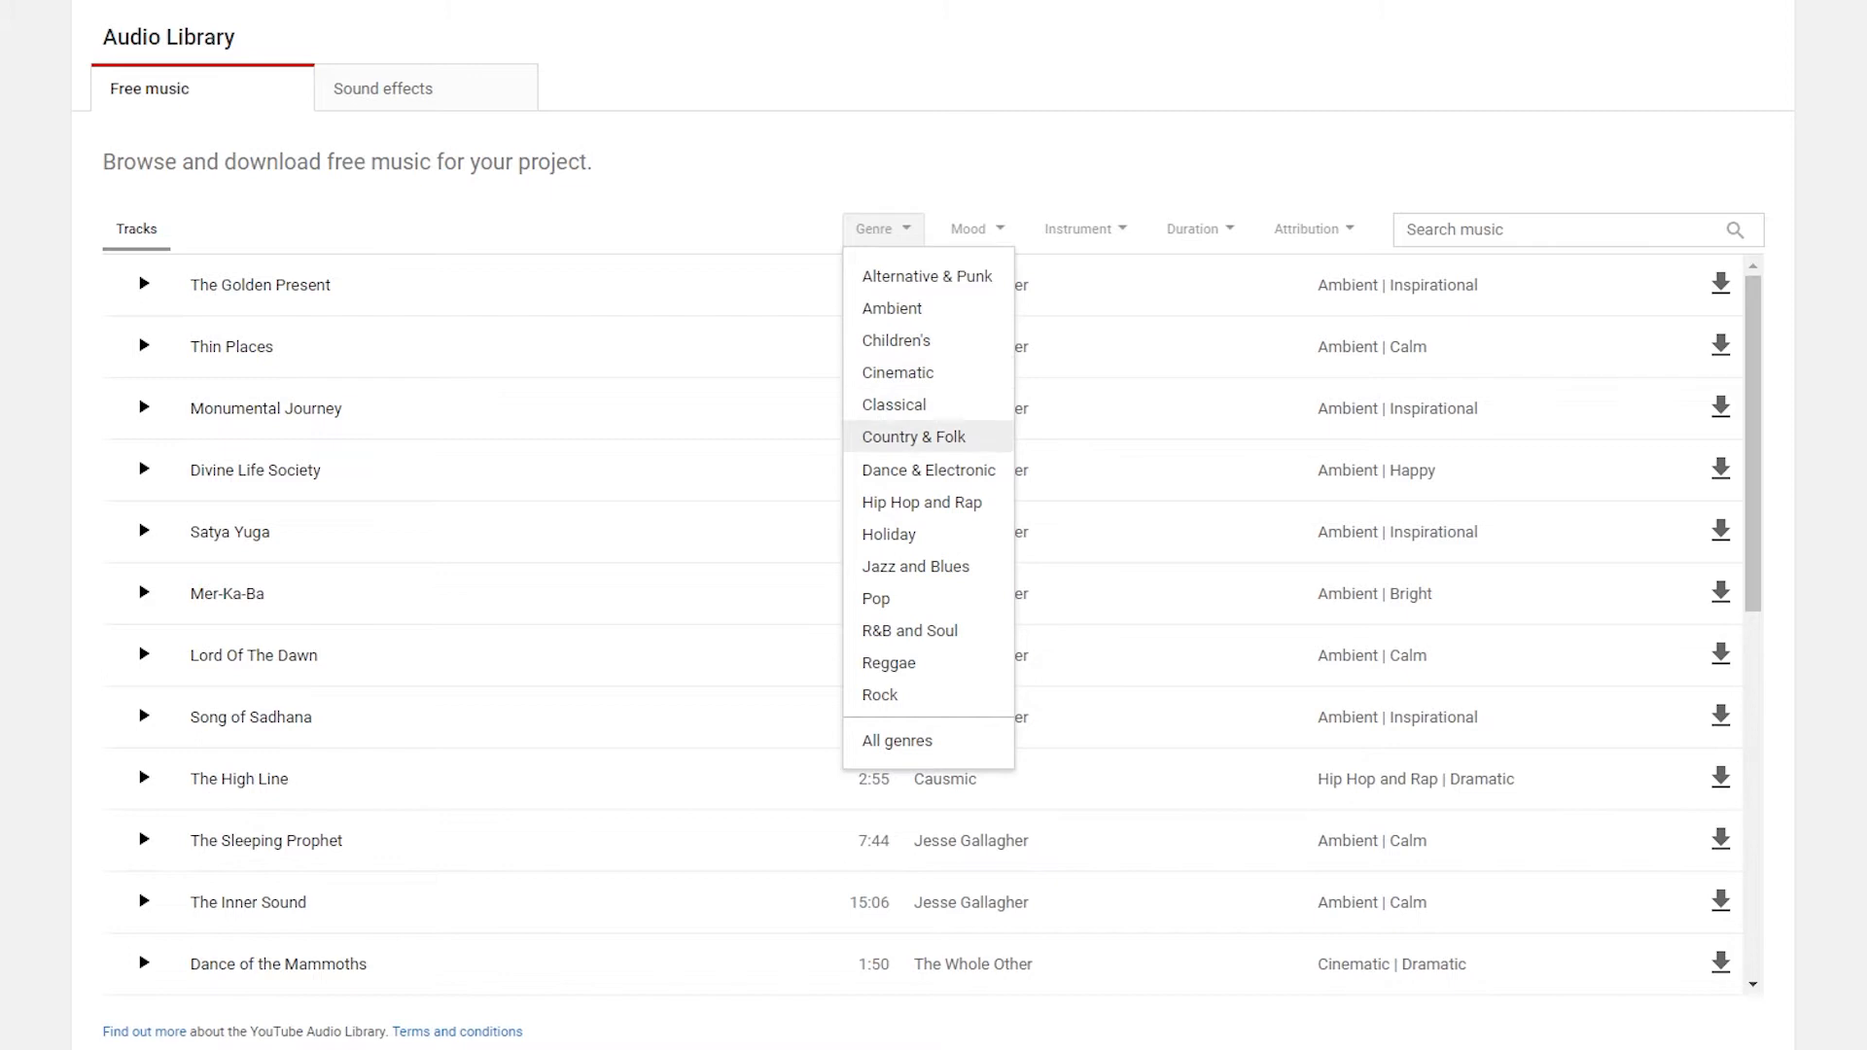
pyautogui.moveTo(888, 534)
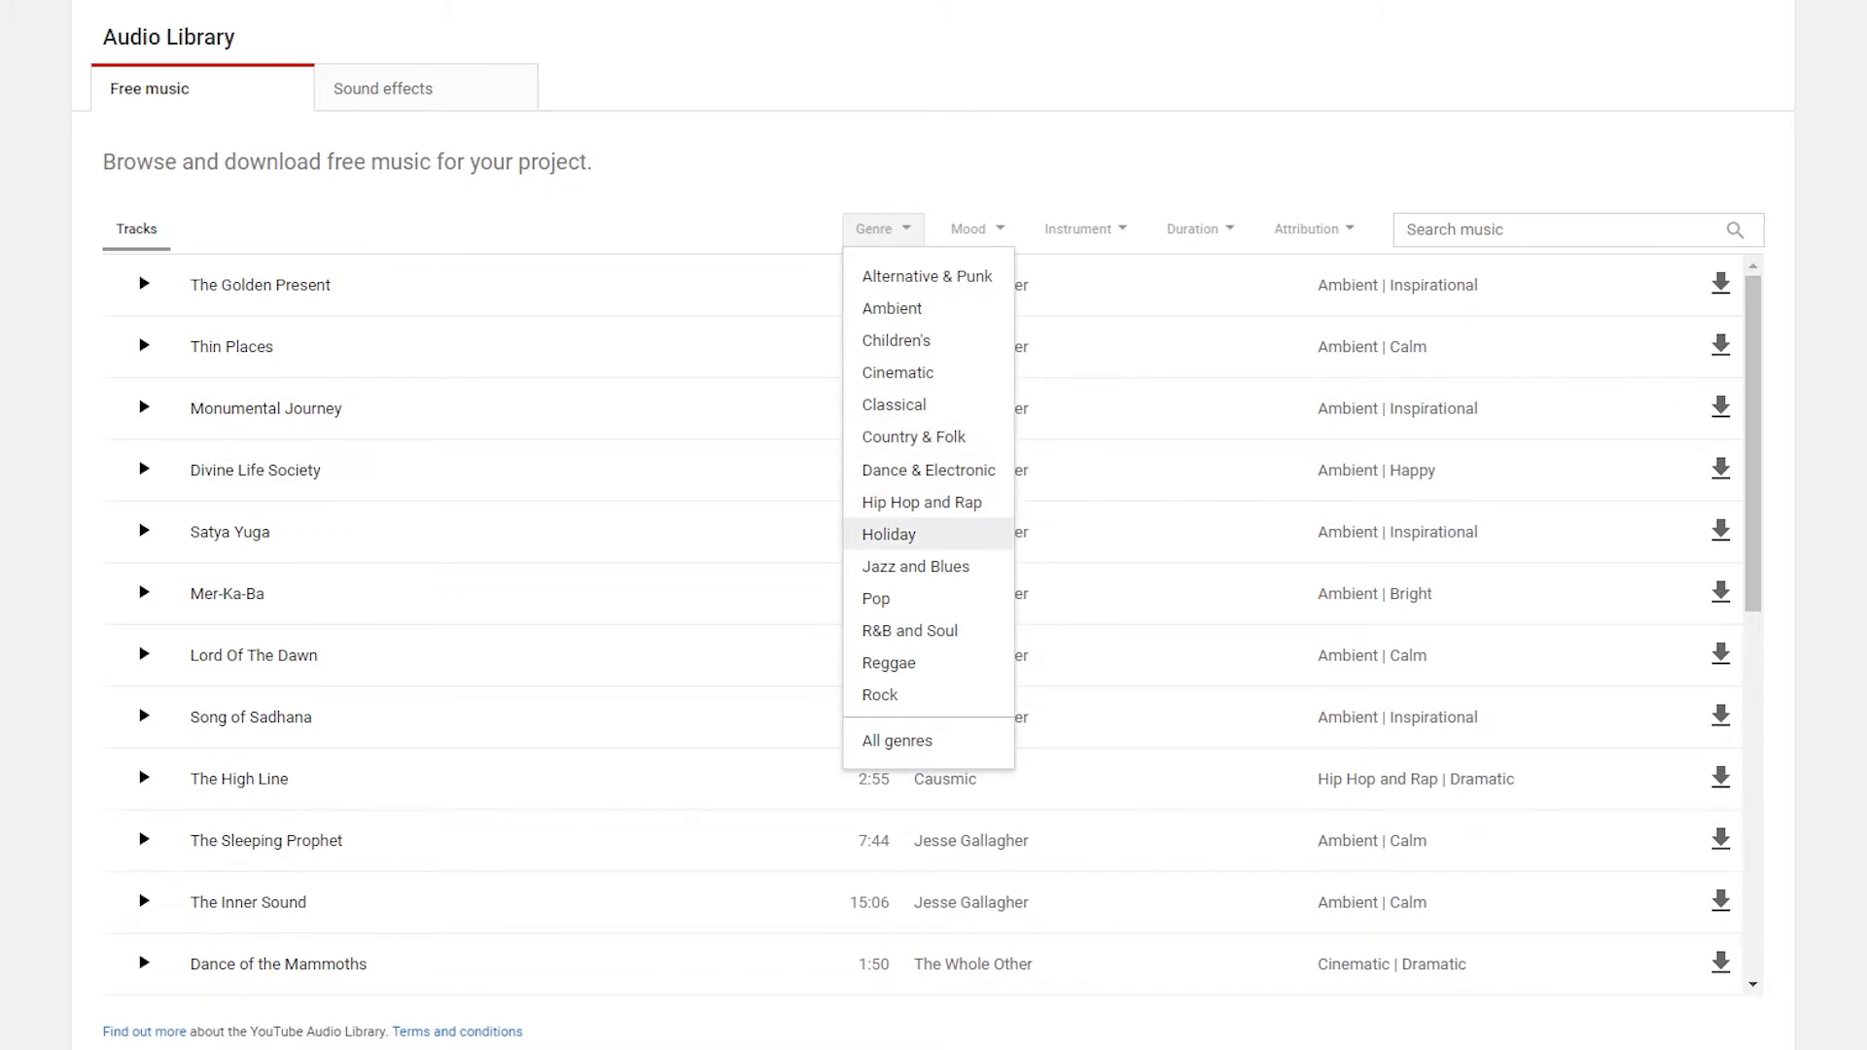
pyautogui.moveTo(908, 631)
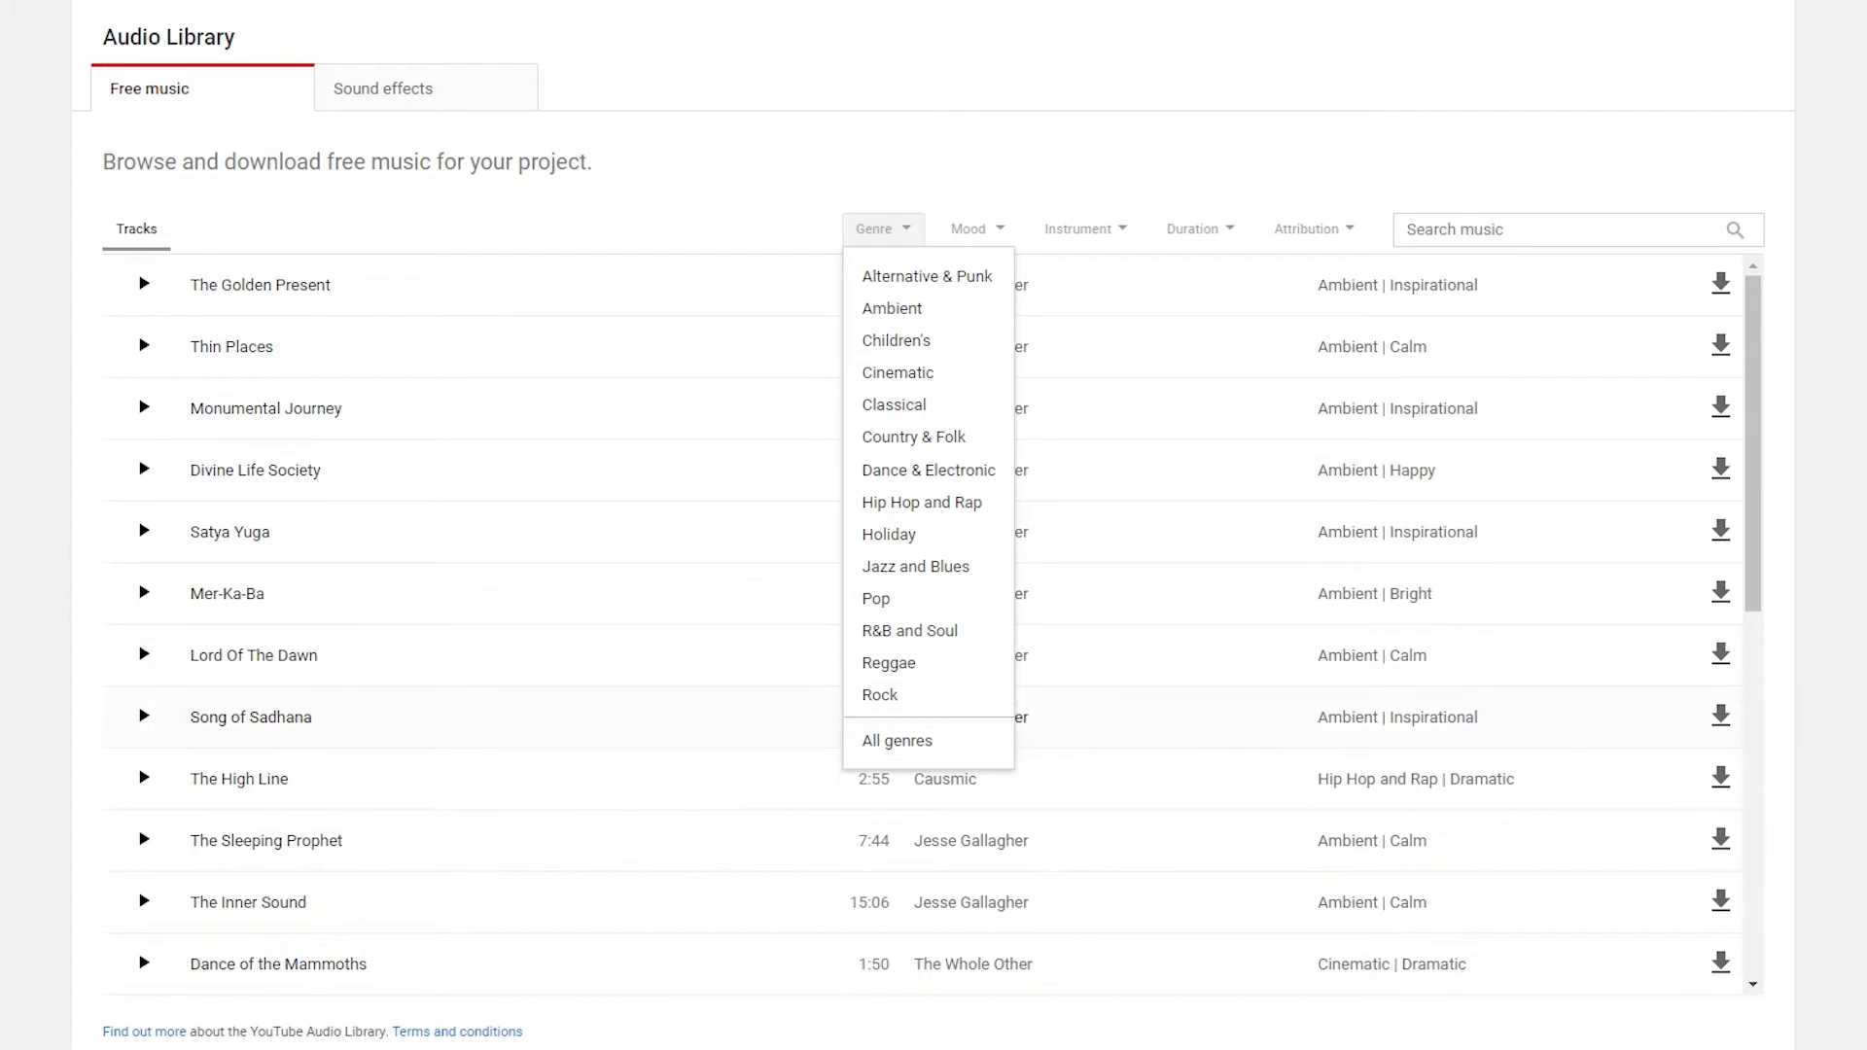
pyautogui.click(975, 228)
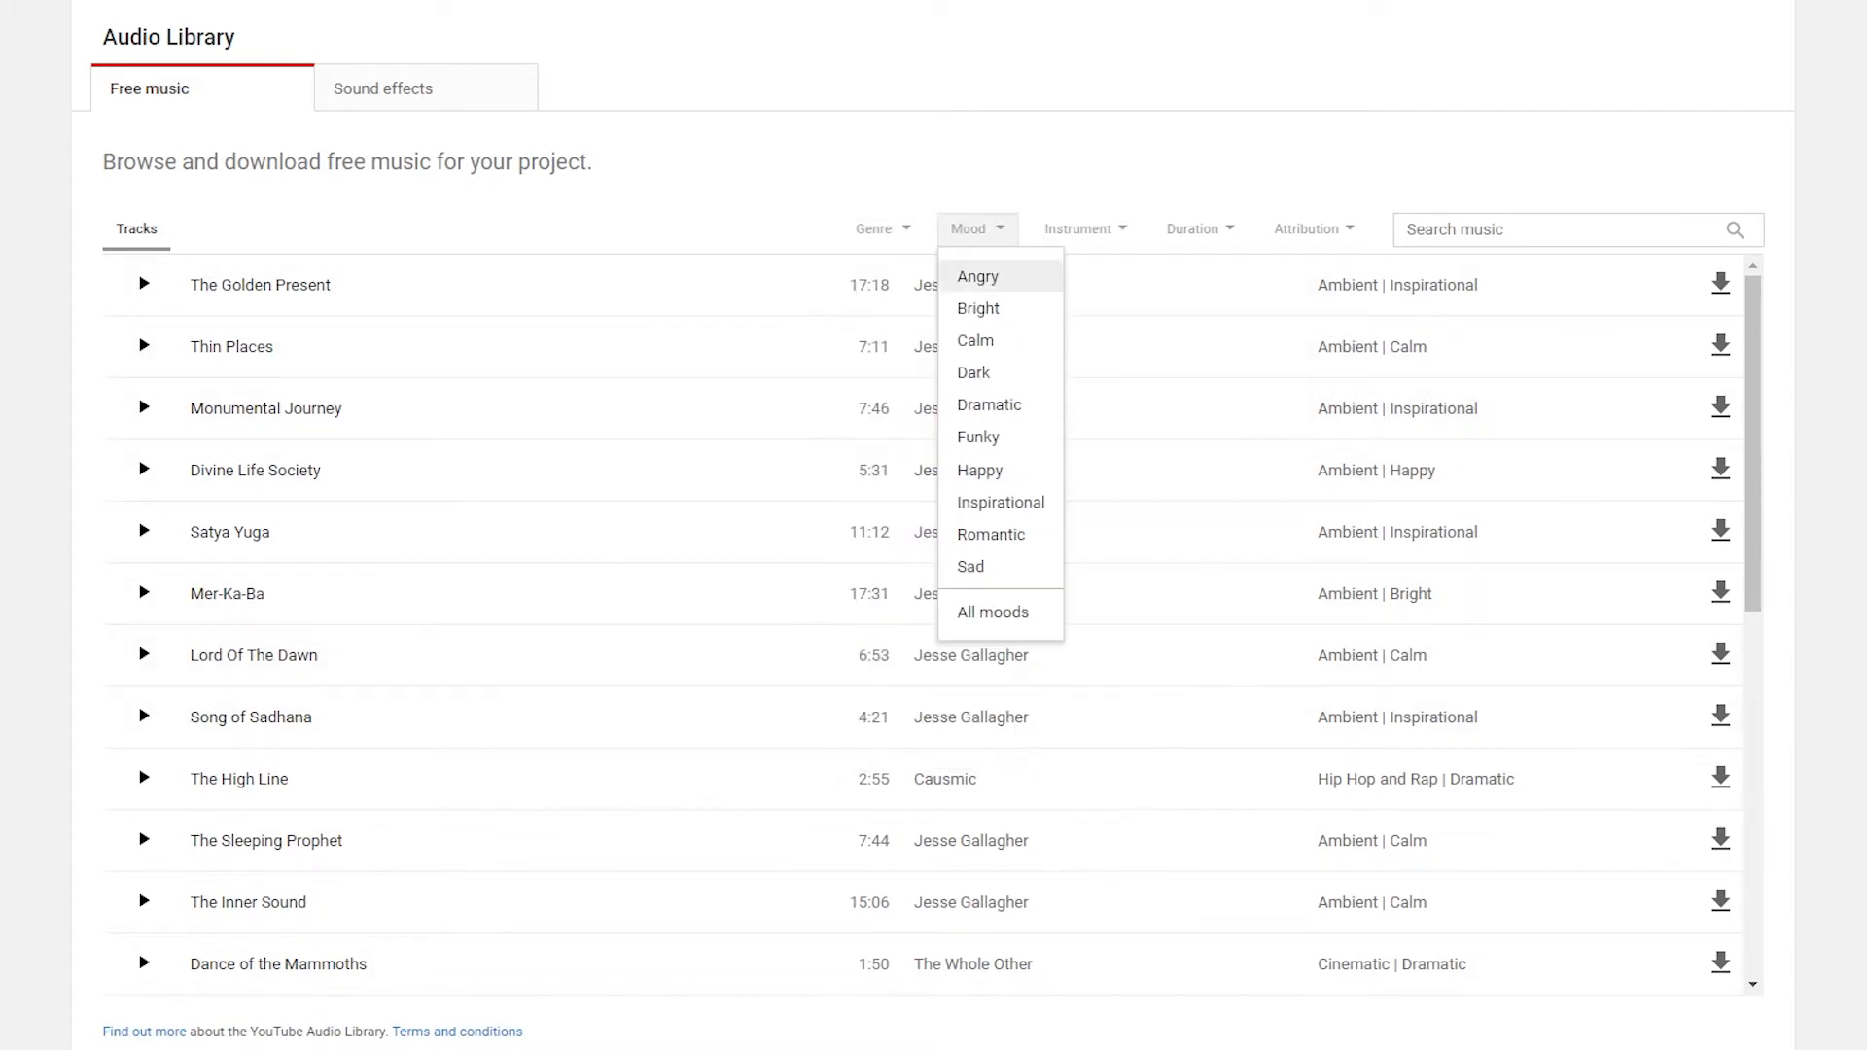
pyautogui.moveTo(987, 404)
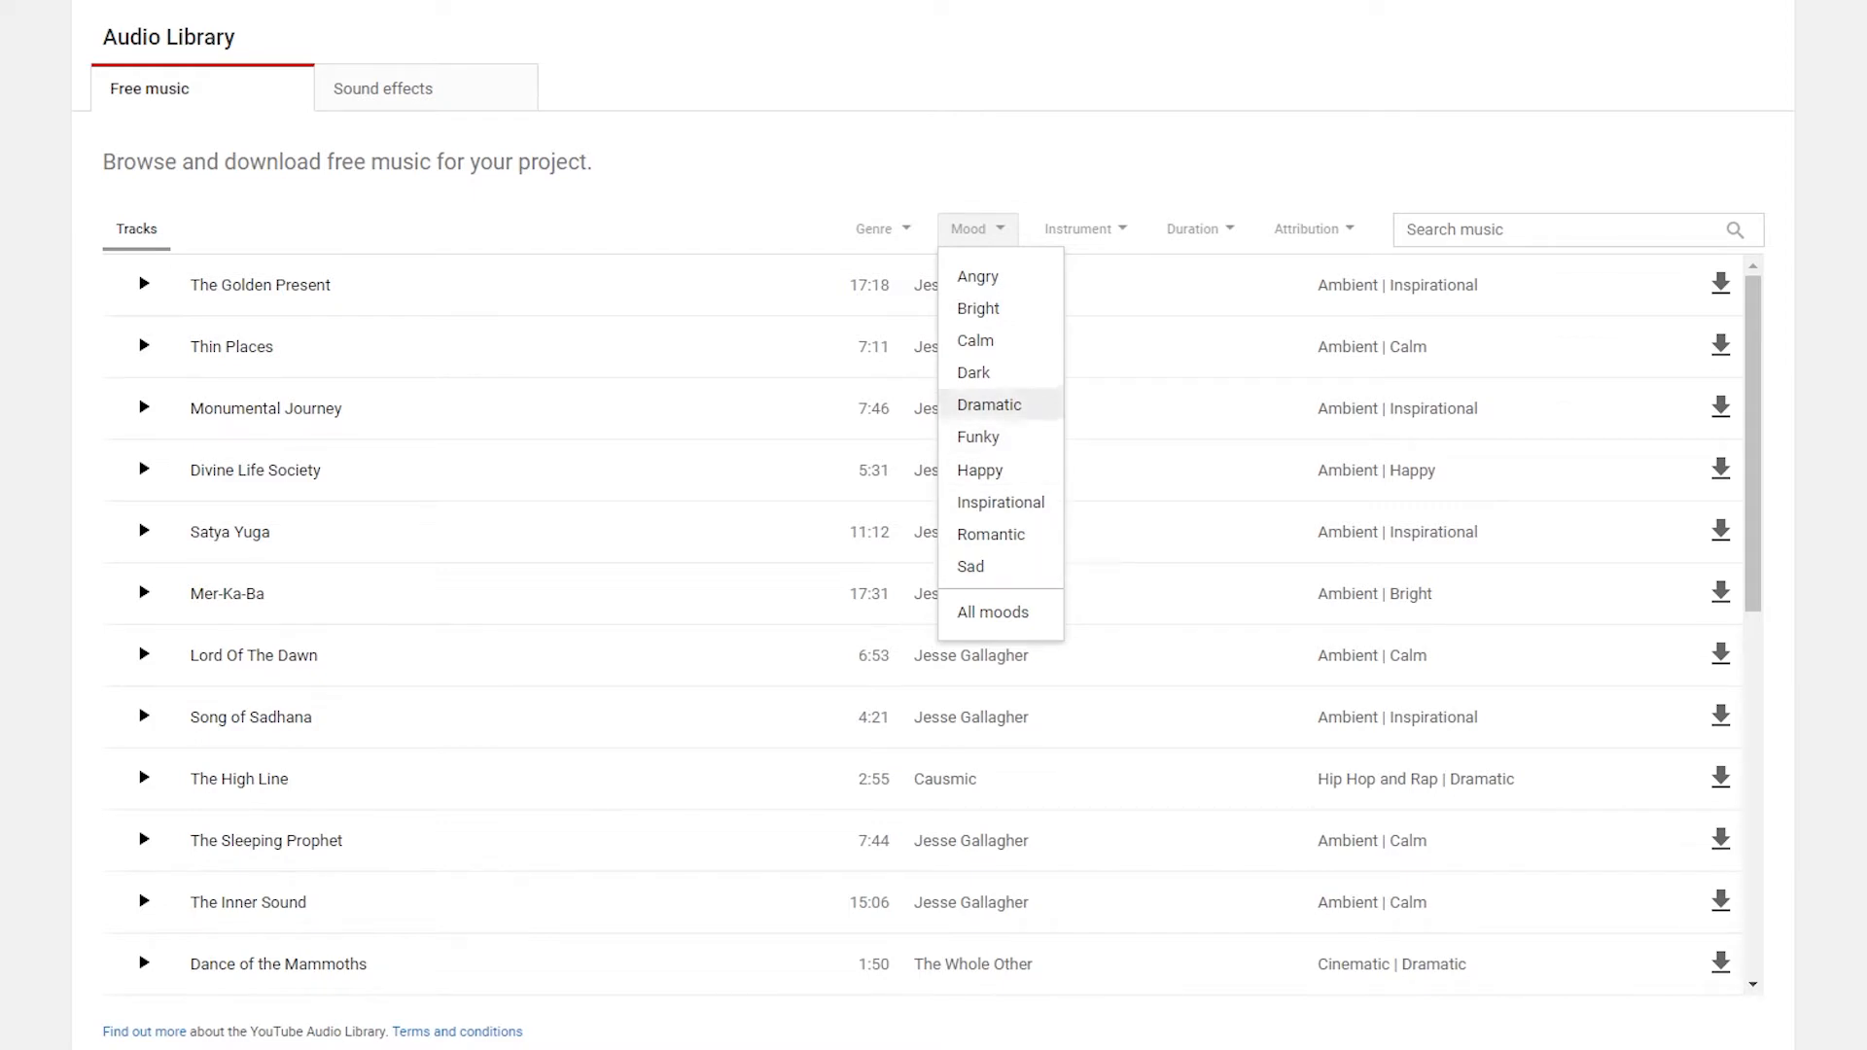
pyautogui.click(1078, 229)
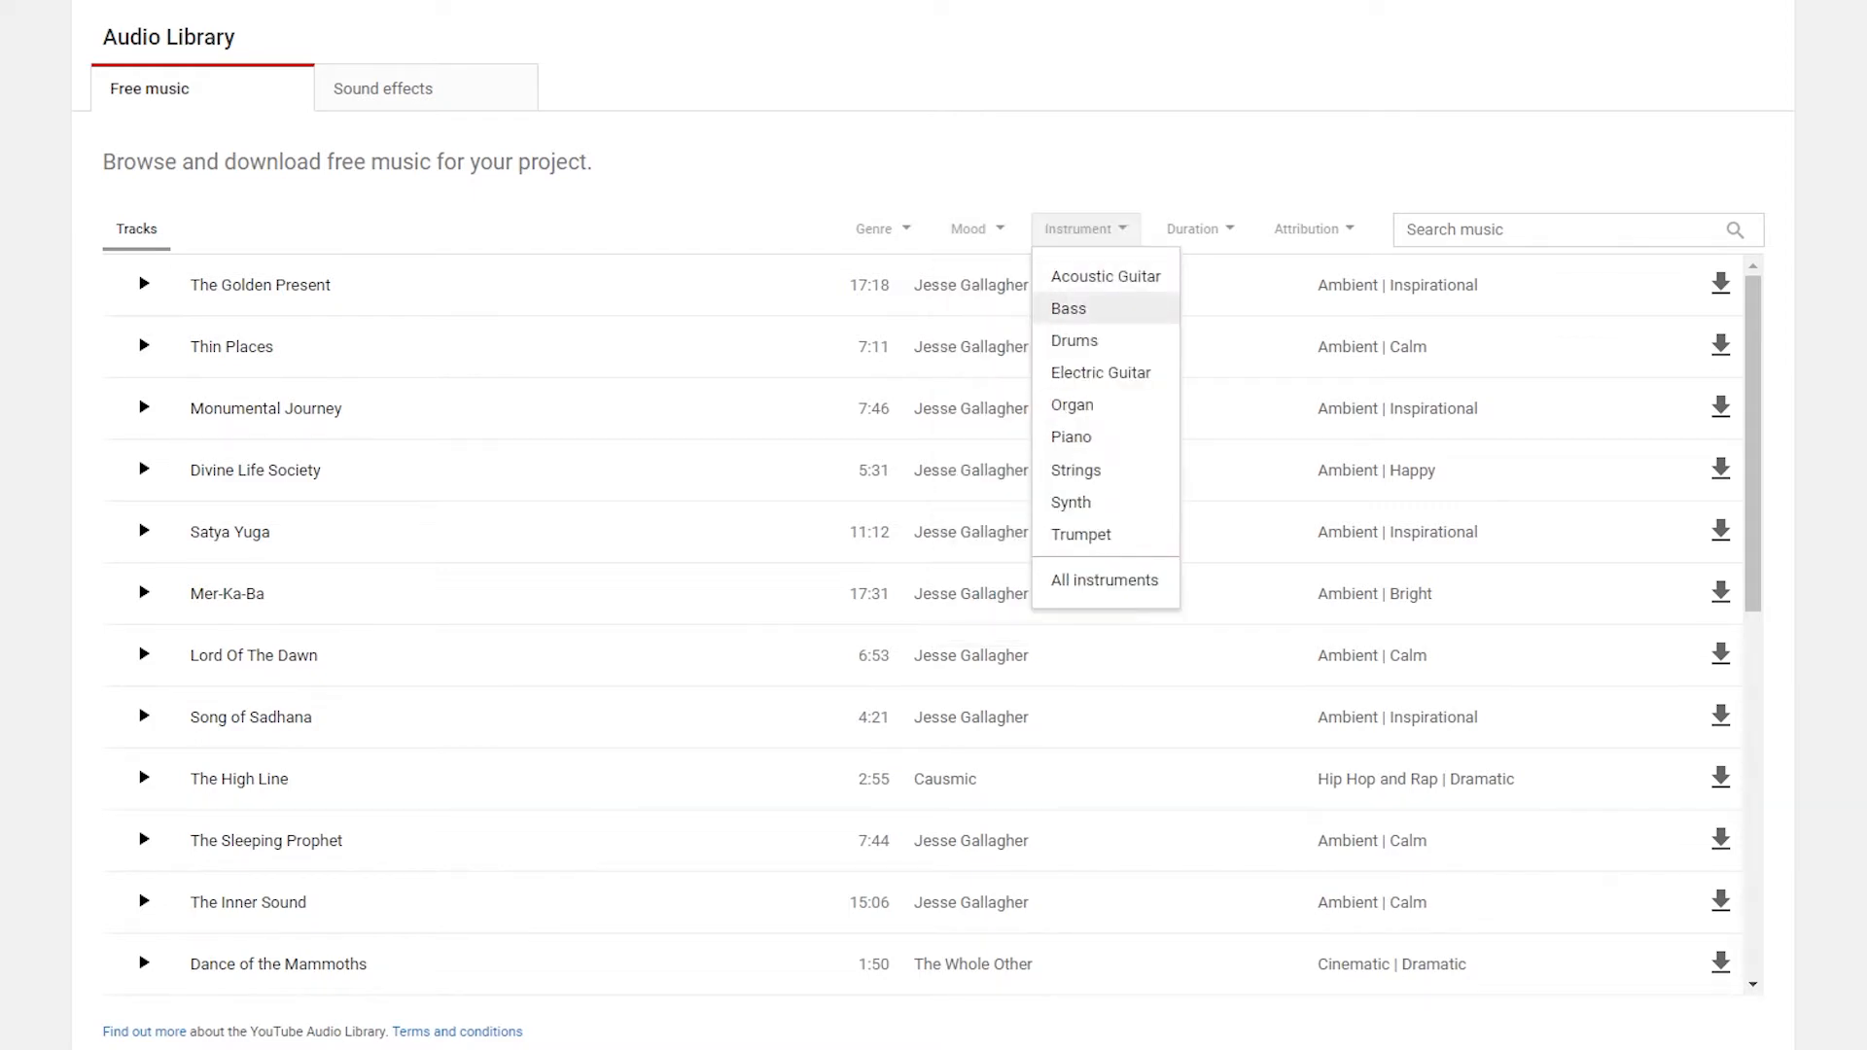
pyautogui.moveTo(1070, 436)
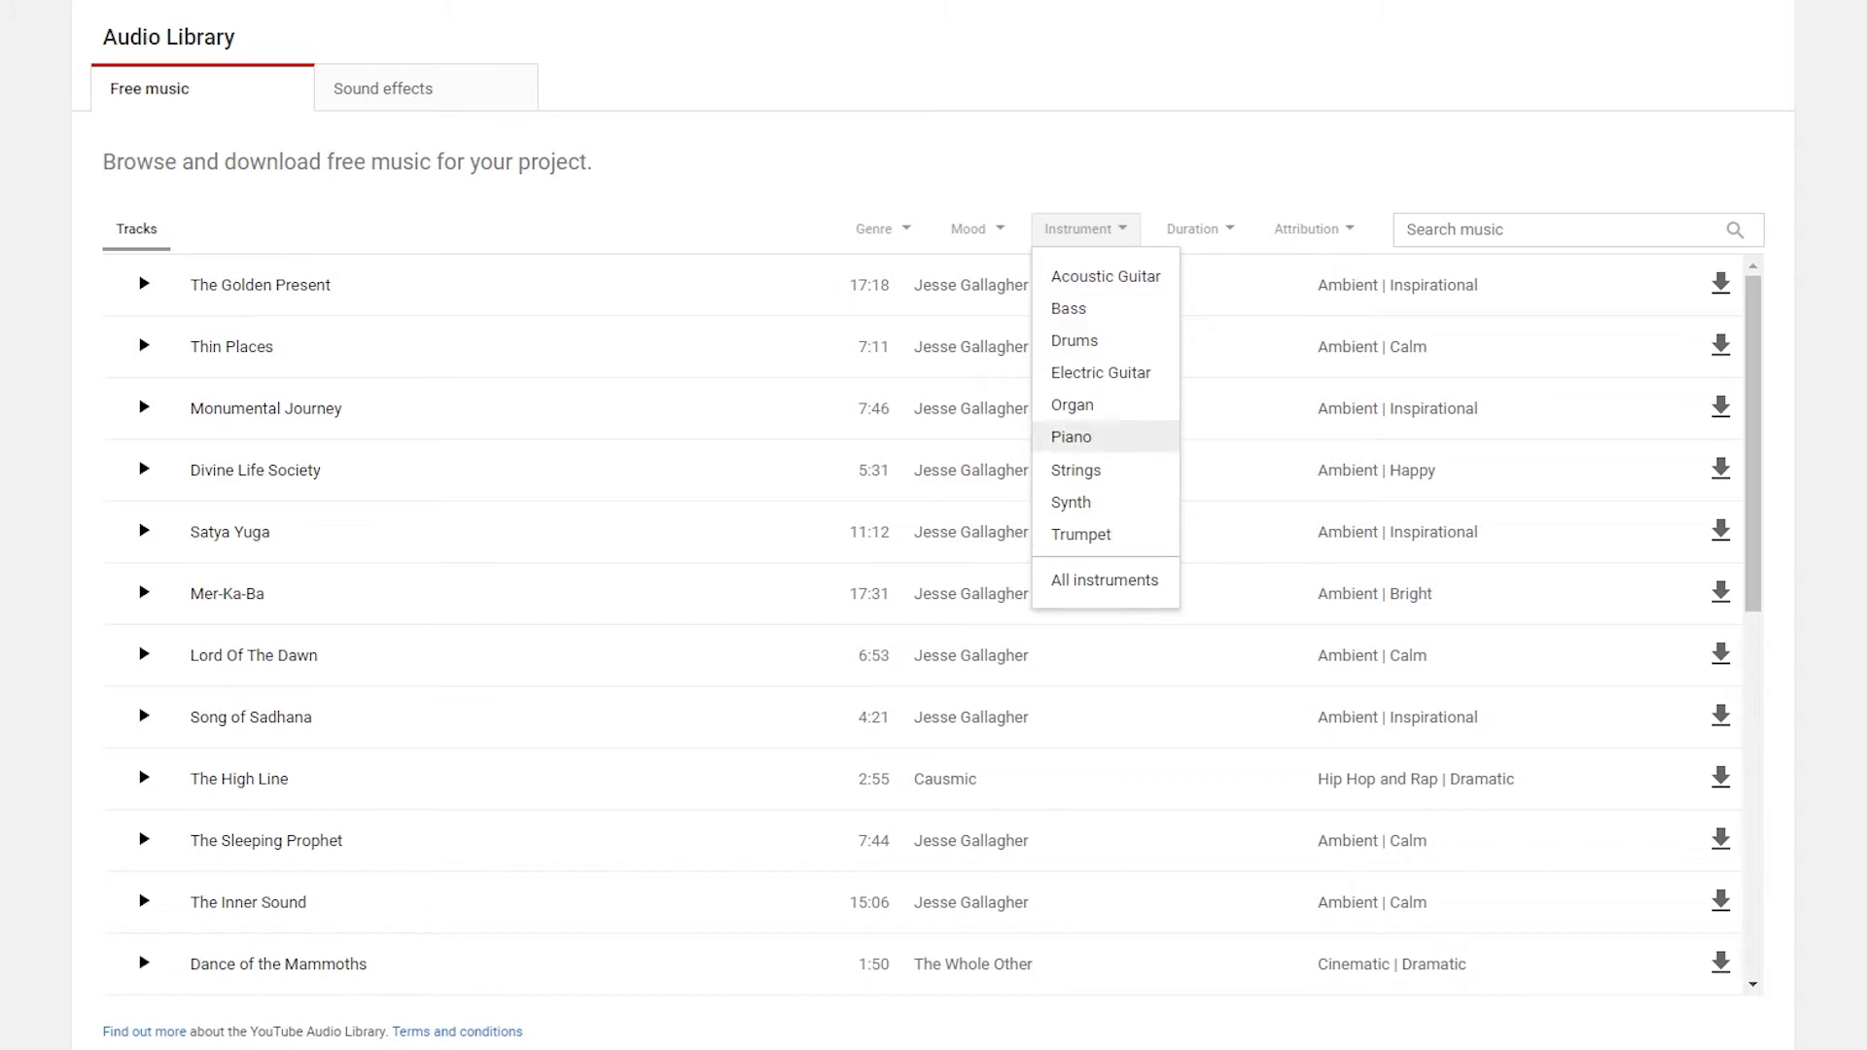
pyautogui.click(1199, 228)
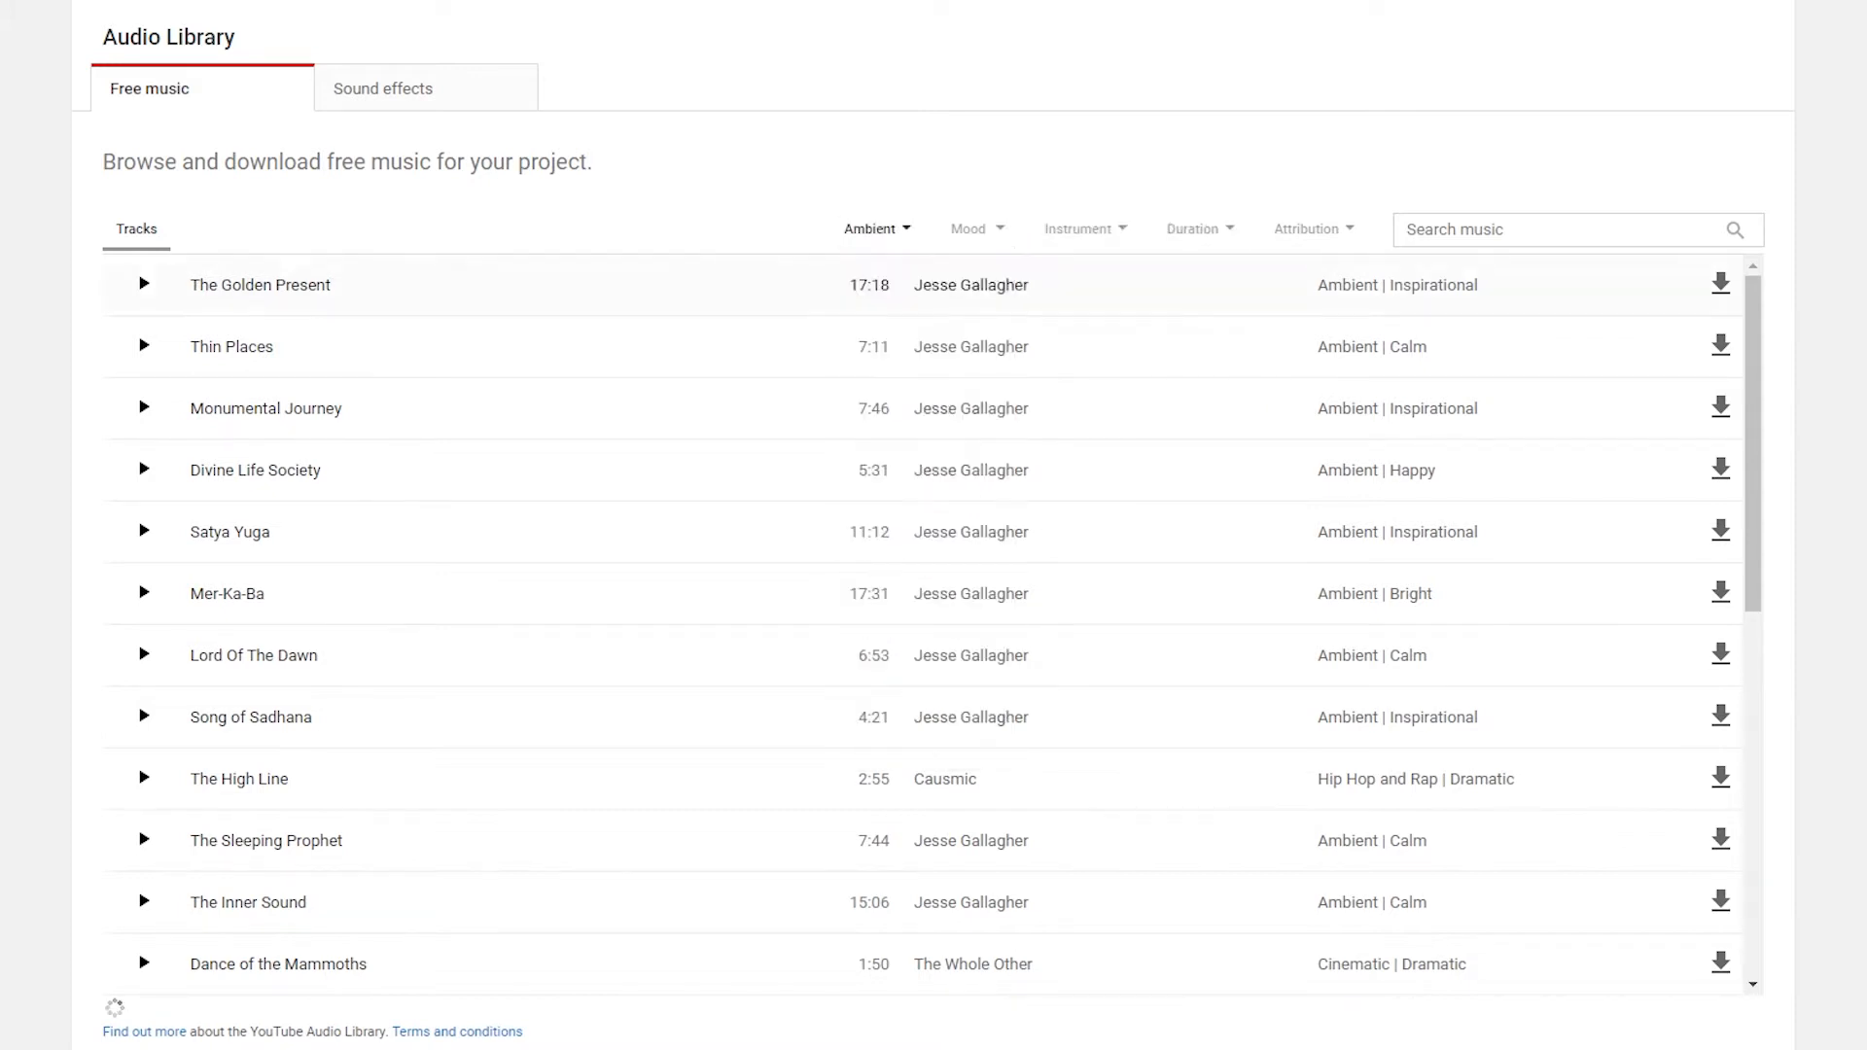
pyautogui.click(969, 229)
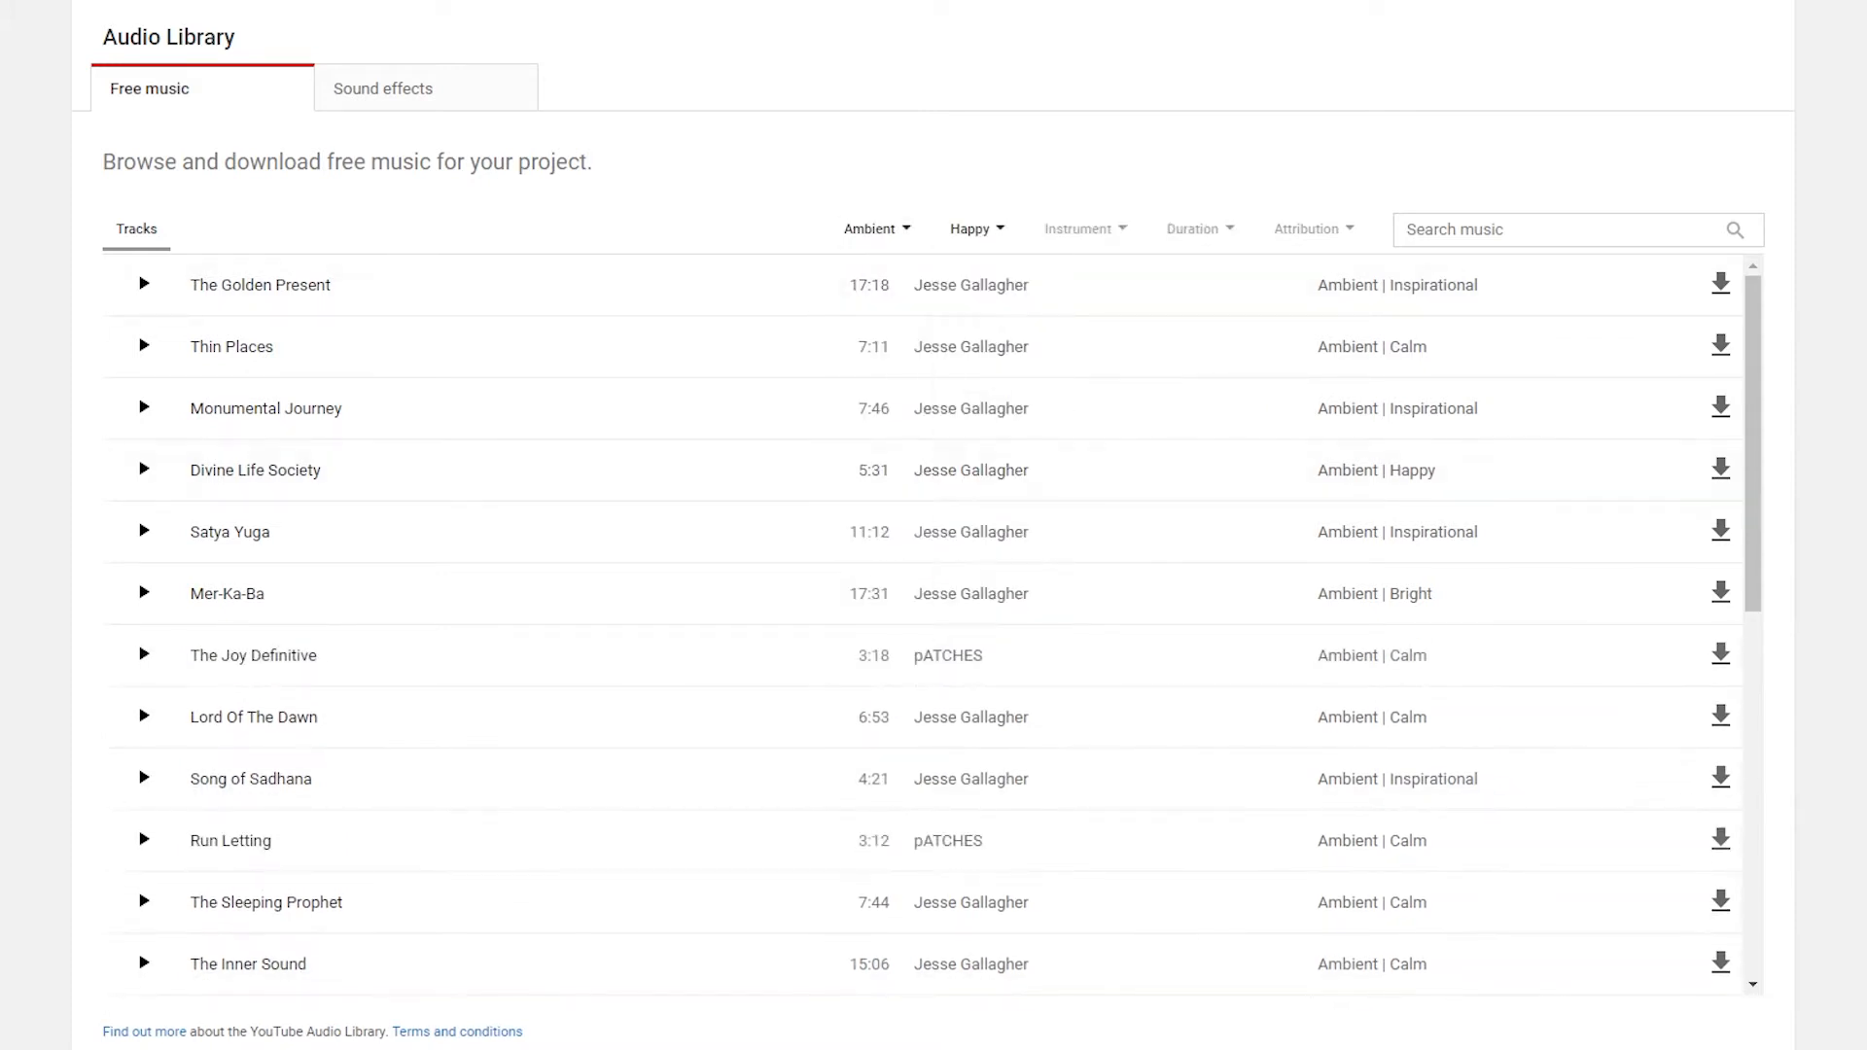
pyautogui.click(1082, 229)
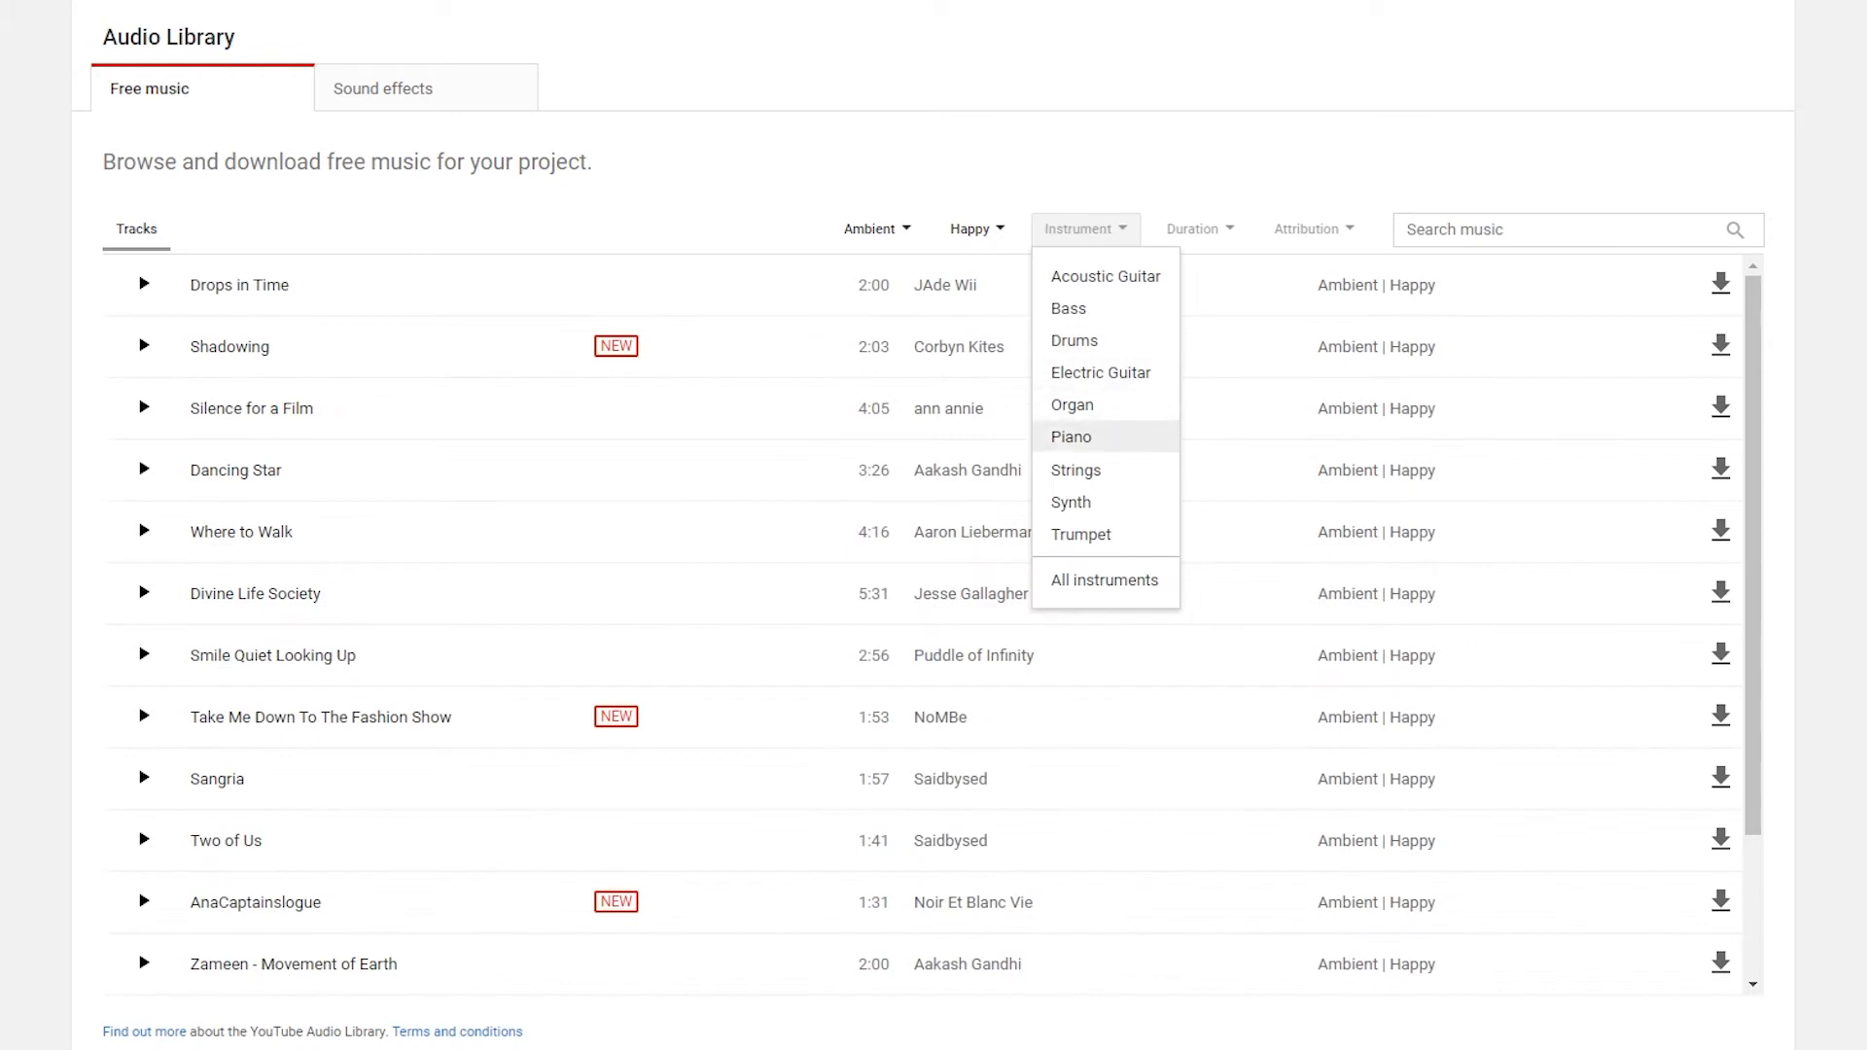
pyautogui.click(1076, 468)
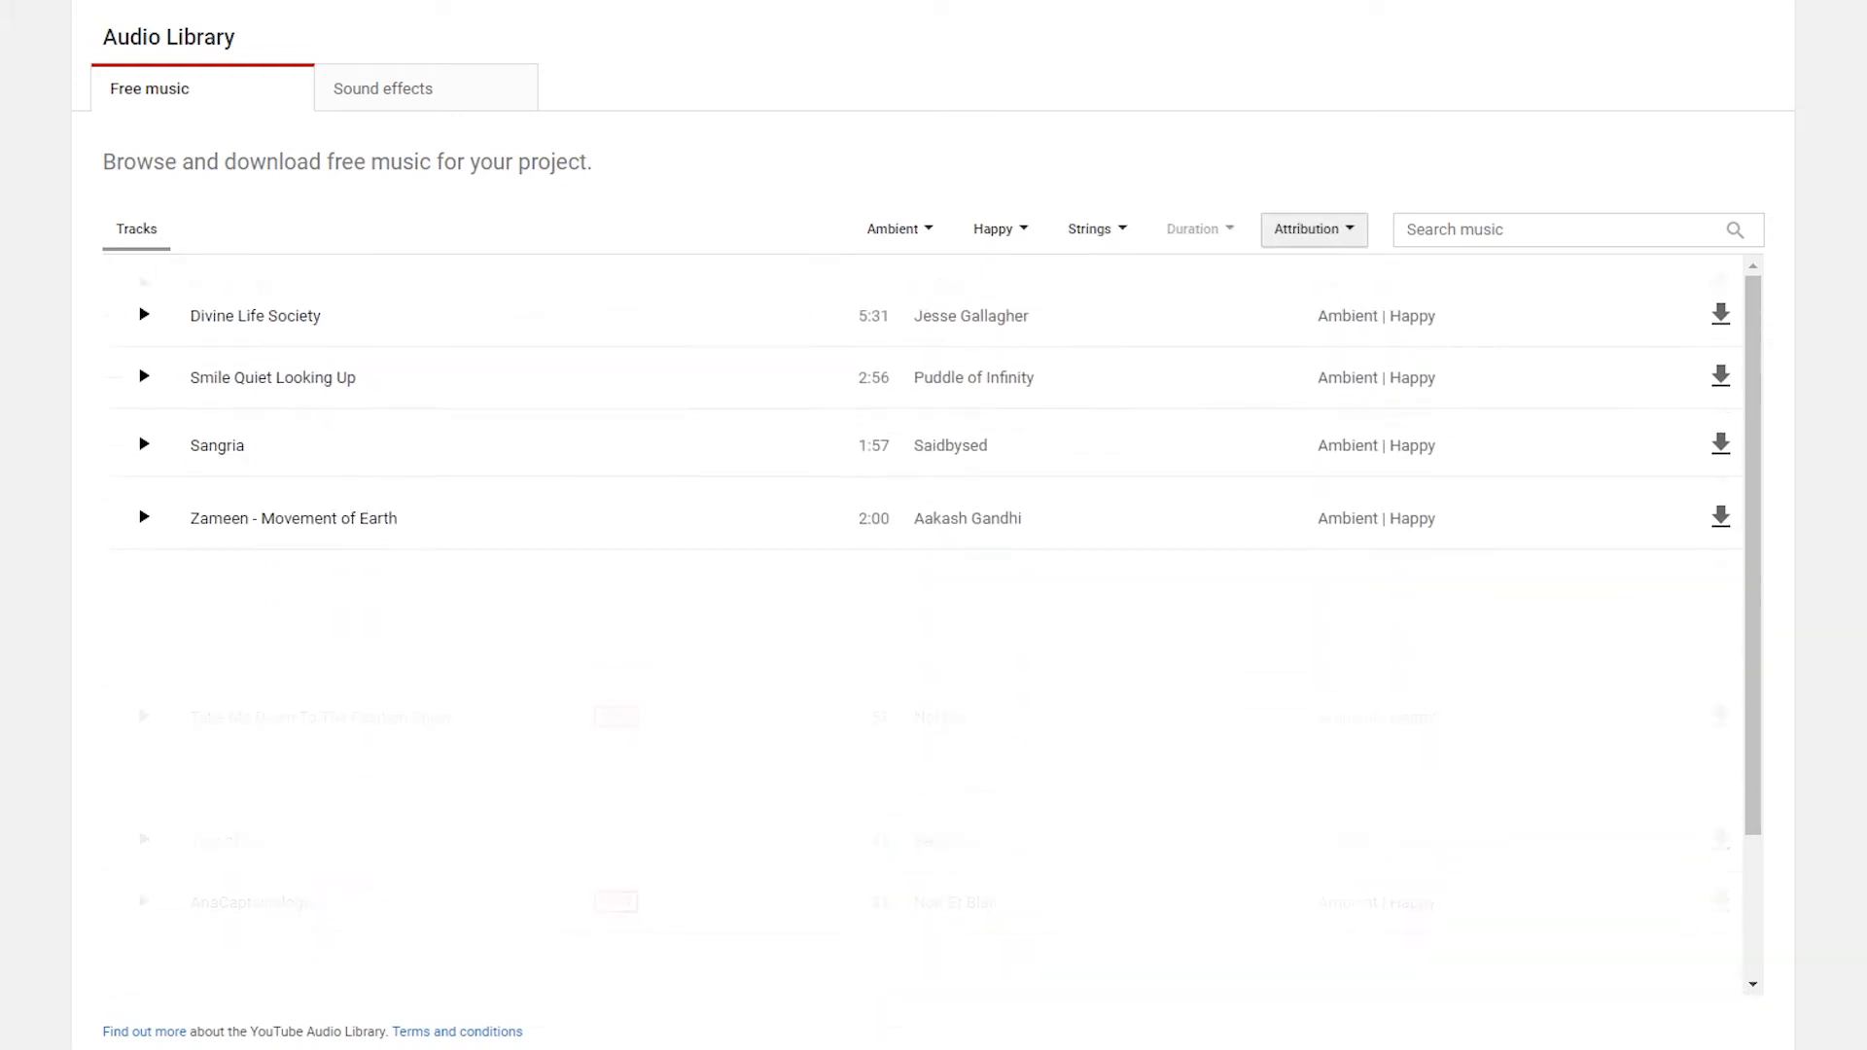